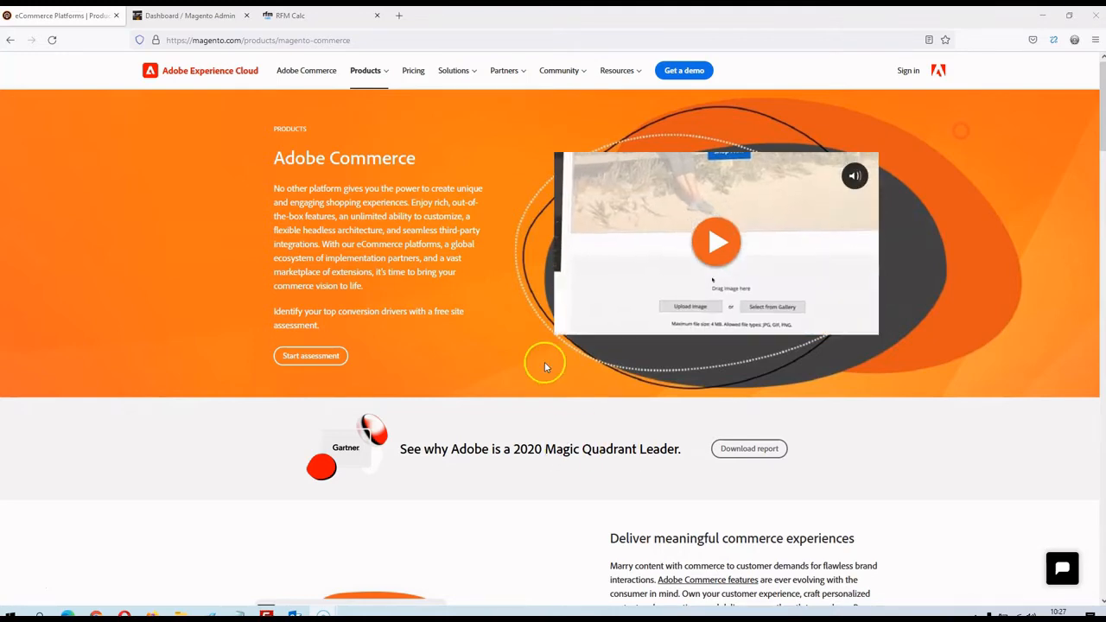
pyautogui.moveTo(255, 157)
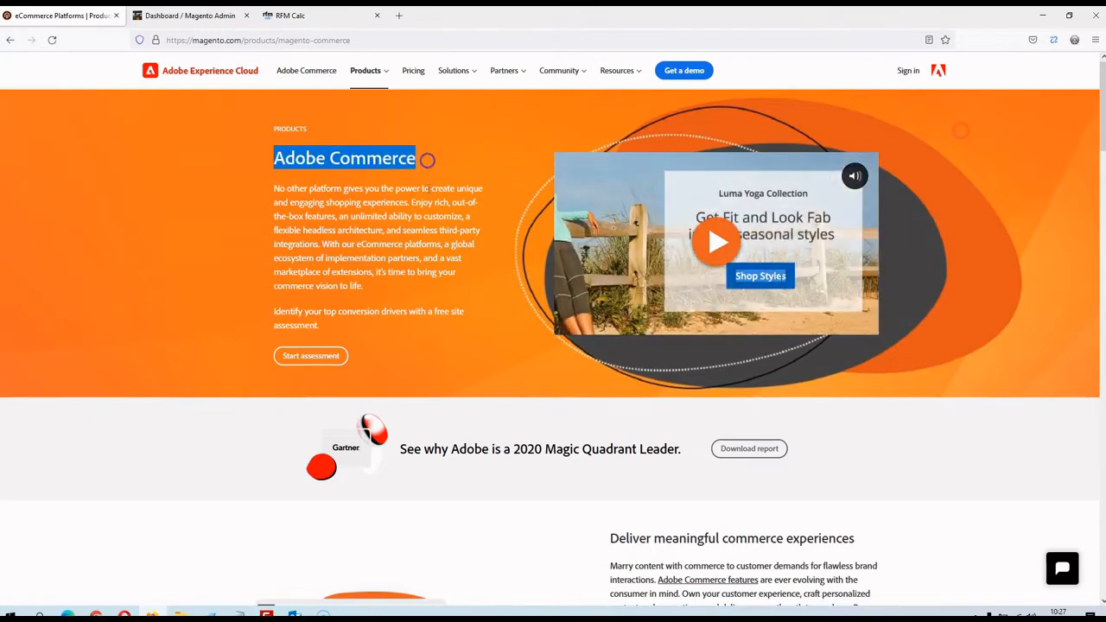
# Step: Scroll through the current page, then switch to the Magento Admin dashboard tab
pyautogui.scroll(-3)
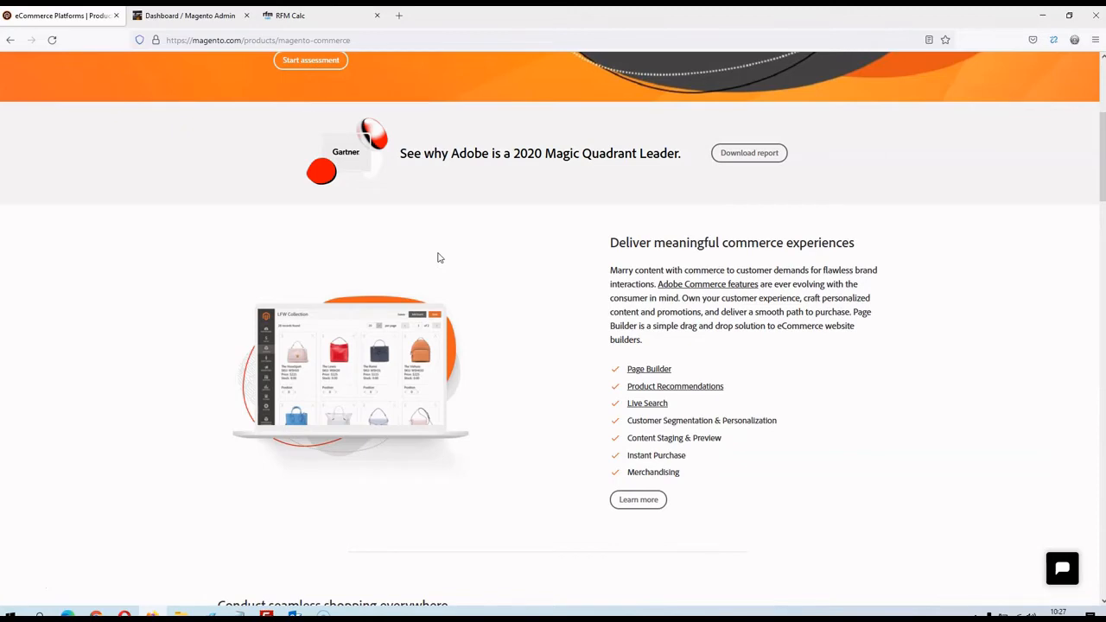
pyautogui.scroll(-3)
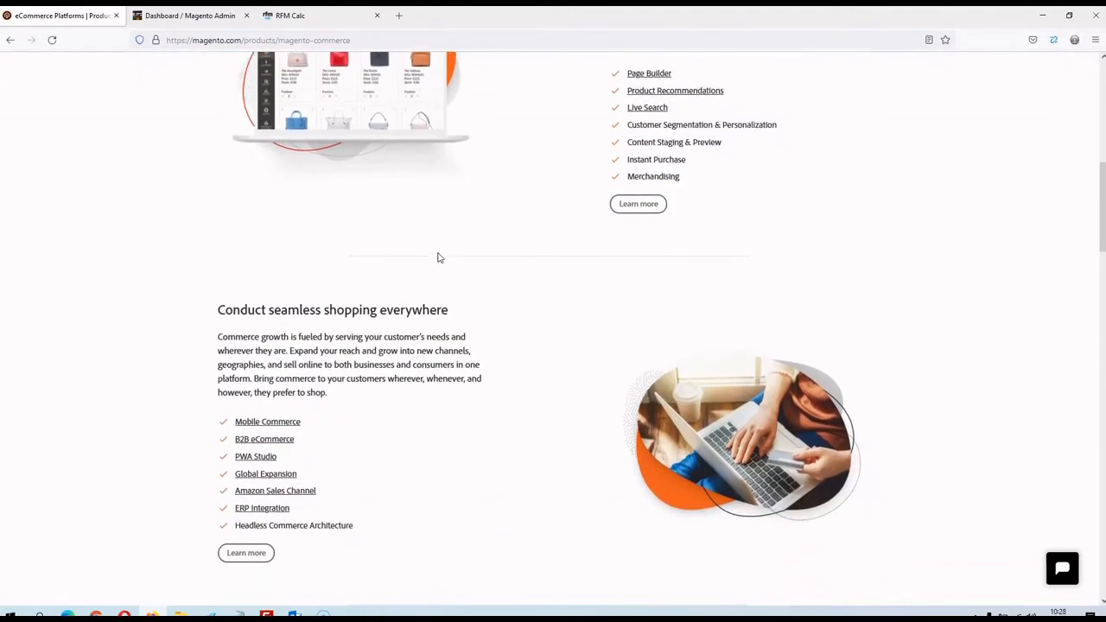
pyautogui.scroll(-3)
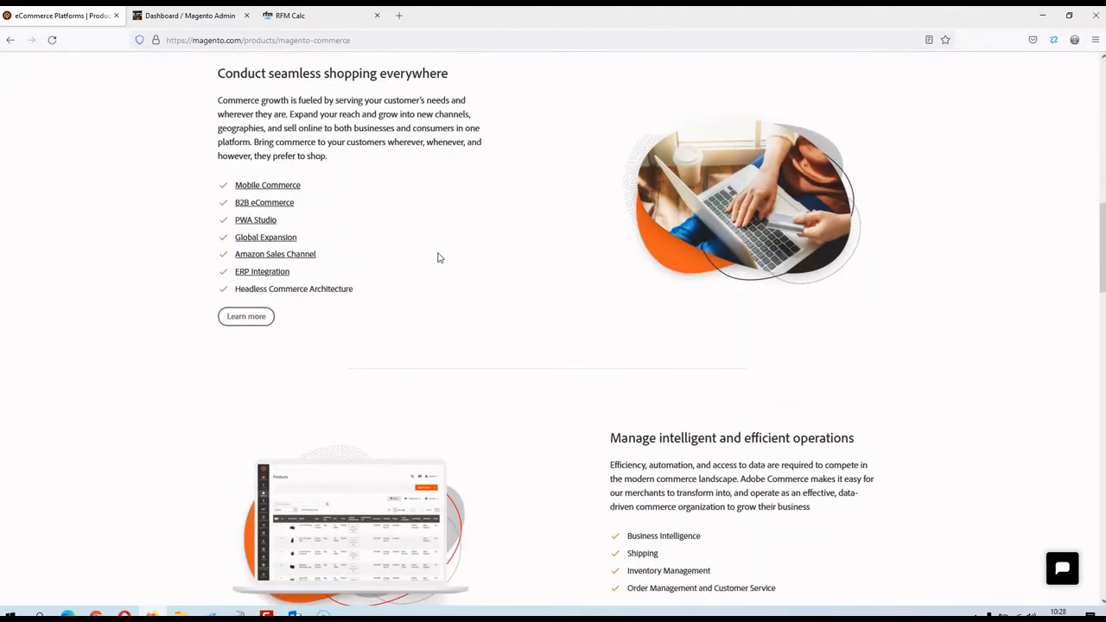
pyautogui.scroll(-3)
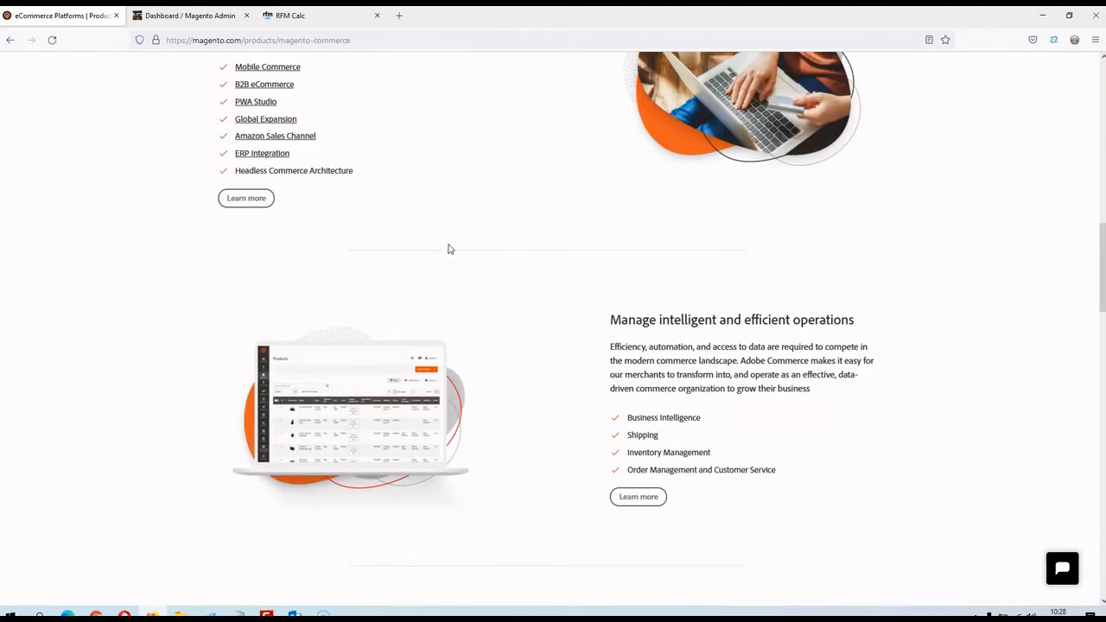
pyautogui.scroll(-3)
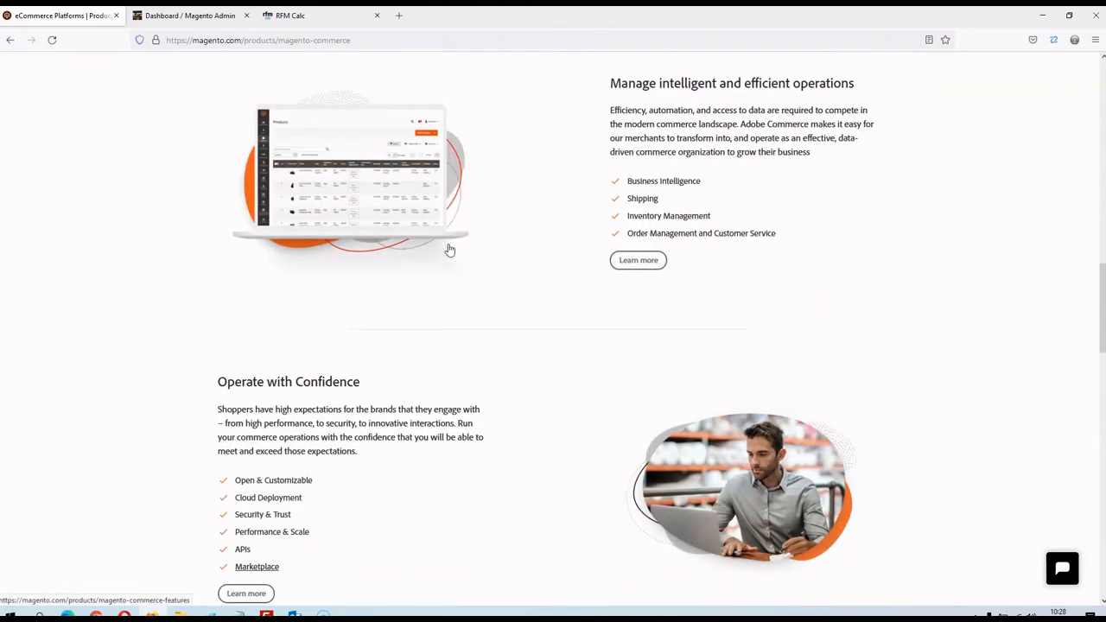
pyautogui.scroll(3)
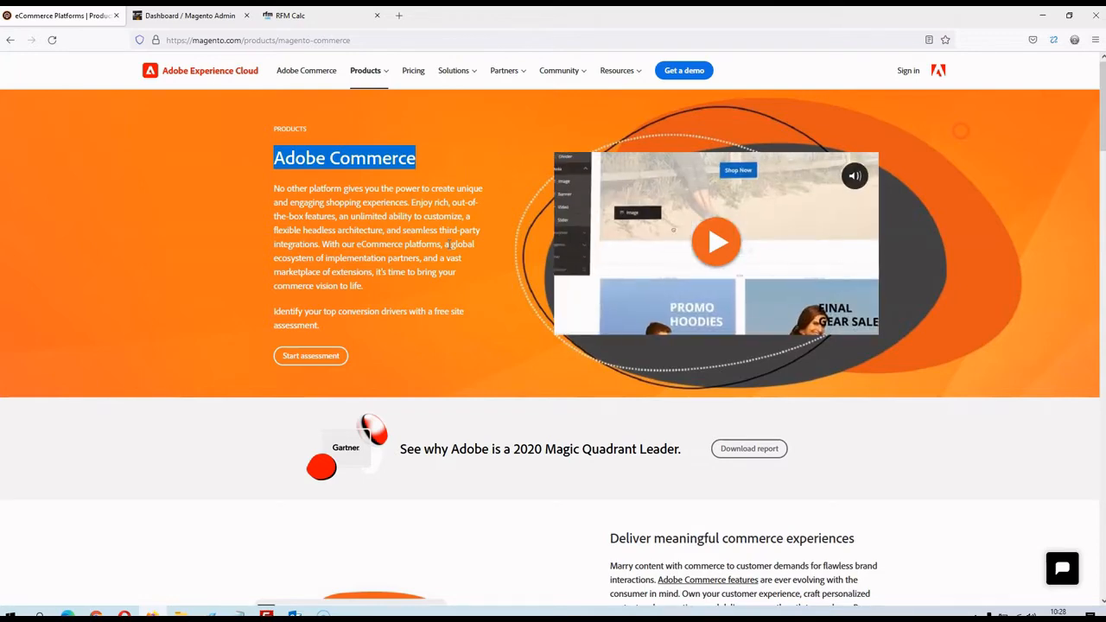
pyautogui.click(190, 15)
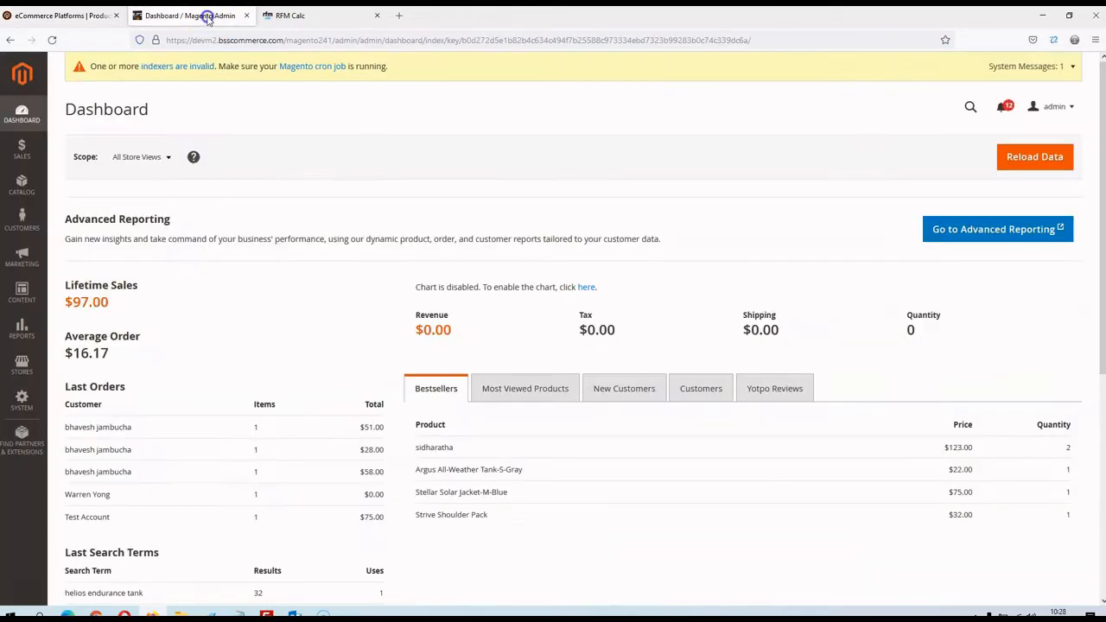
pyautogui.moveTo(361, 107)
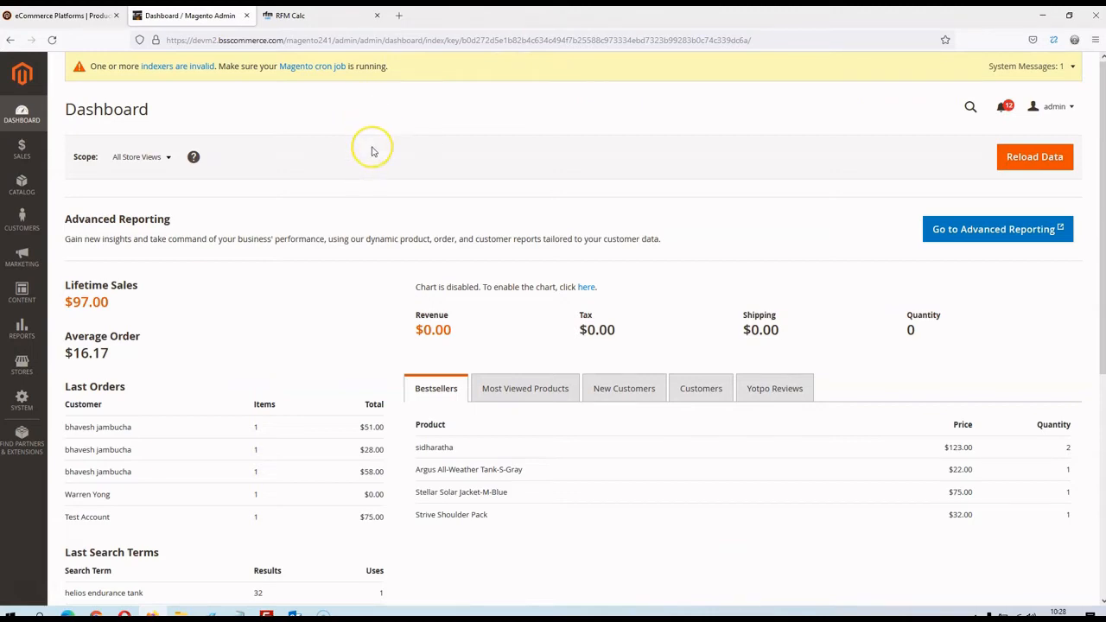
# Step: Review the dashboard's sales figures and recent orders, then browse the Reports menu and dismiss it
pyautogui.scroll(-3)
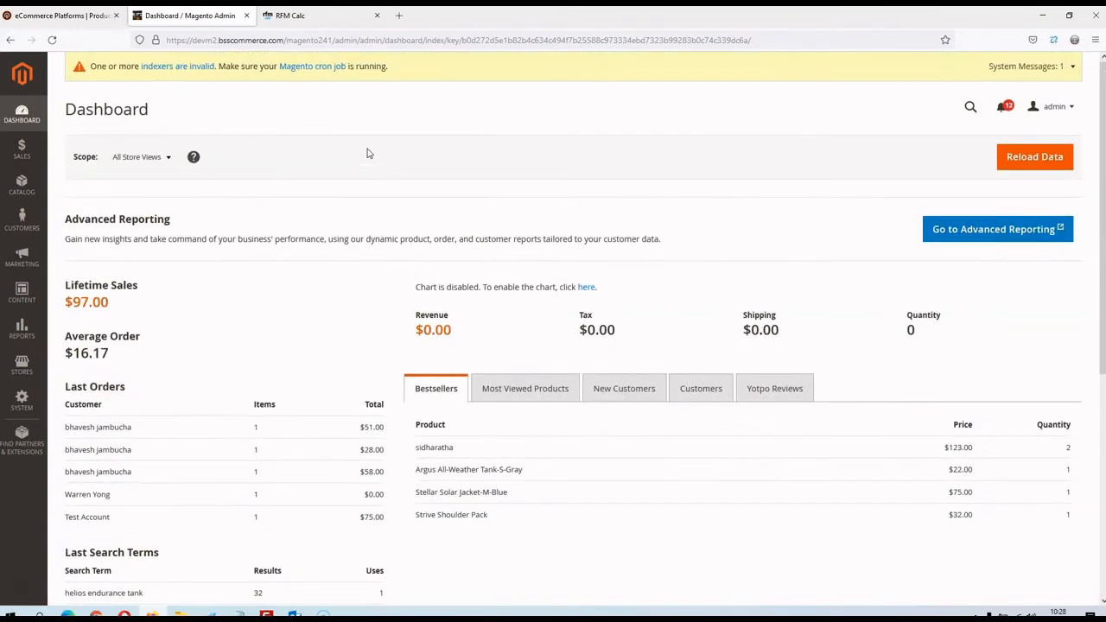
pyautogui.scroll(-3)
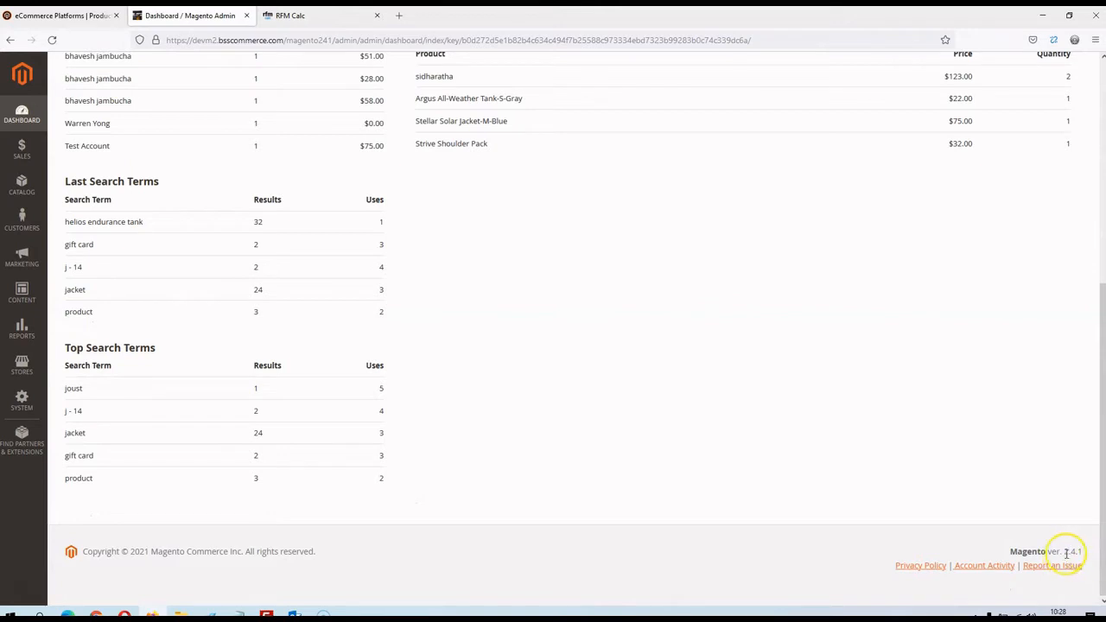
pyautogui.scroll(3)
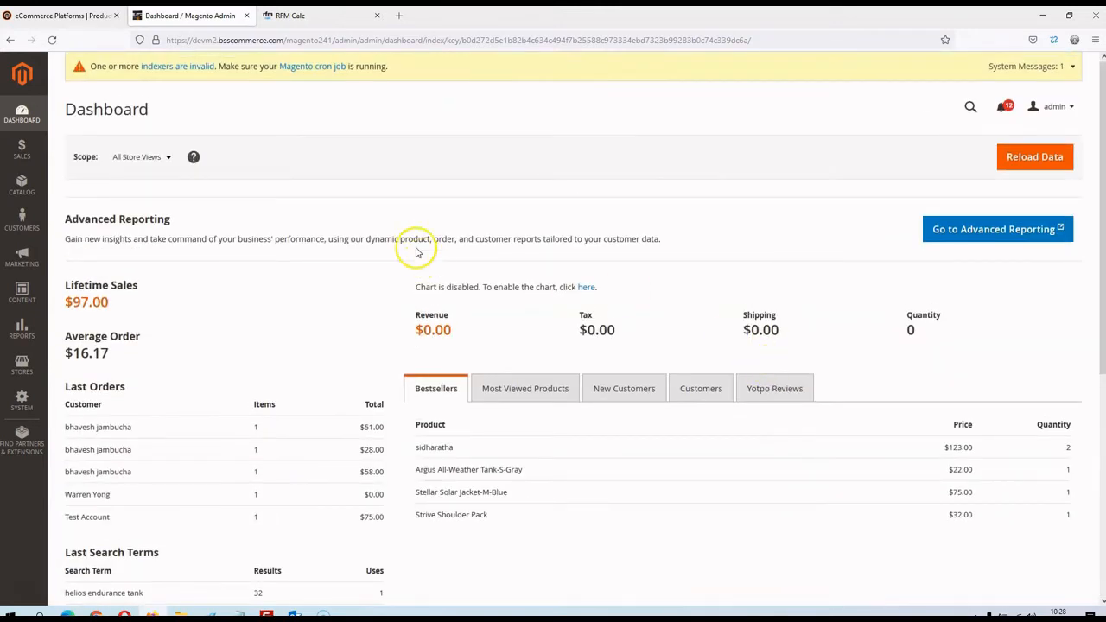
pyautogui.moveTo(400, 210)
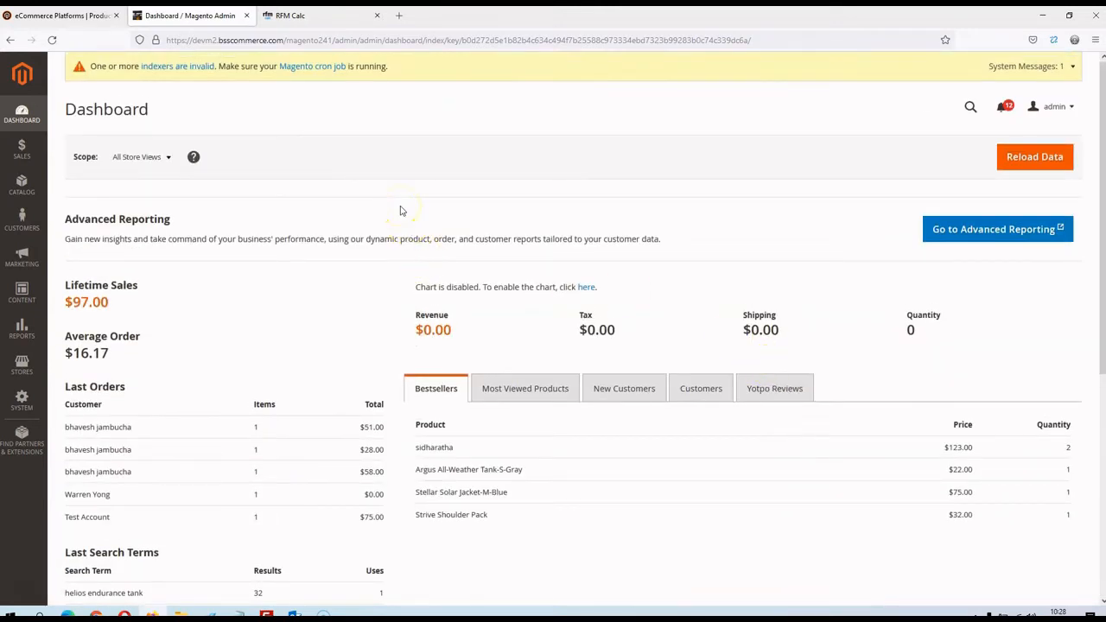
pyautogui.click(21, 328)
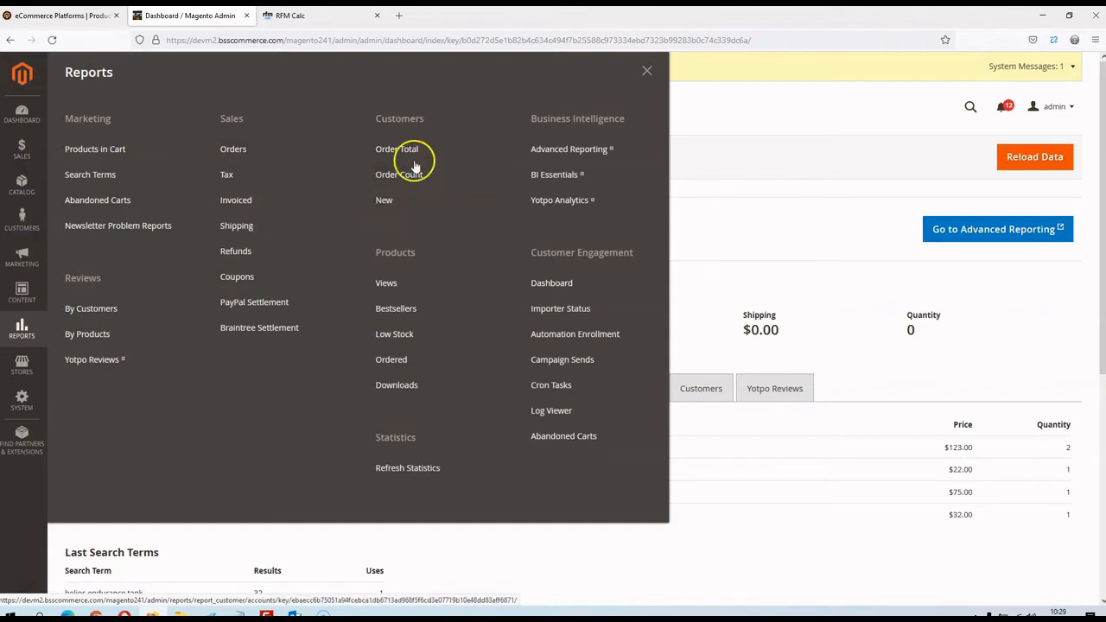
pyautogui.moveTo(234, 149)
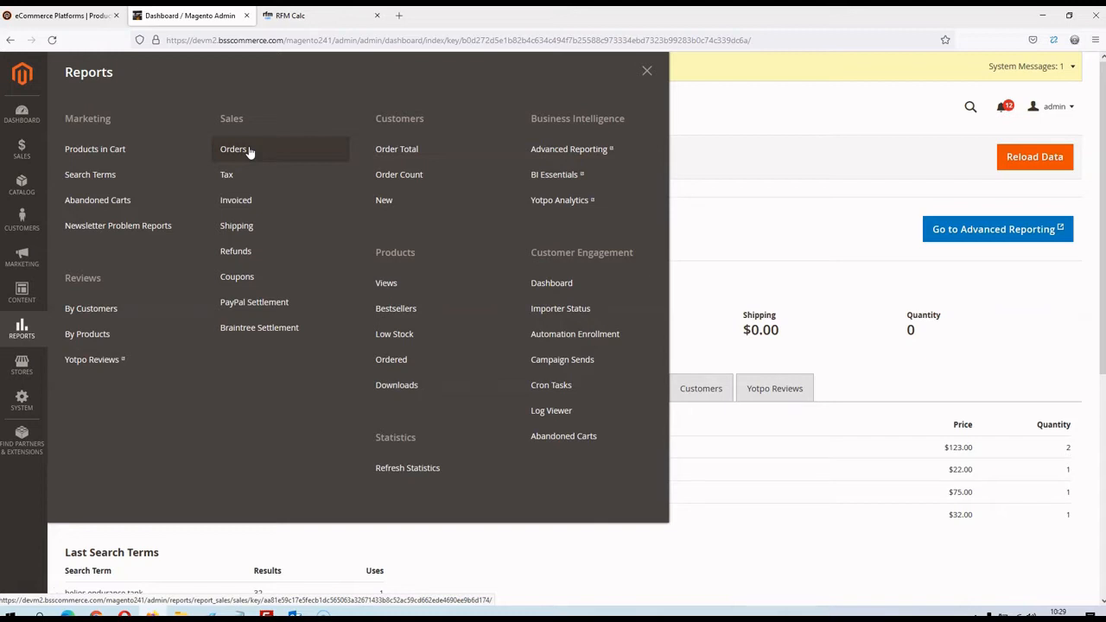
pyautogui.click(647, 70)
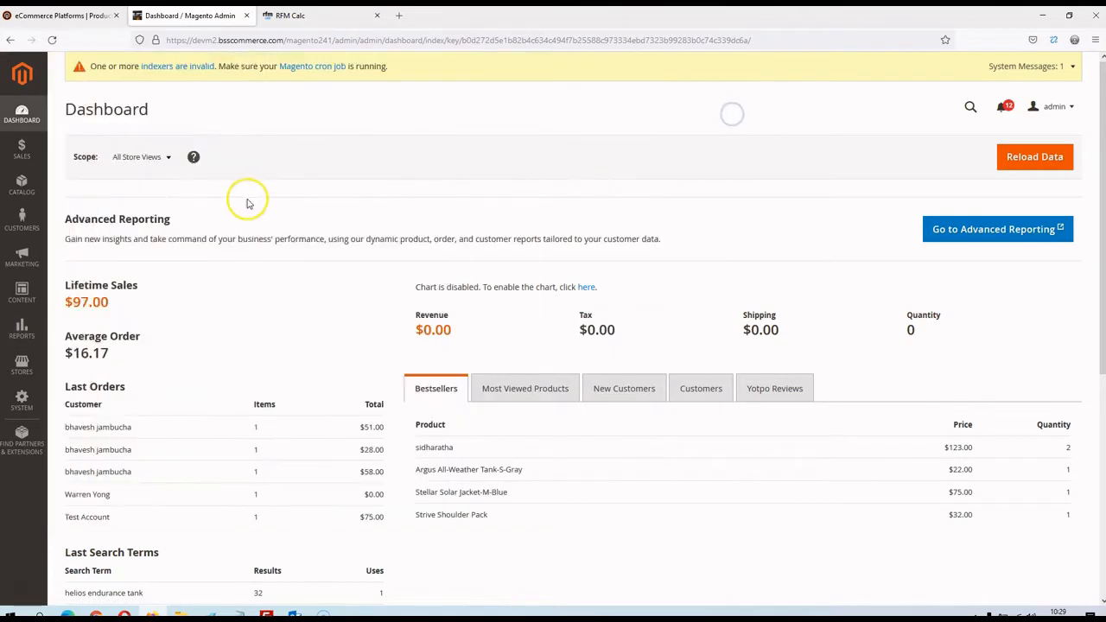
pyautogui.moveTo(240, 206)
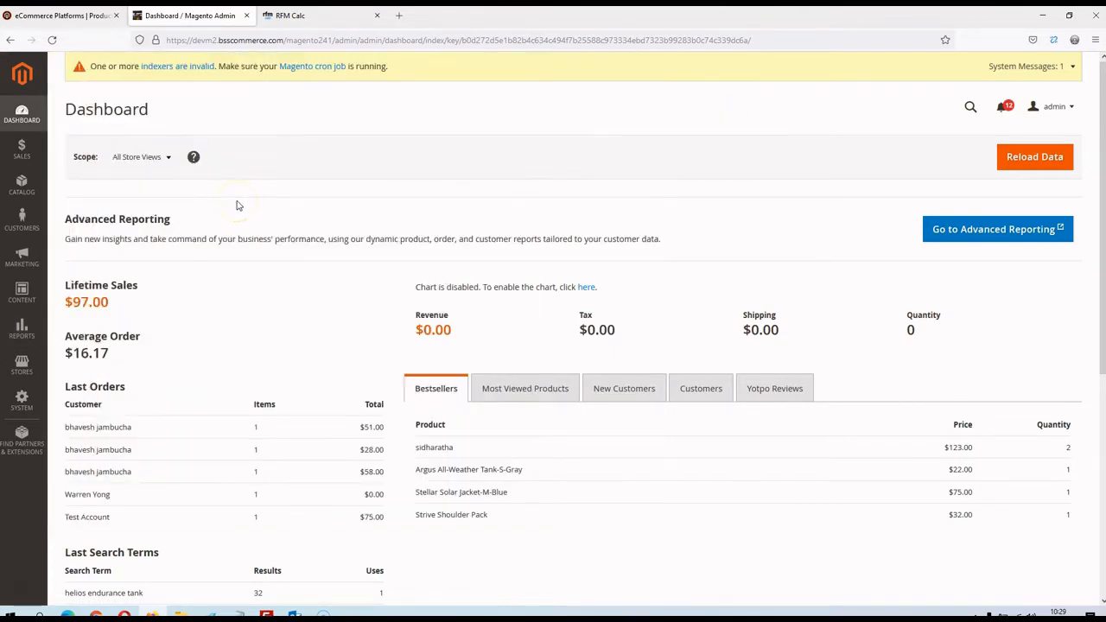
# Step: Set the System > Data Transfer > Export entity type to Products, listing its exportable attributes
pyautogui.click(22, 401)
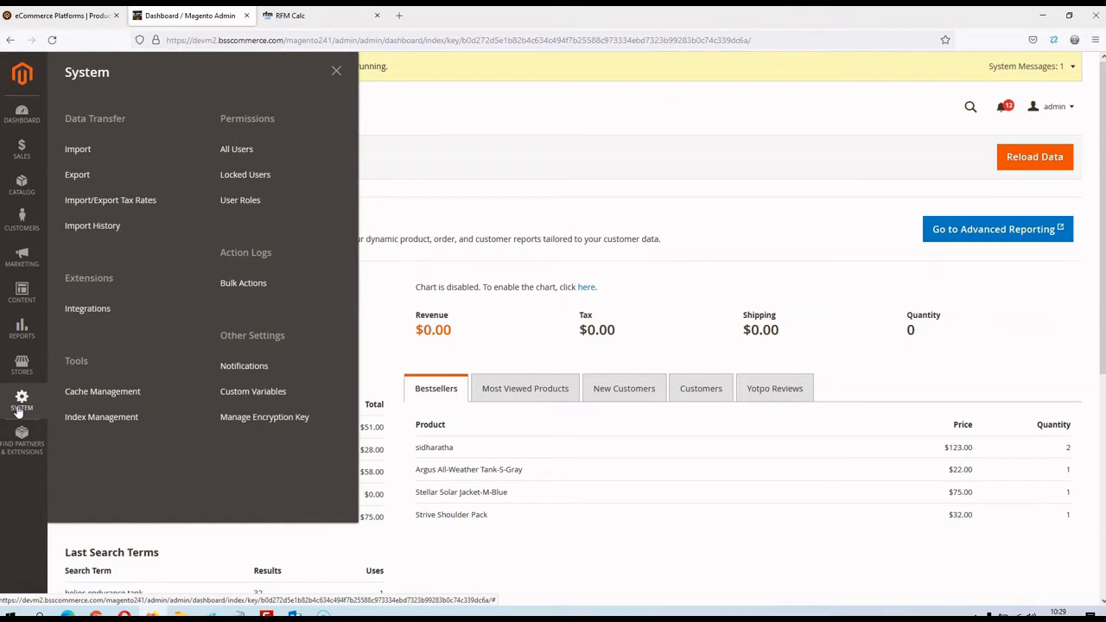
pyautogui.click(77, 174)
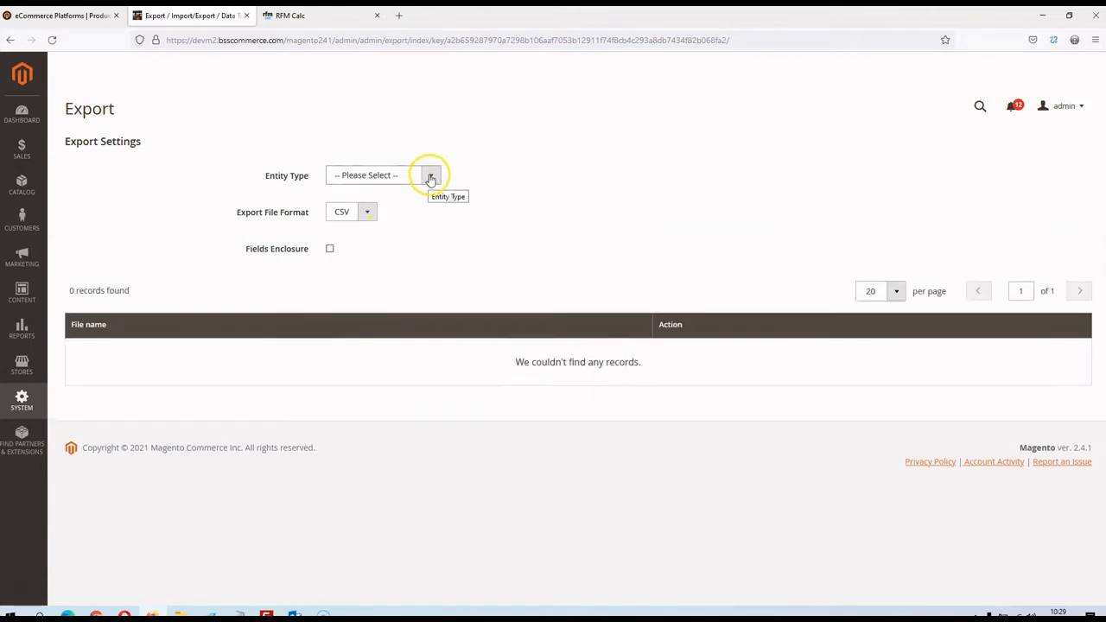
pyautogui.click(431, 175)
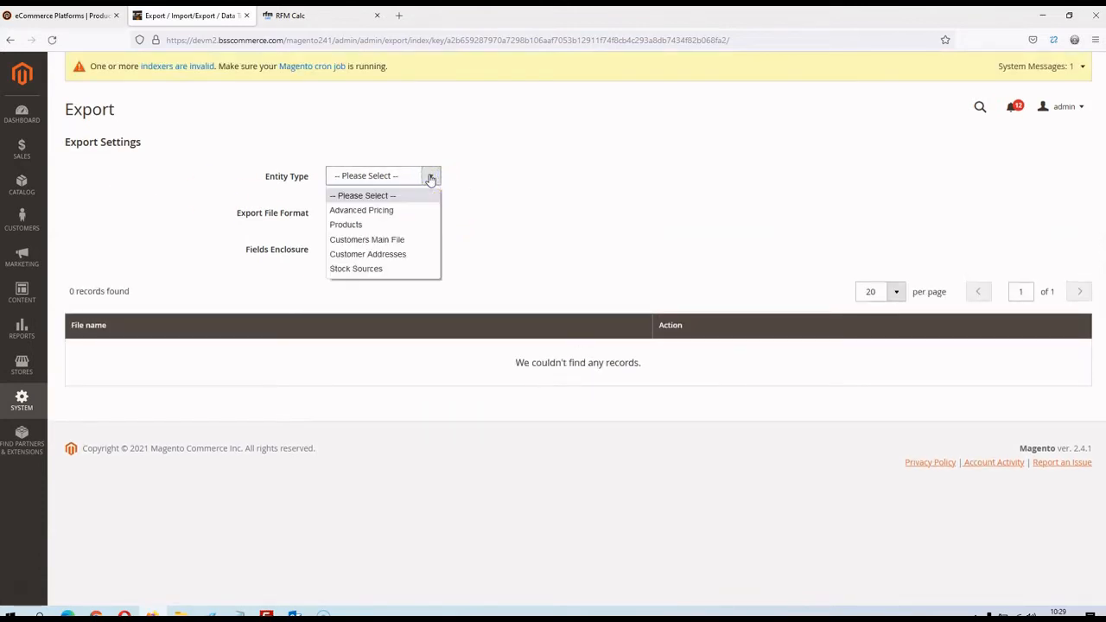
pyautogui.moveTo(361, 210)
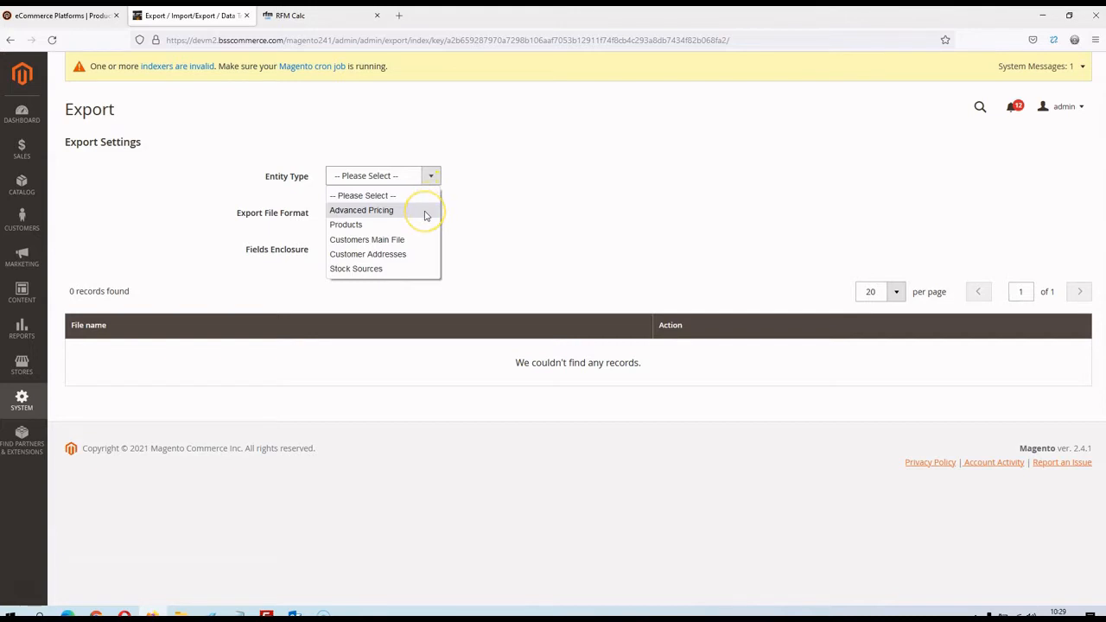
pyautogui.moveTo(367, 240)
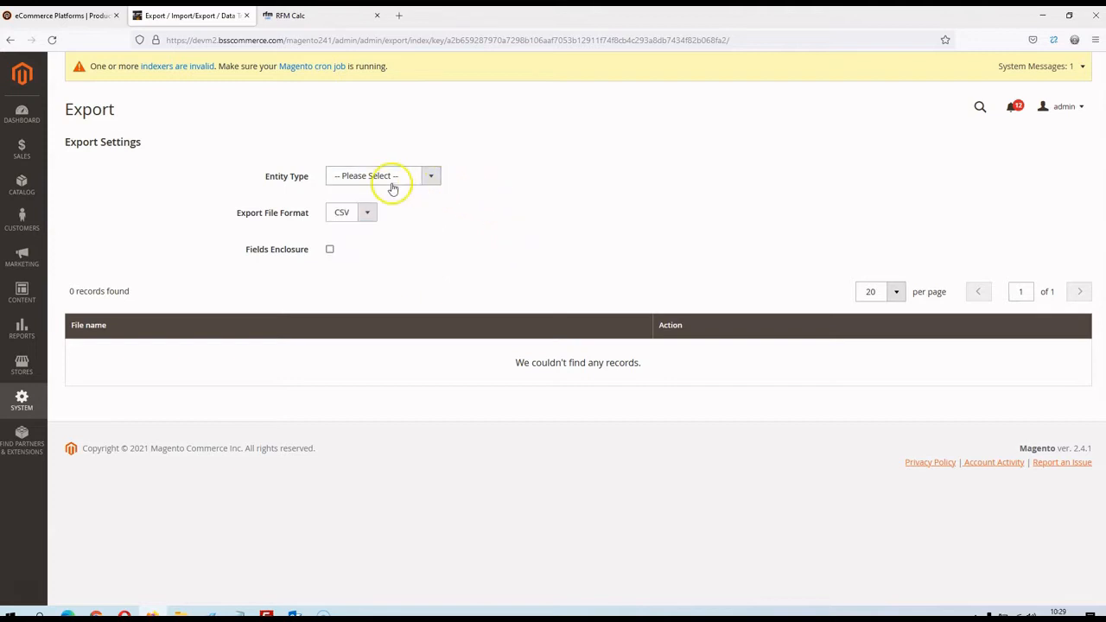
pyautogui.moveTo(428, 203)
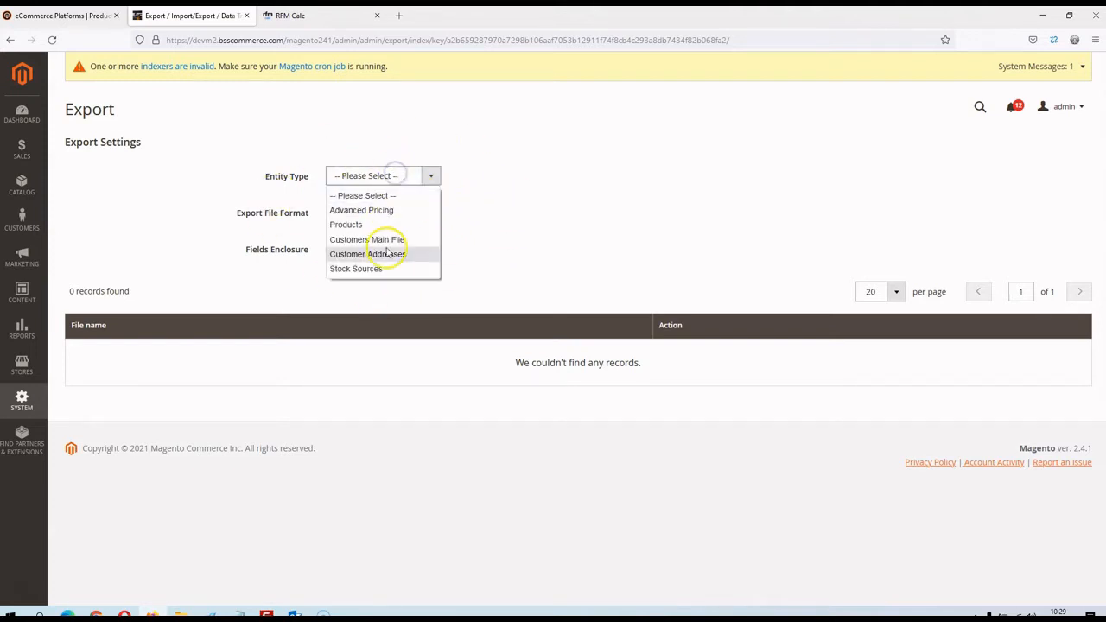
pyautogui.click(345, 224)
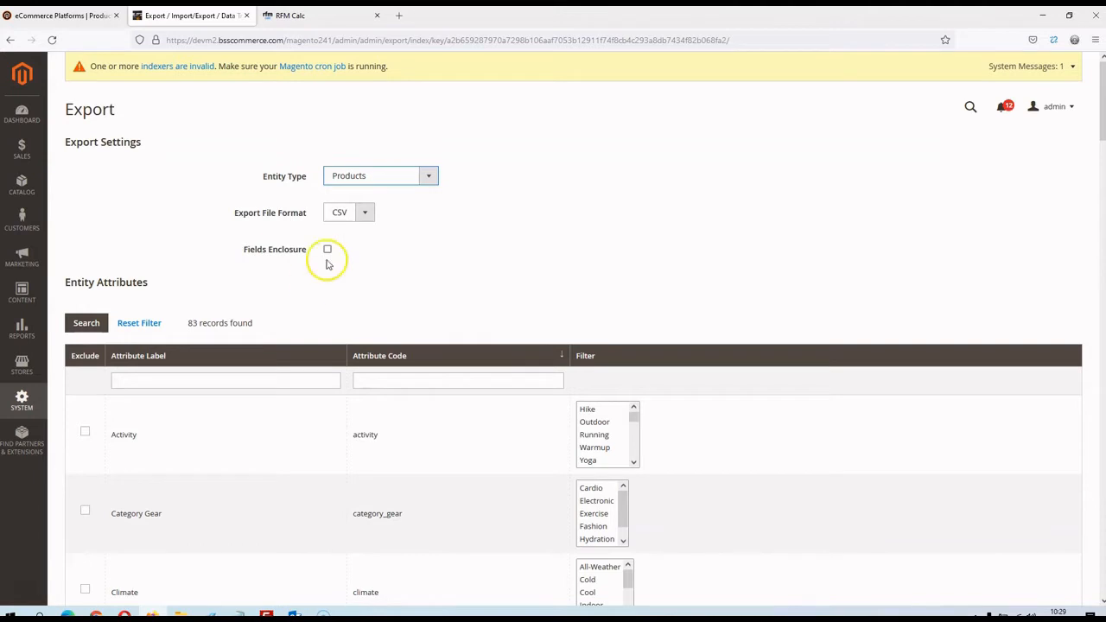
pyautogui.moveTo(59, 204)
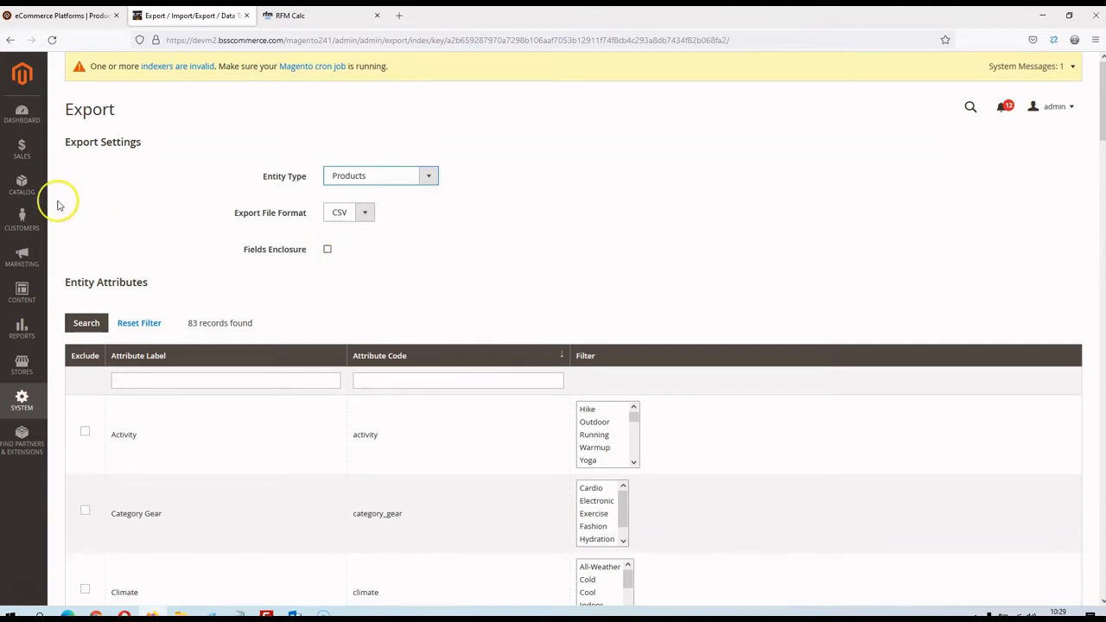
pyautogui.click(22, 147)
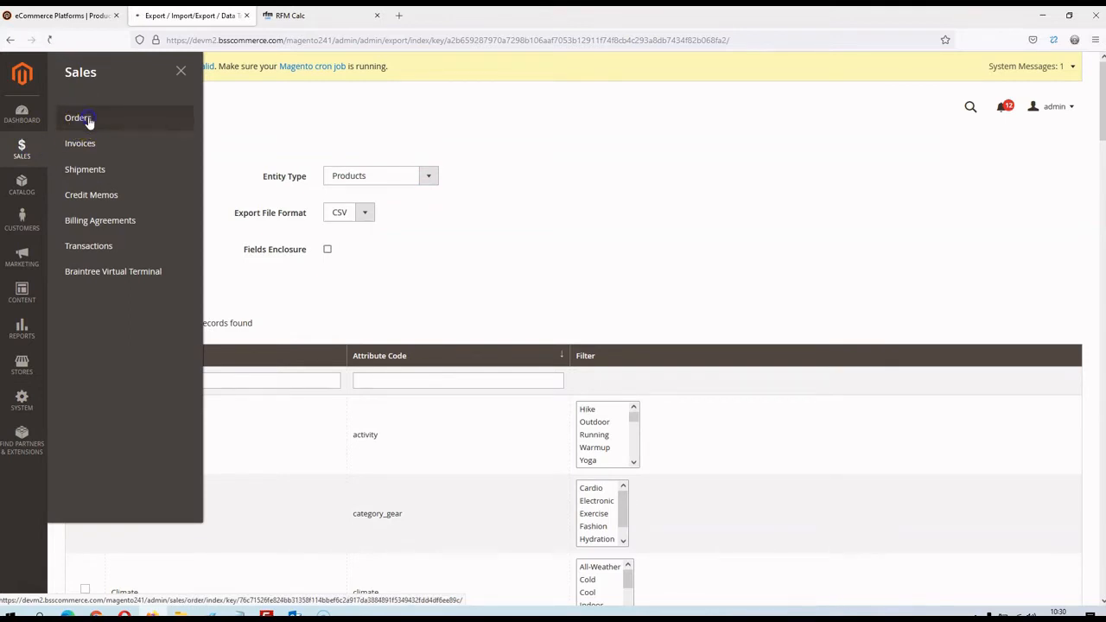
# Step: Start a CSV export of the Sales > Orders grid and cancel saving export.csv in Firefox
pyautogui.click(78, 118)
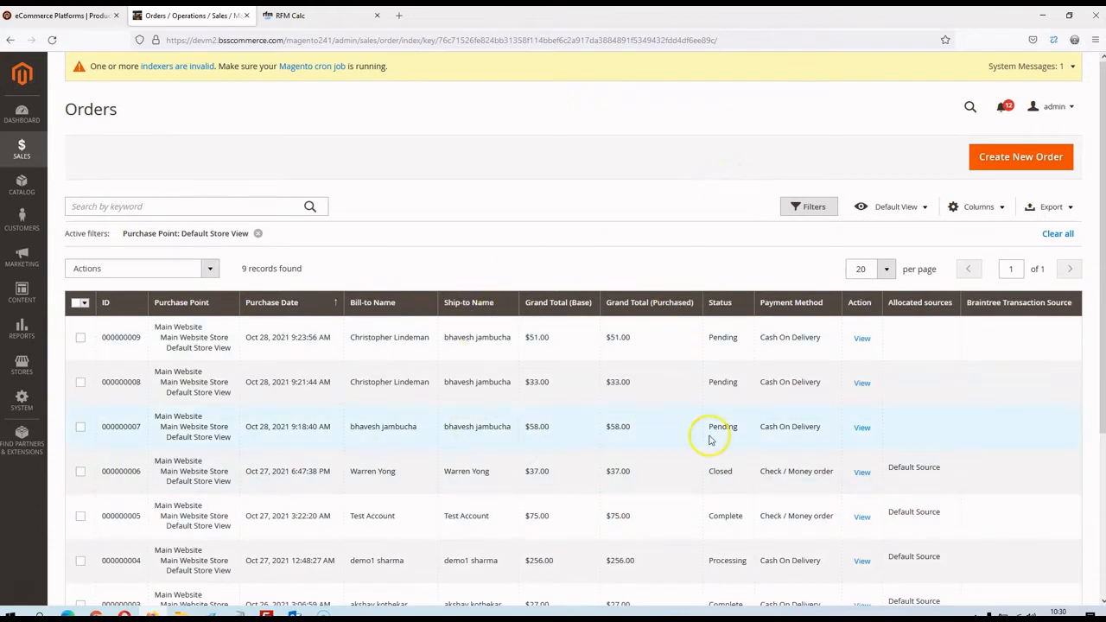
pyautogui.click(1051, 206)
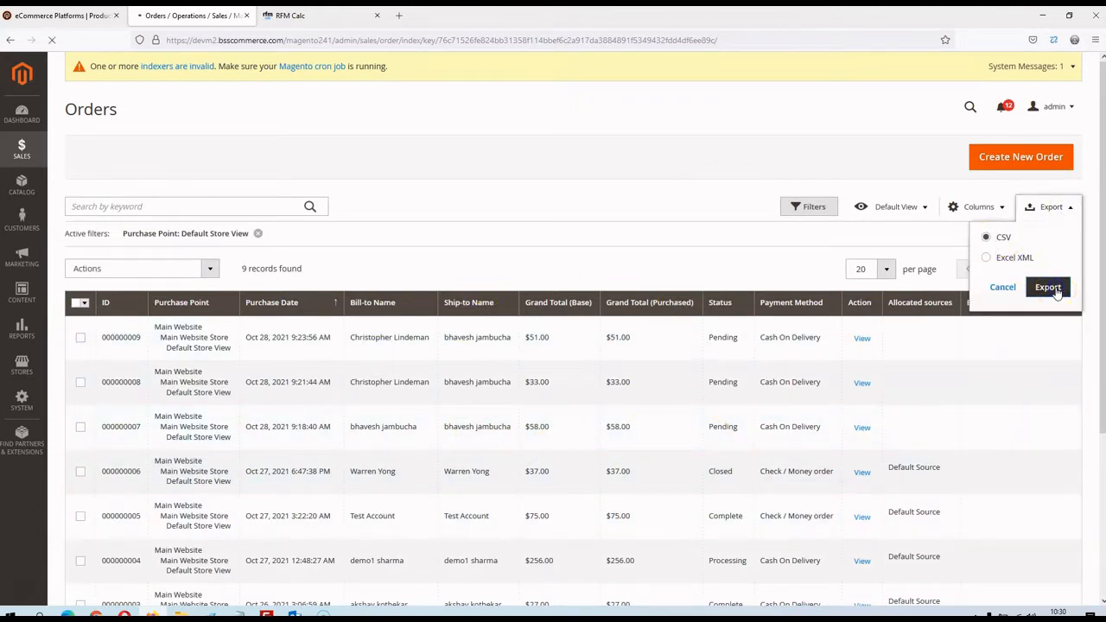
pyautogui.click(1047, 286)
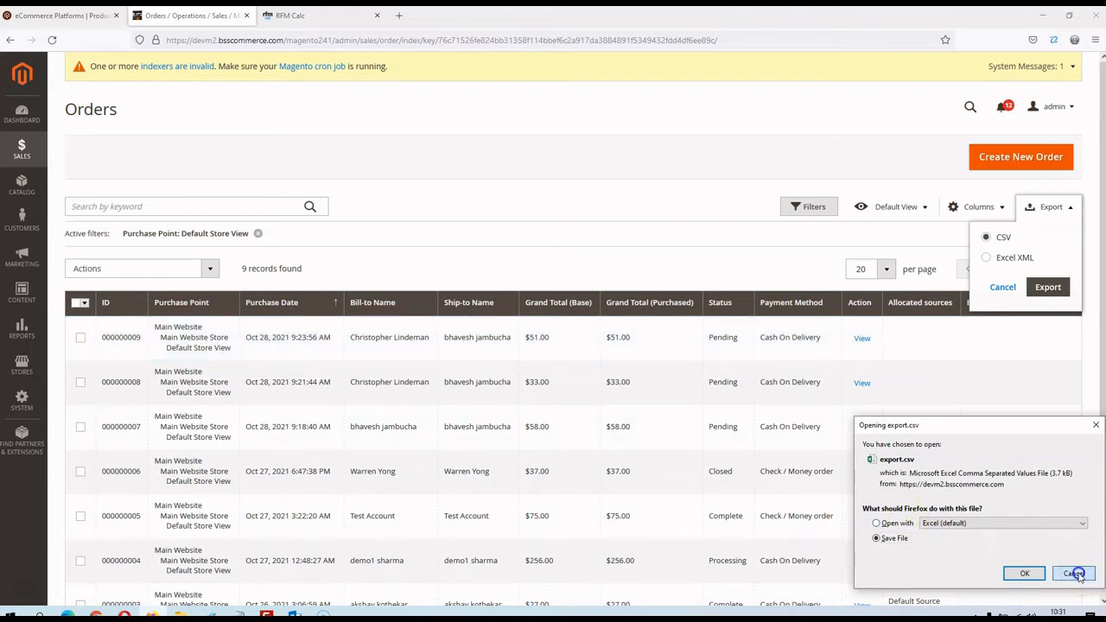
pyautogui.click(1074, 573)
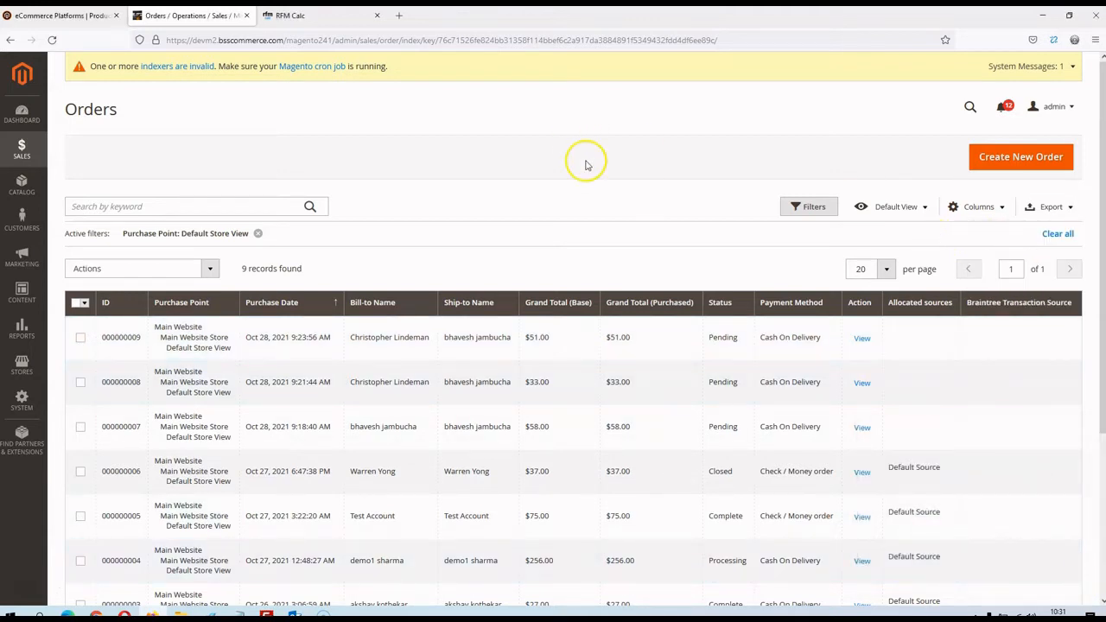
pyautogui.moveTo(275, 564)
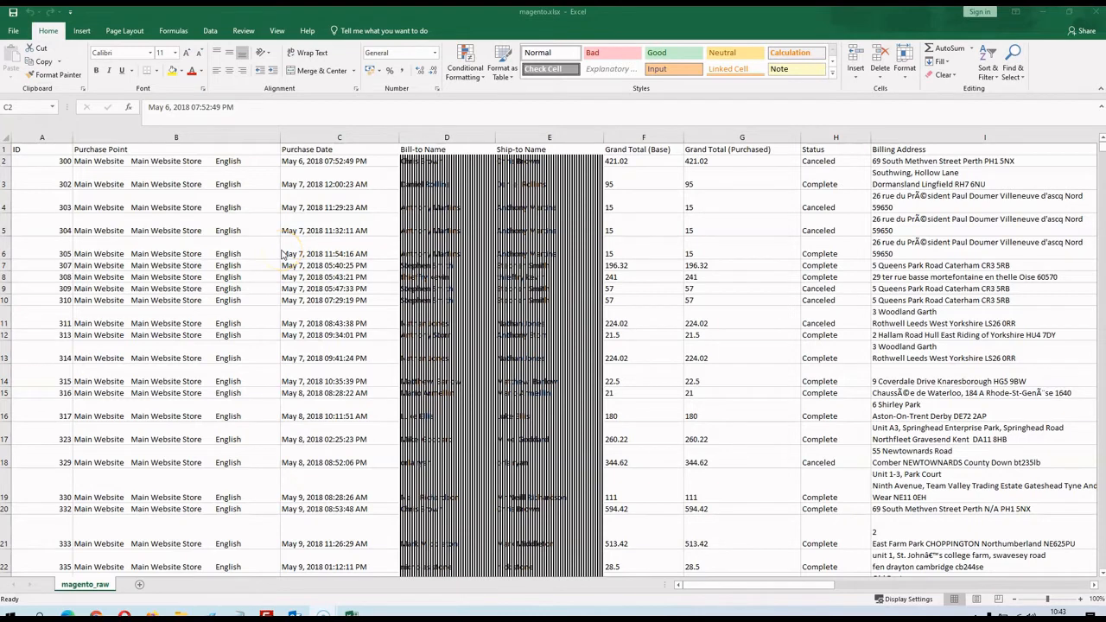
pyautogui.moveTo(284, 254)
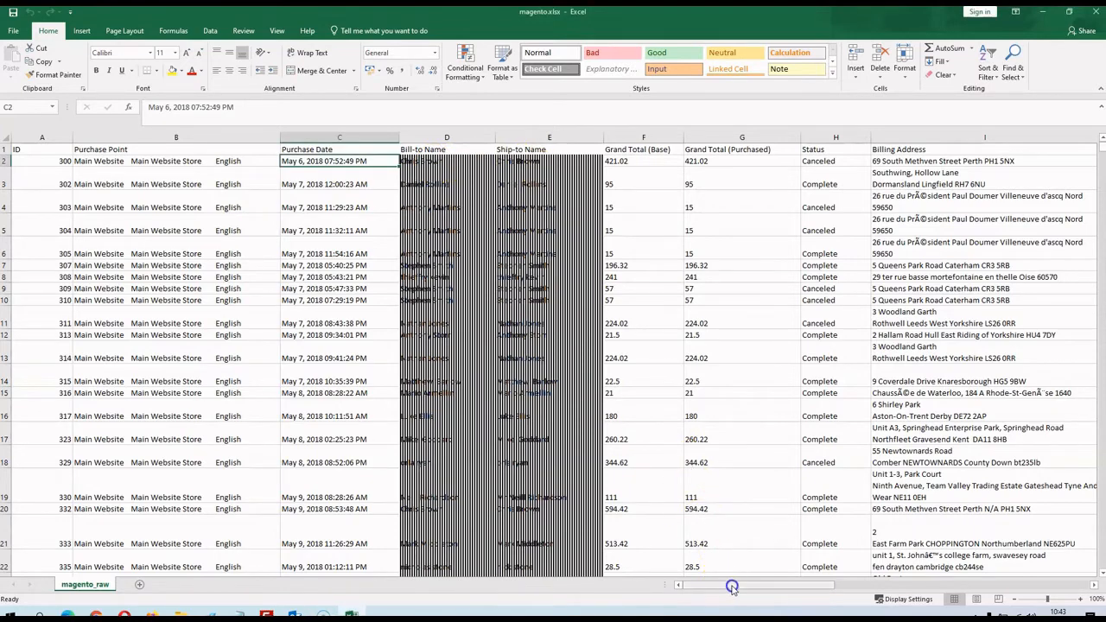
pyautogui.hscroll(3)
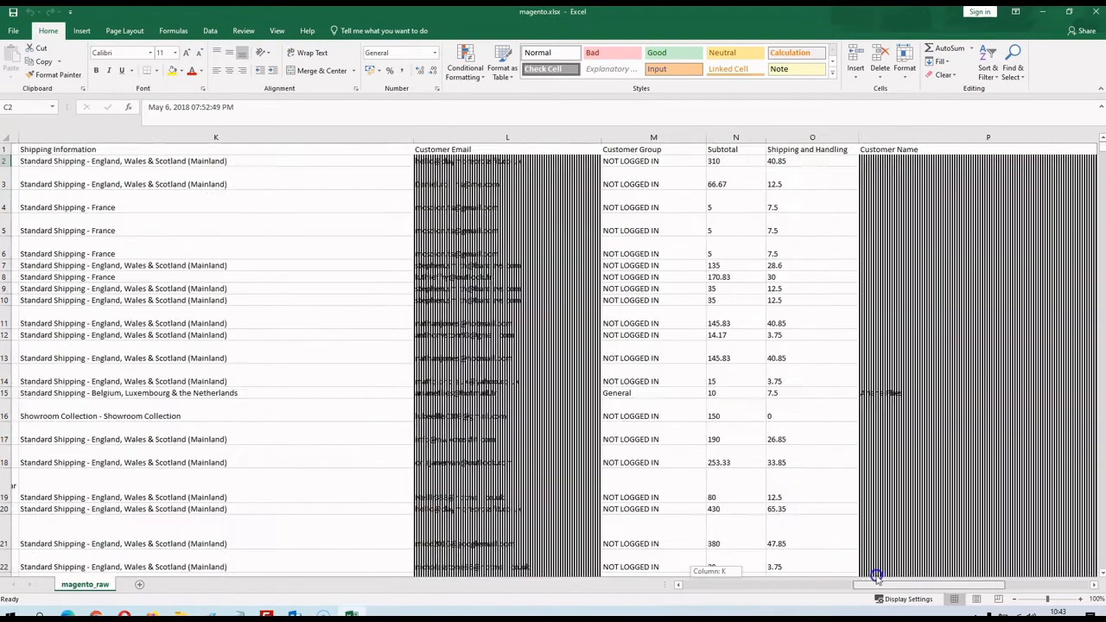
pyautogui.hscroll(3)
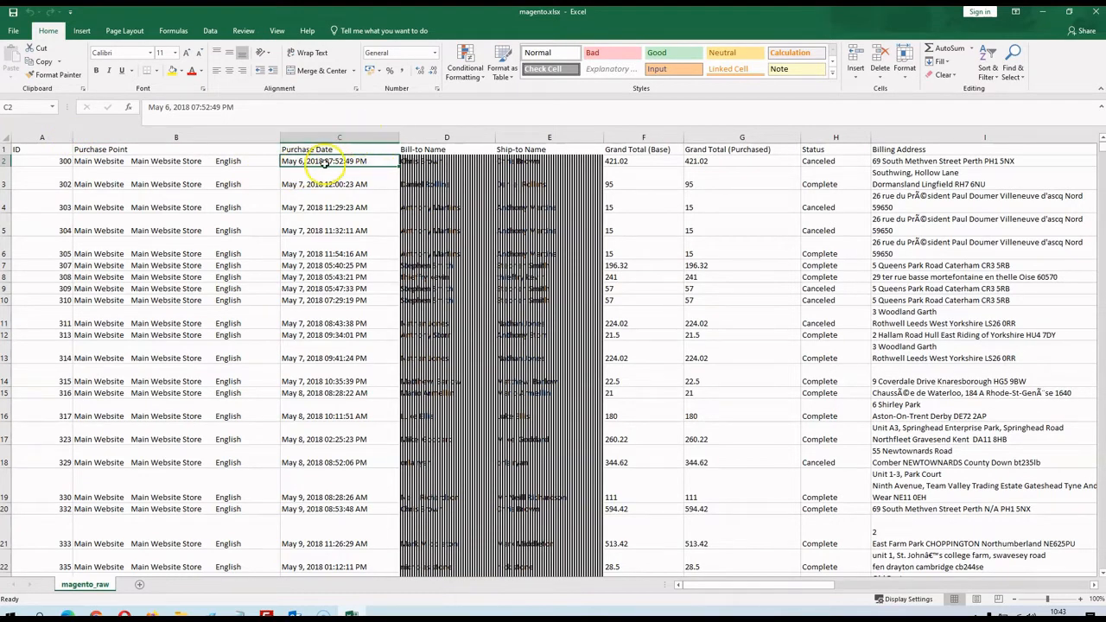
pyautogui.moveTo(353, 527)
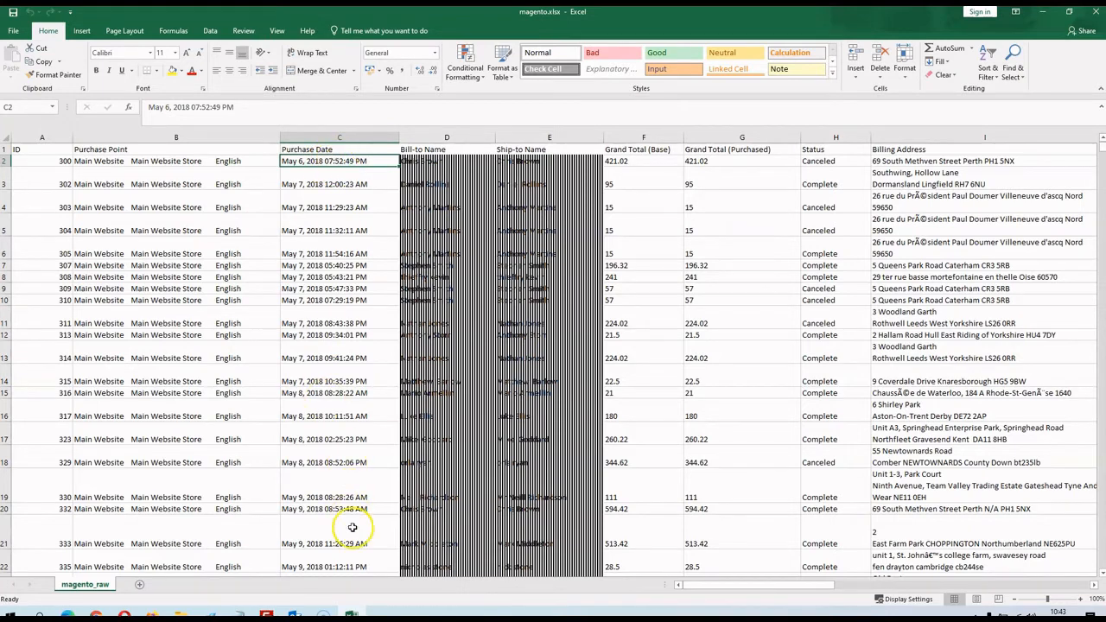
pyautogui.moveTo(343, 323)
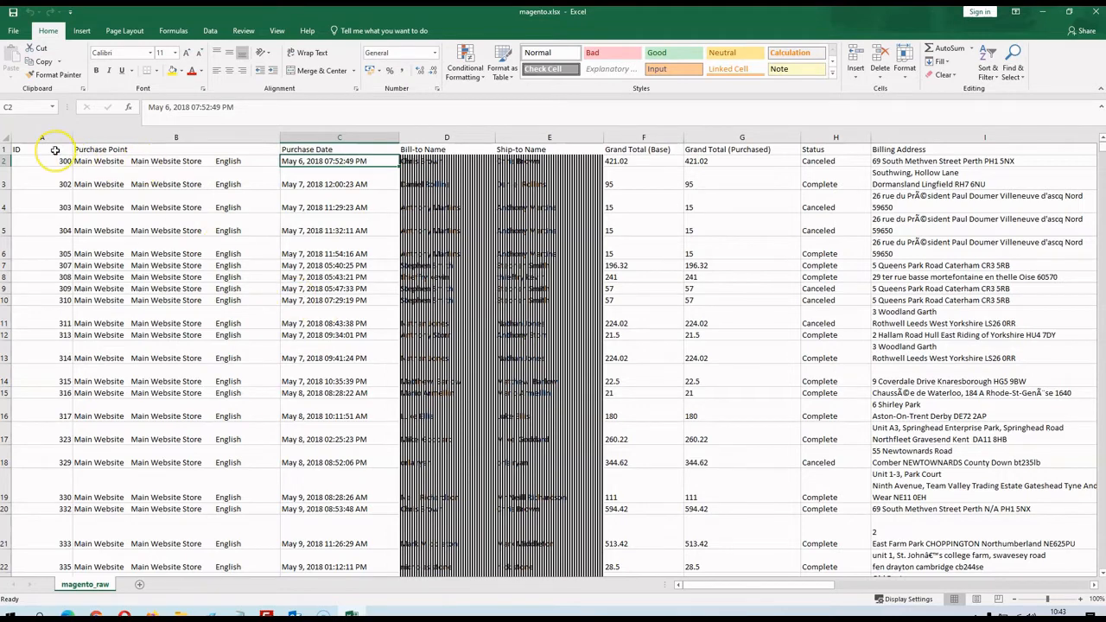
pyautogui.moveTo(52, 145)
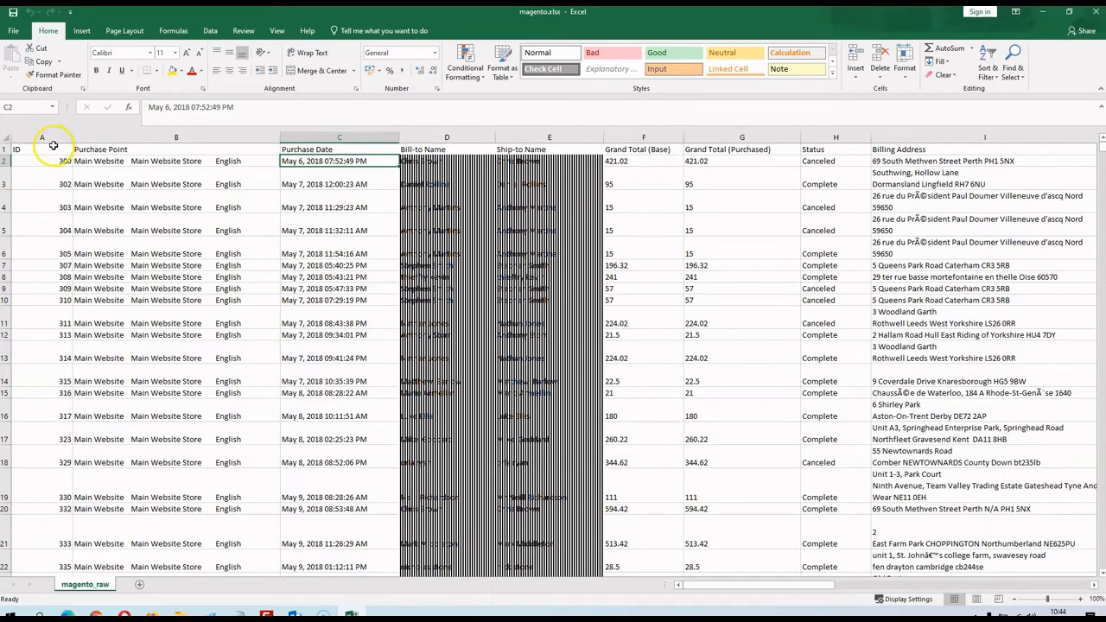
pyautogui.click(177, 149)
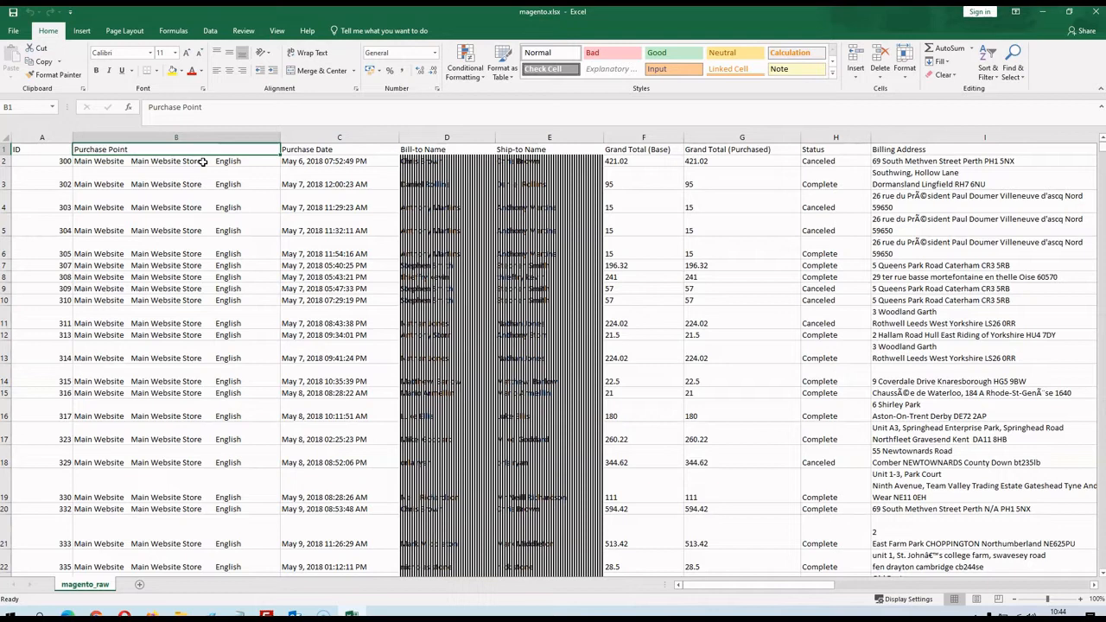
pyautogui.click(339, 138)
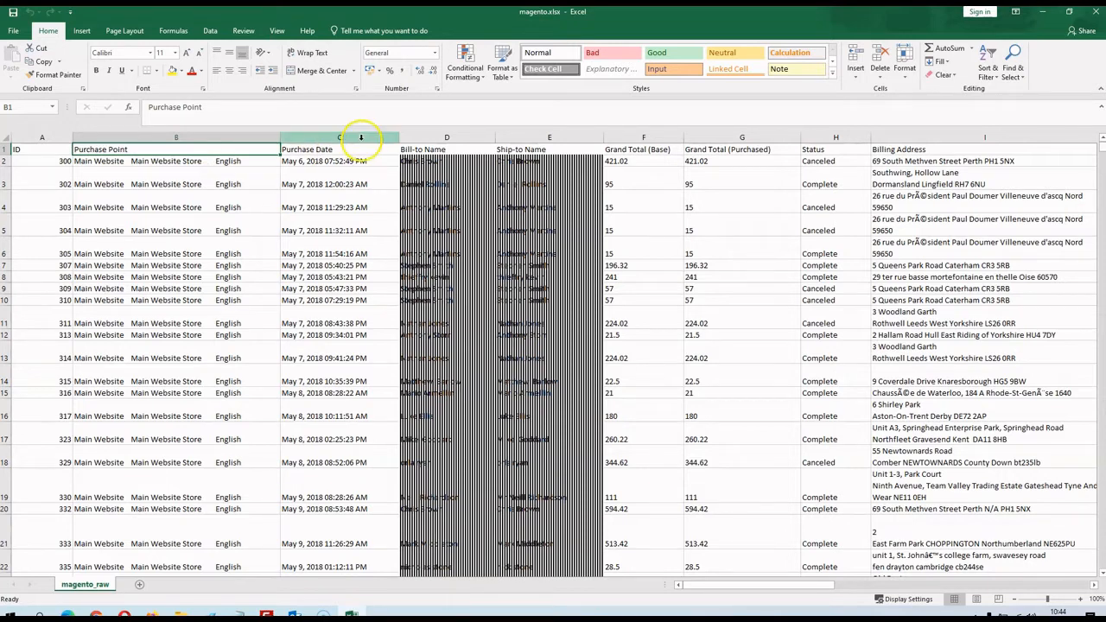
pyautogui.click(339, 137)
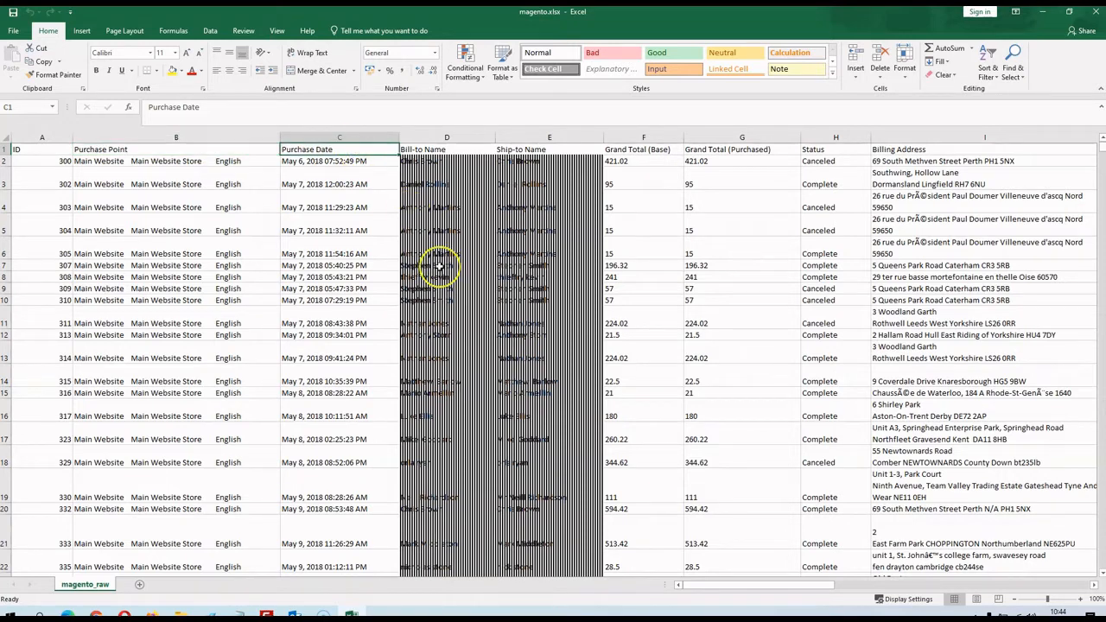
pyautogui.click(549, 149)
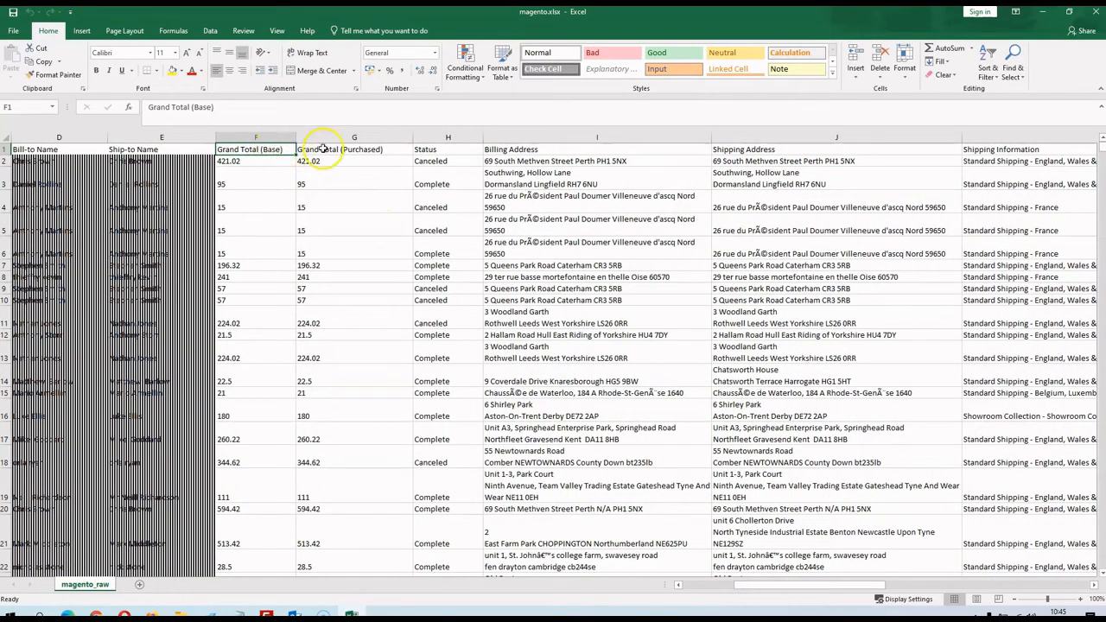
pyautogui.click(353, 149)
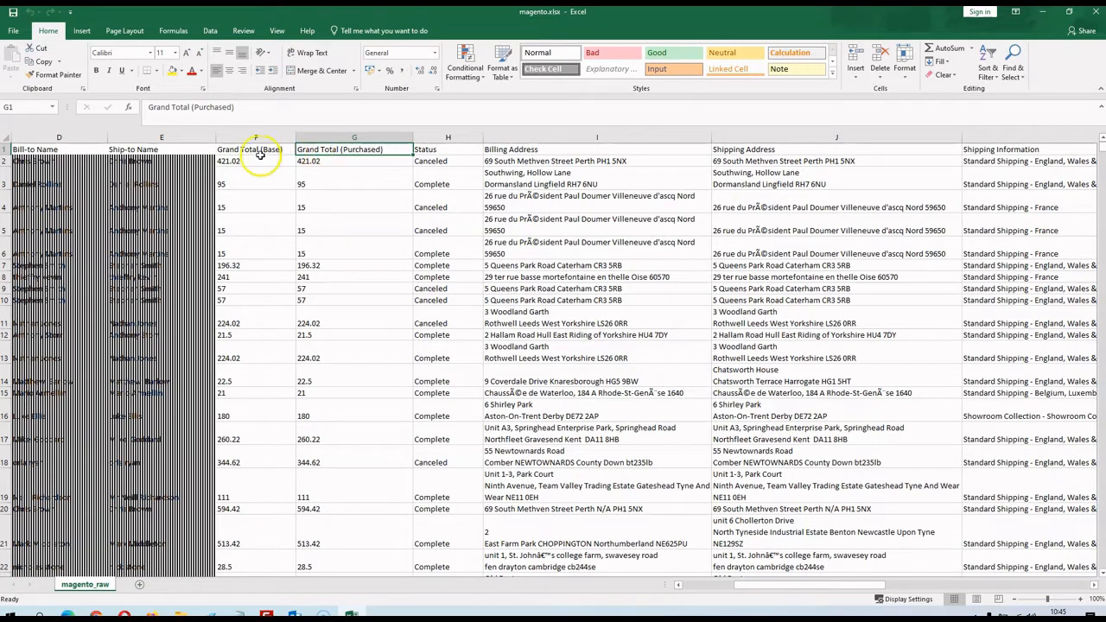
pyautogui.click(255, 150)
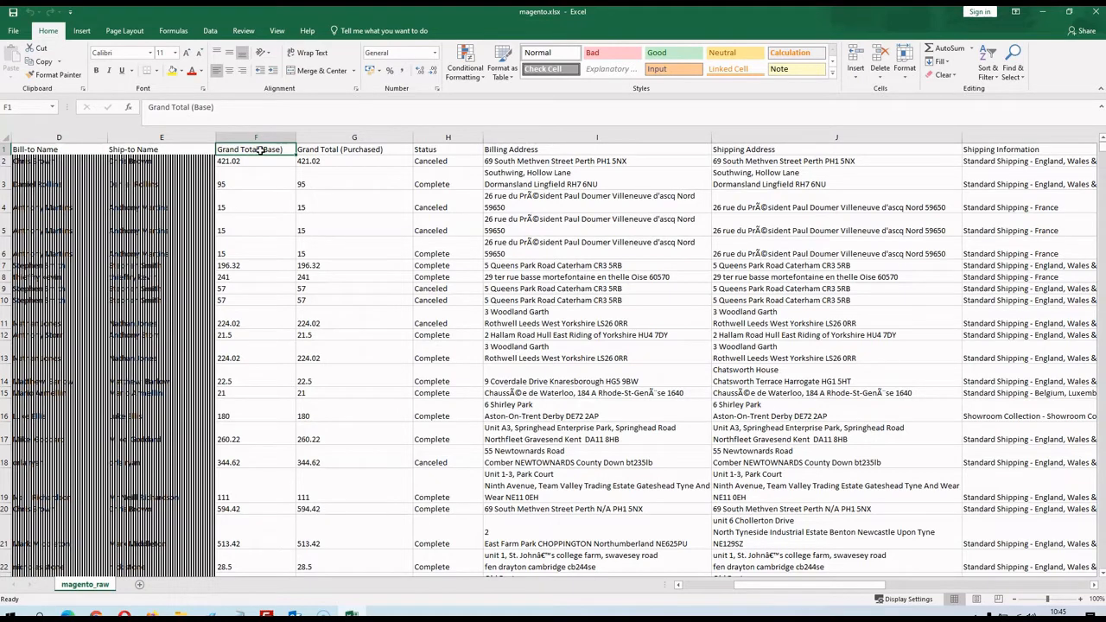
pyautogui.click(354, 150)
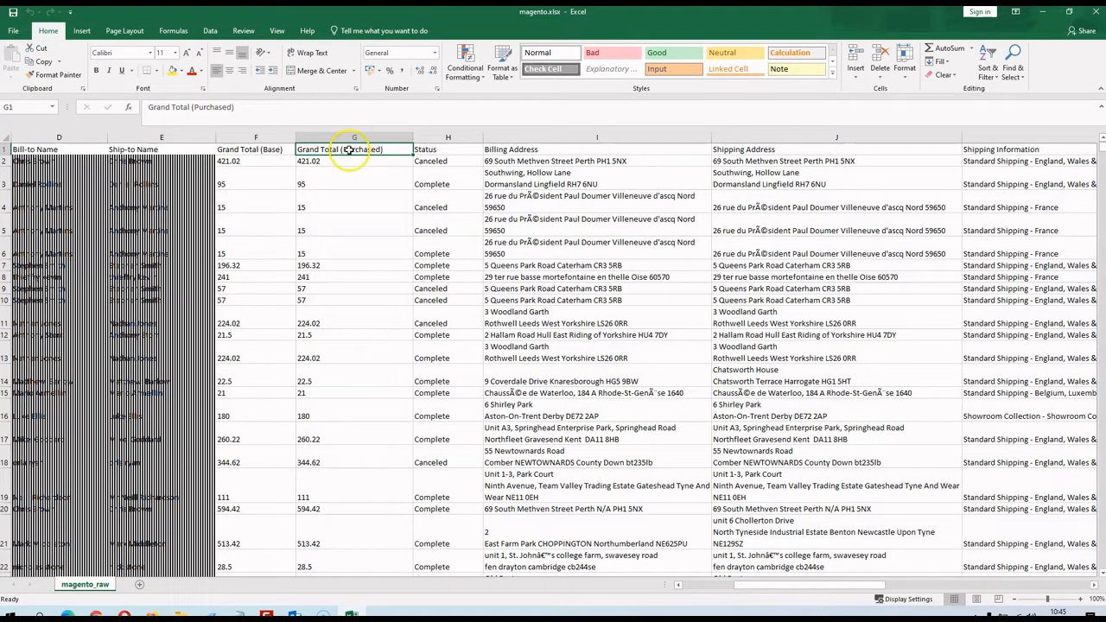
pyautogui.click(255, 162)
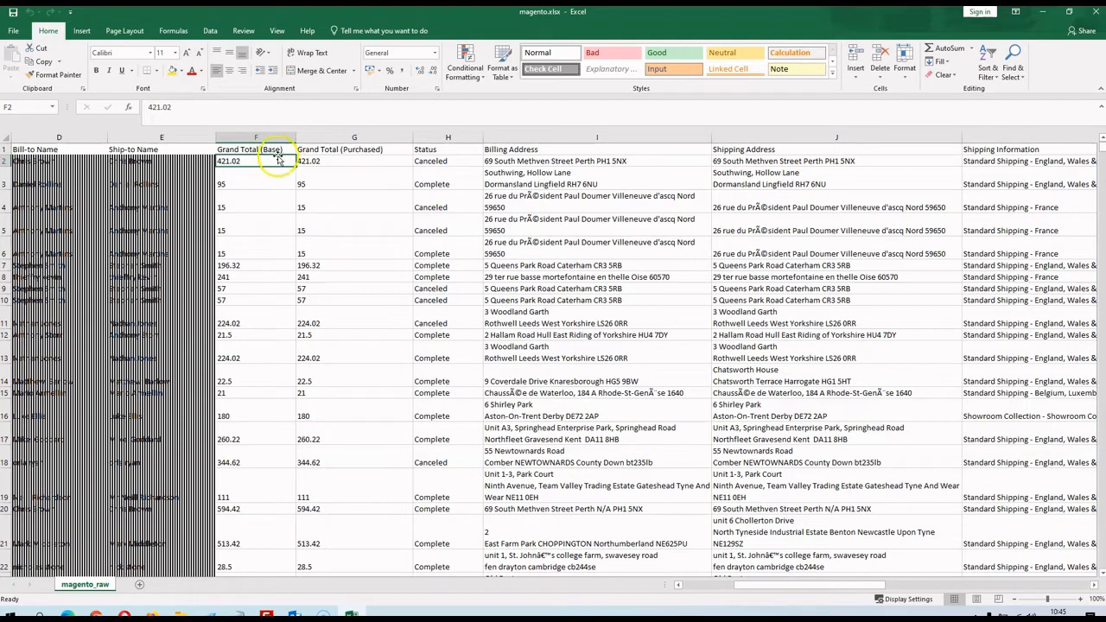
pyautogui.click(353, 161)
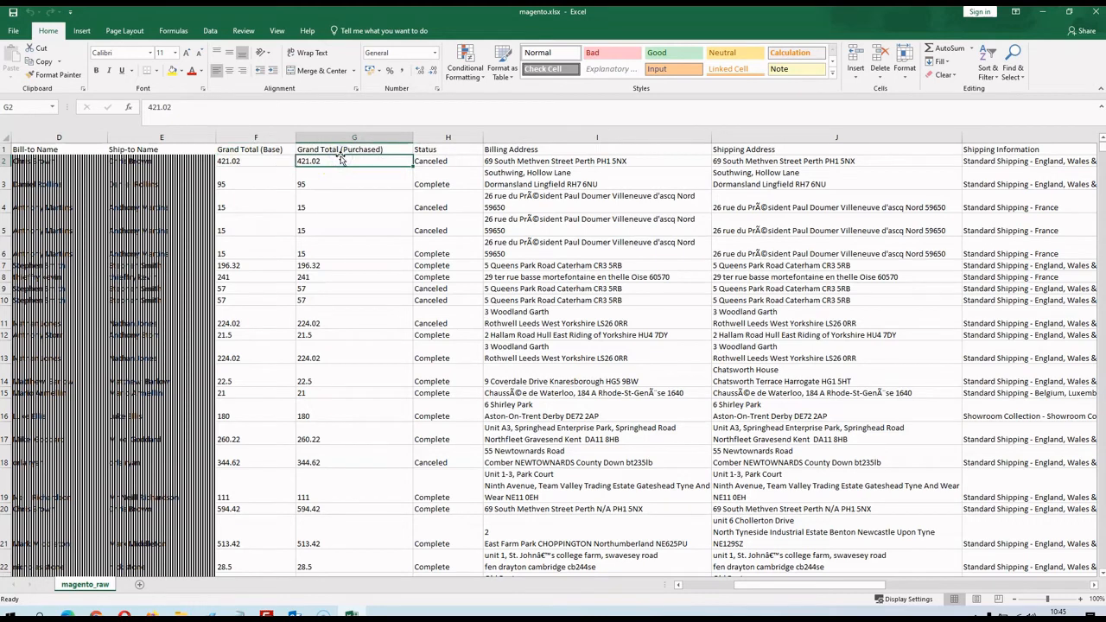
pyautogui.moveTo(460, 149)
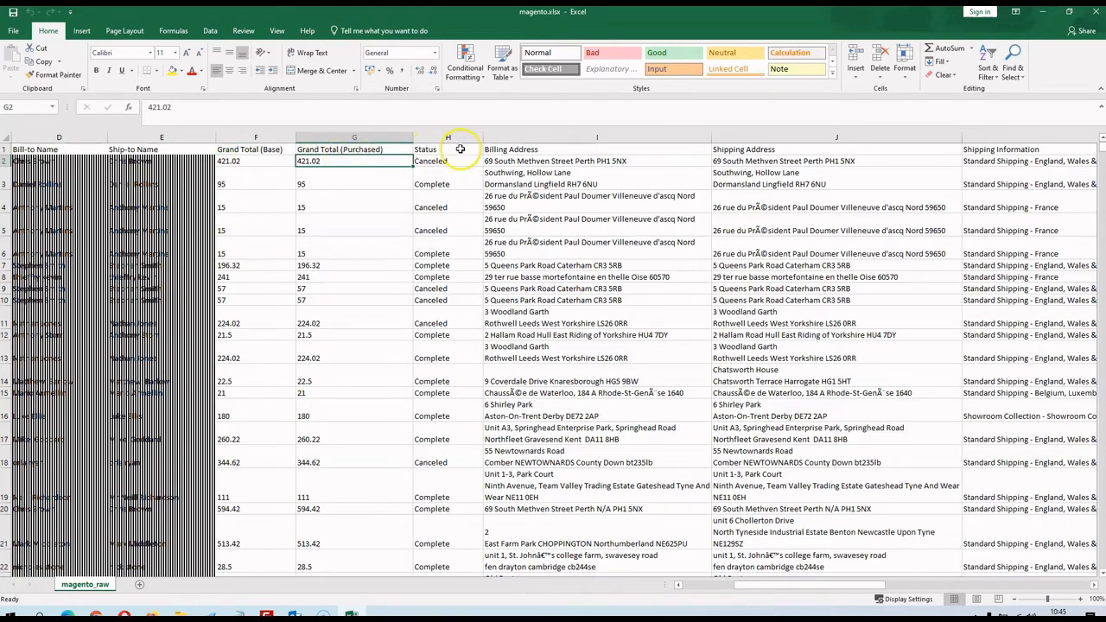
pyautogui.click(448, 161)
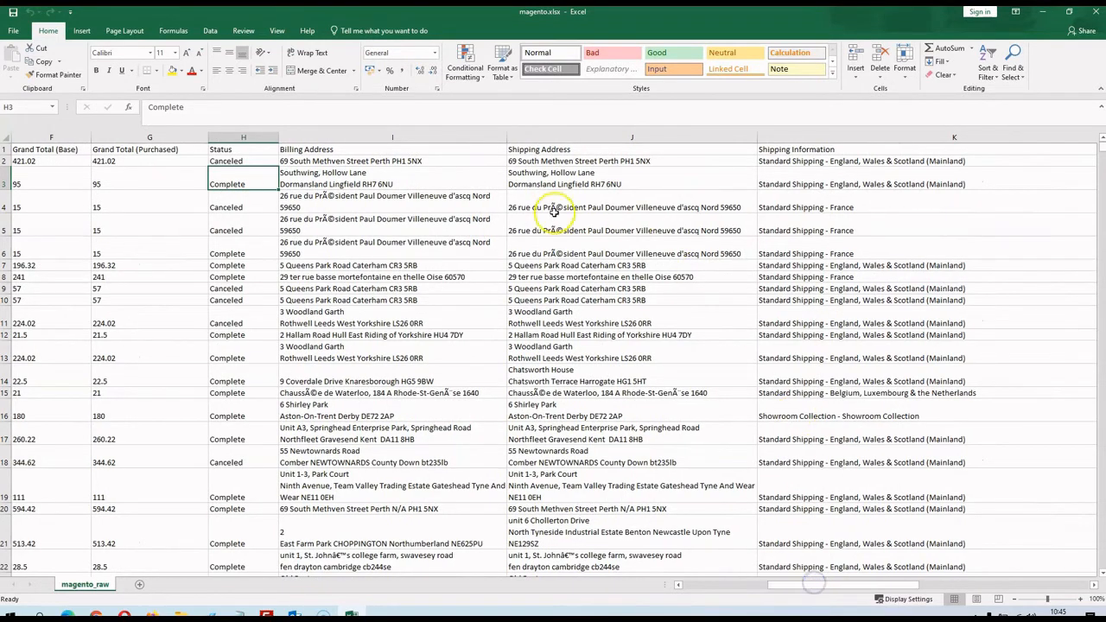
pyautogui.moveTo(796, 602)
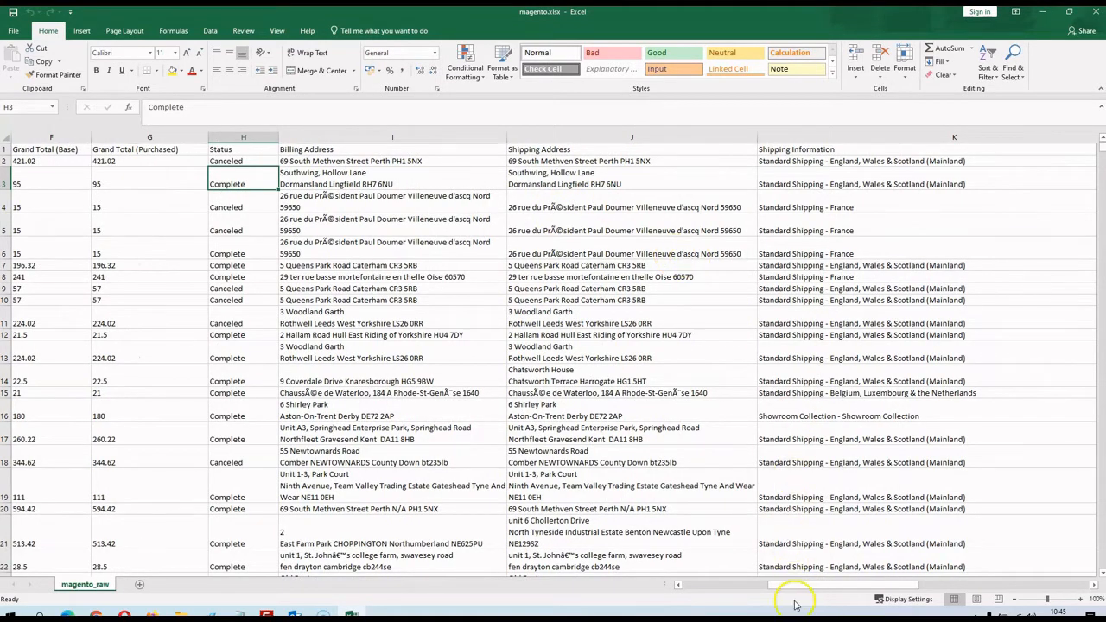
pyautogui.hscroll(3)
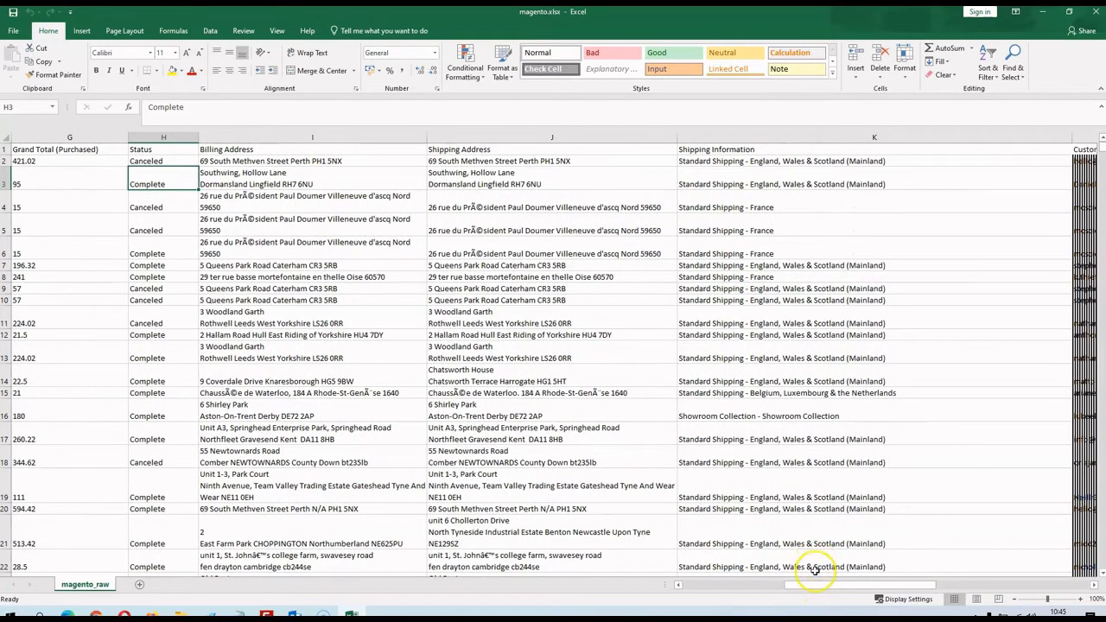
pyautogui.moveTo(813, 585); pyautogui.dragTo(864, 585)
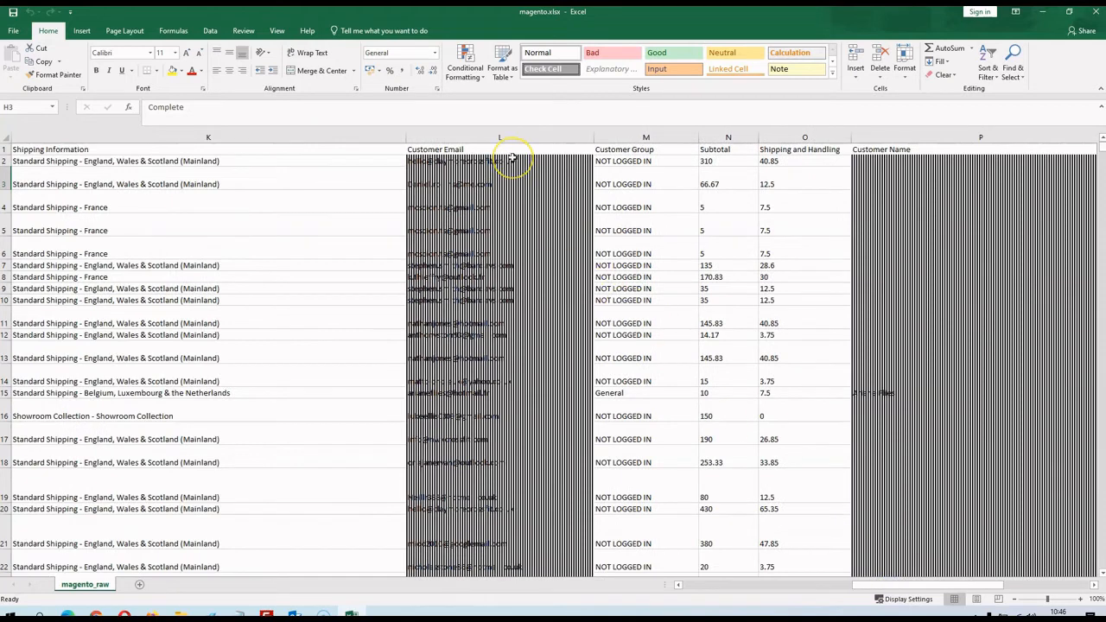
pyautogui.moveTo(631, 209)
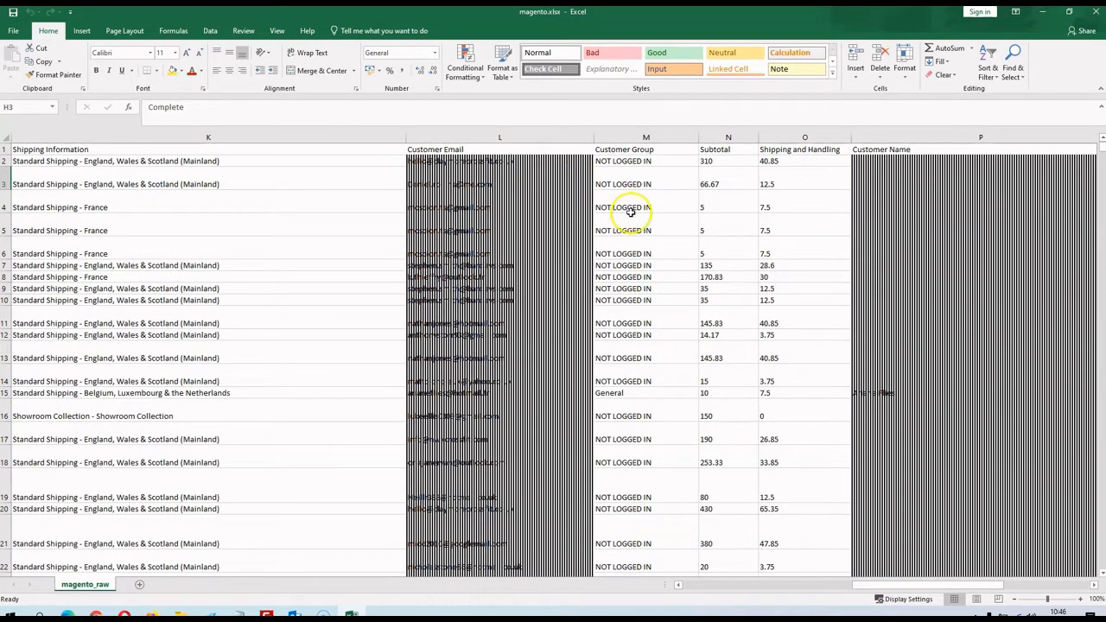
pyautogui.moveTo(669, 225)
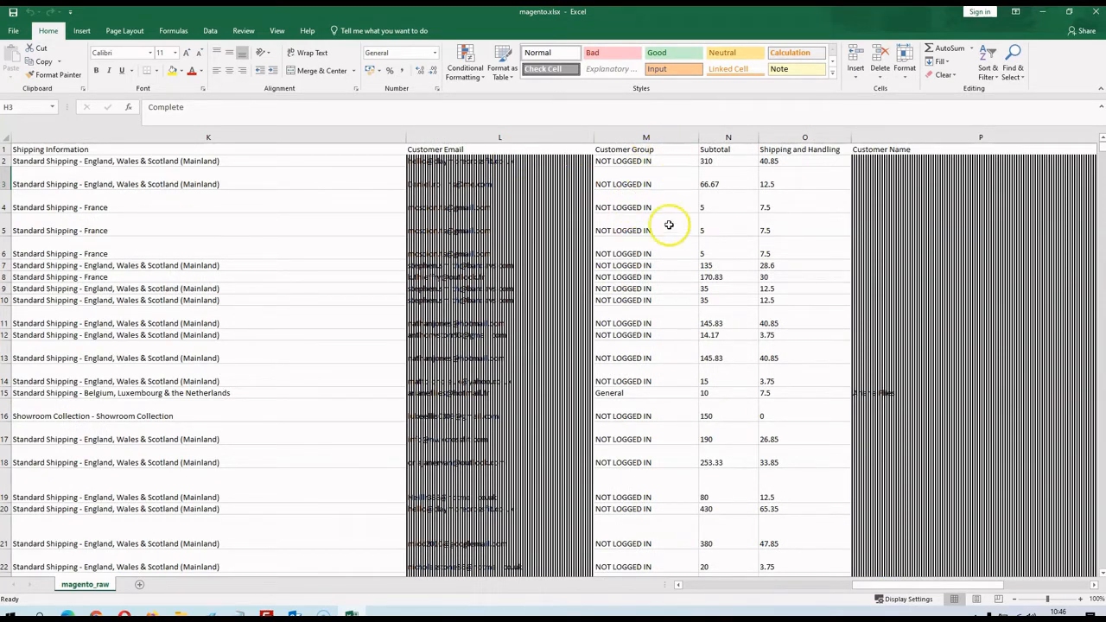
pyautogui.moveTo(664, 161)
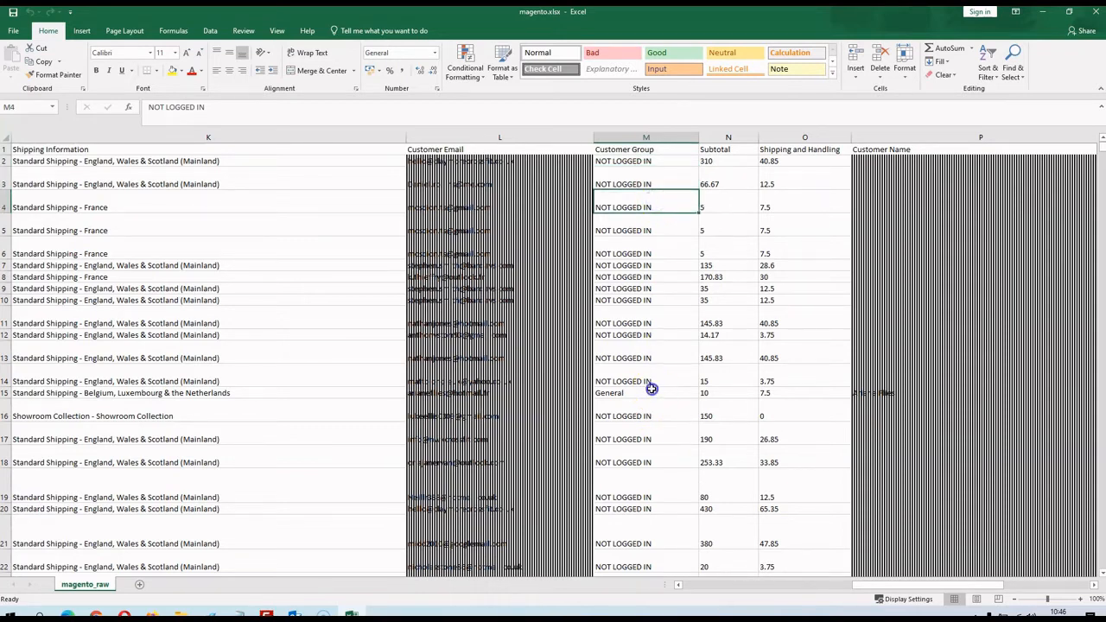
pyautogui.click(646, 392)
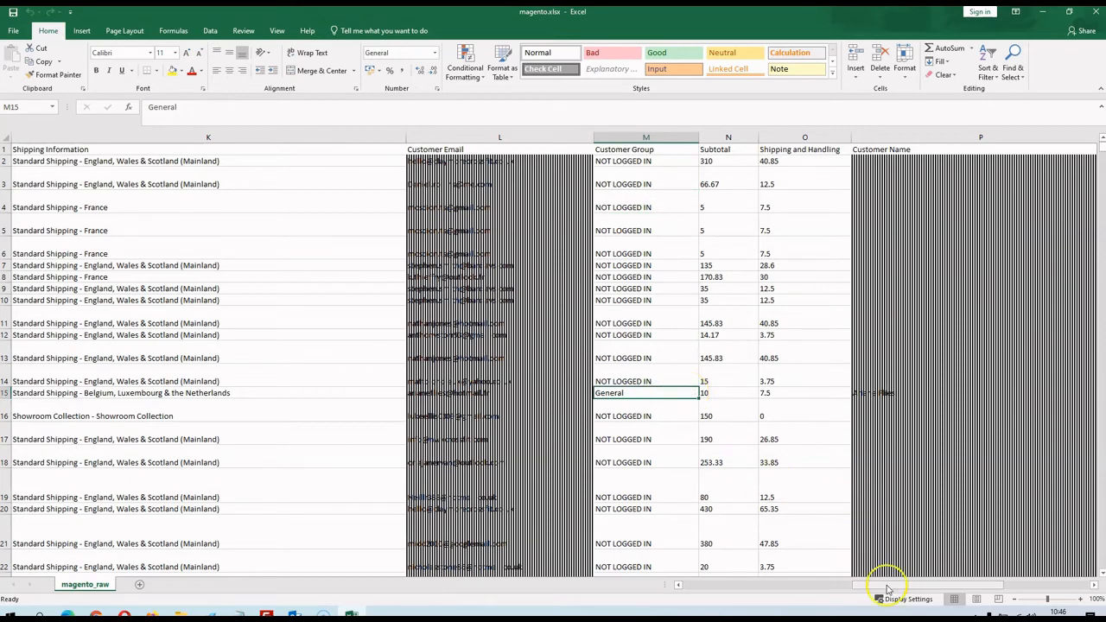
pyautogui.hscroll(3)
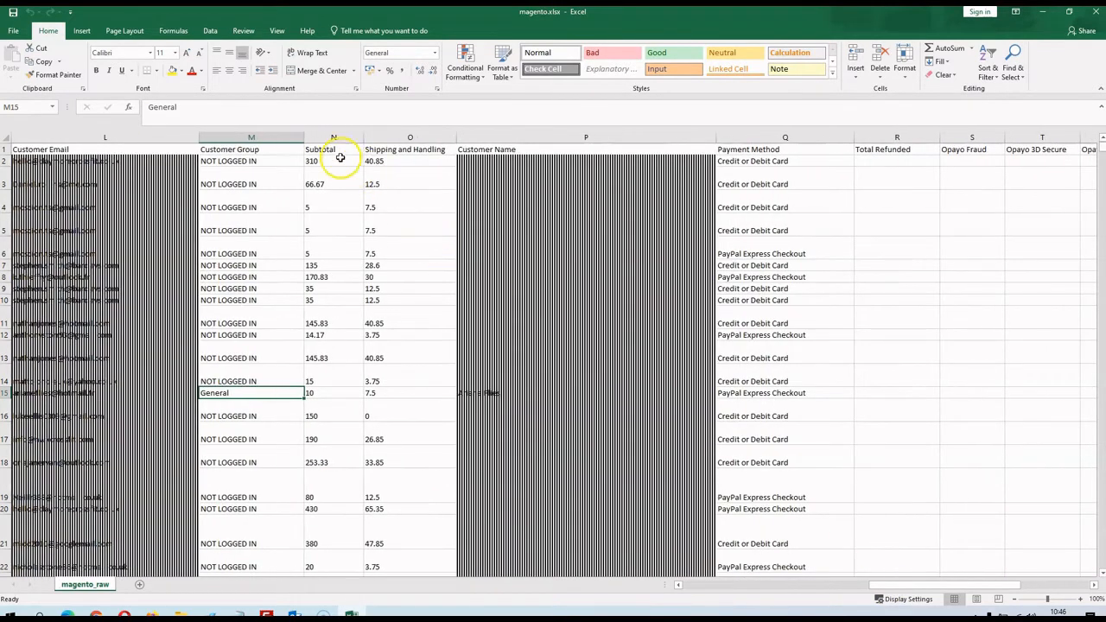
pyautogui.moveTo(409, 160)
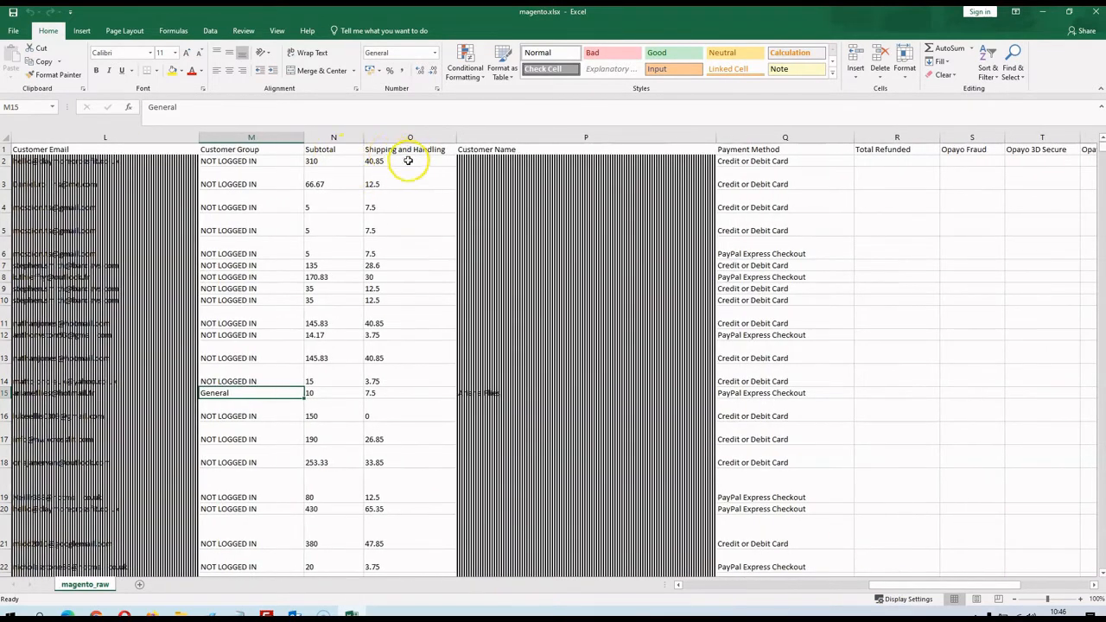
pyautogui.moveTo(408, 201)
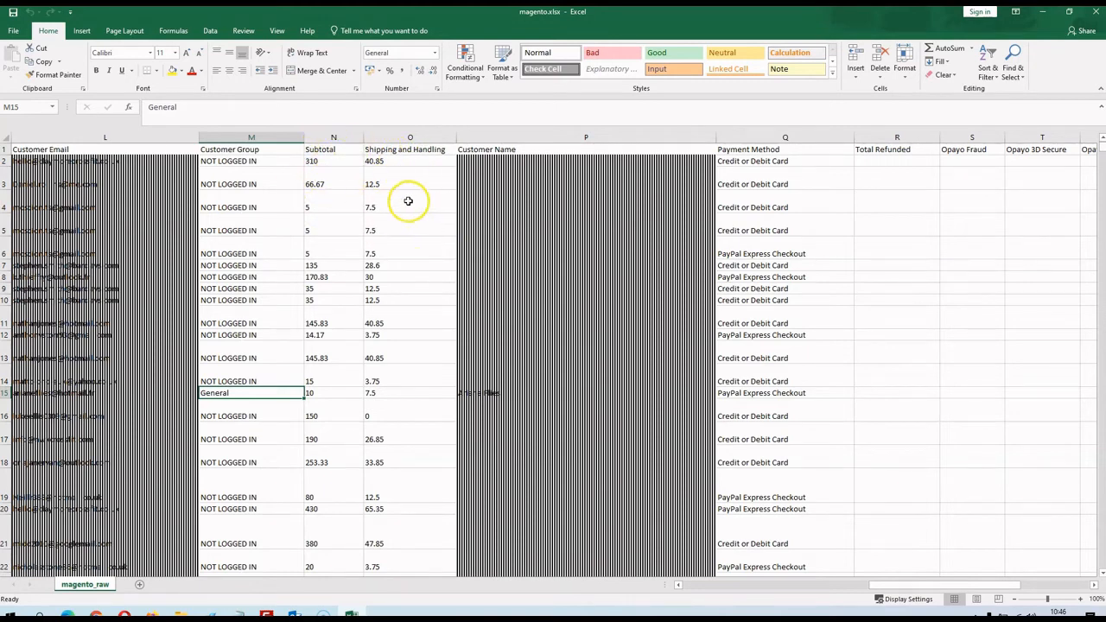
pyautogui.moveTo(339, 163)
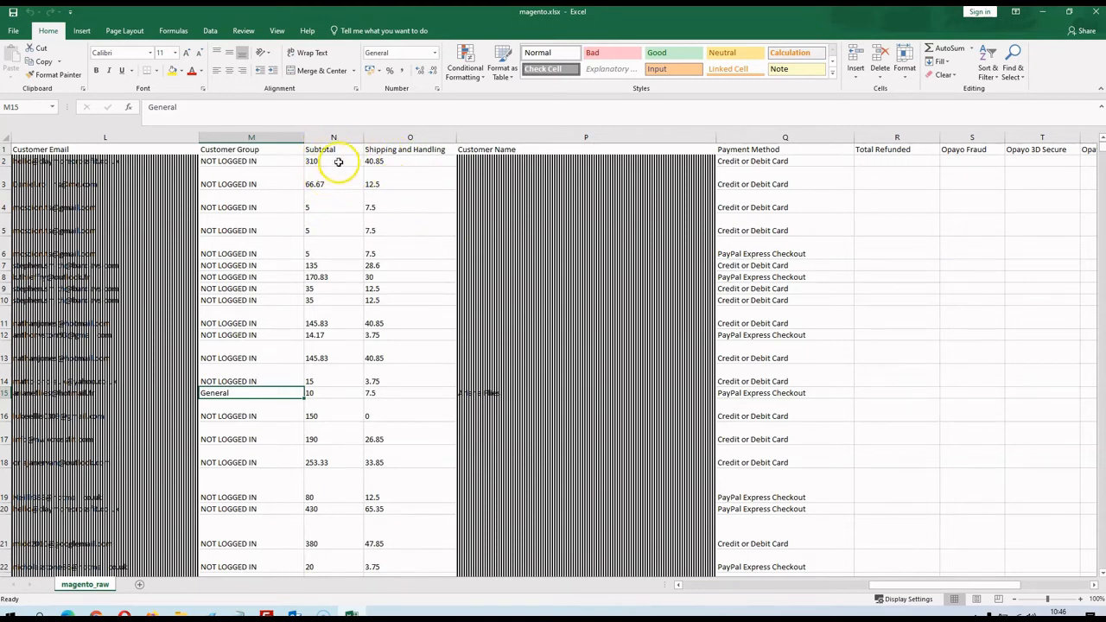
pyautogui.click(399, 162)
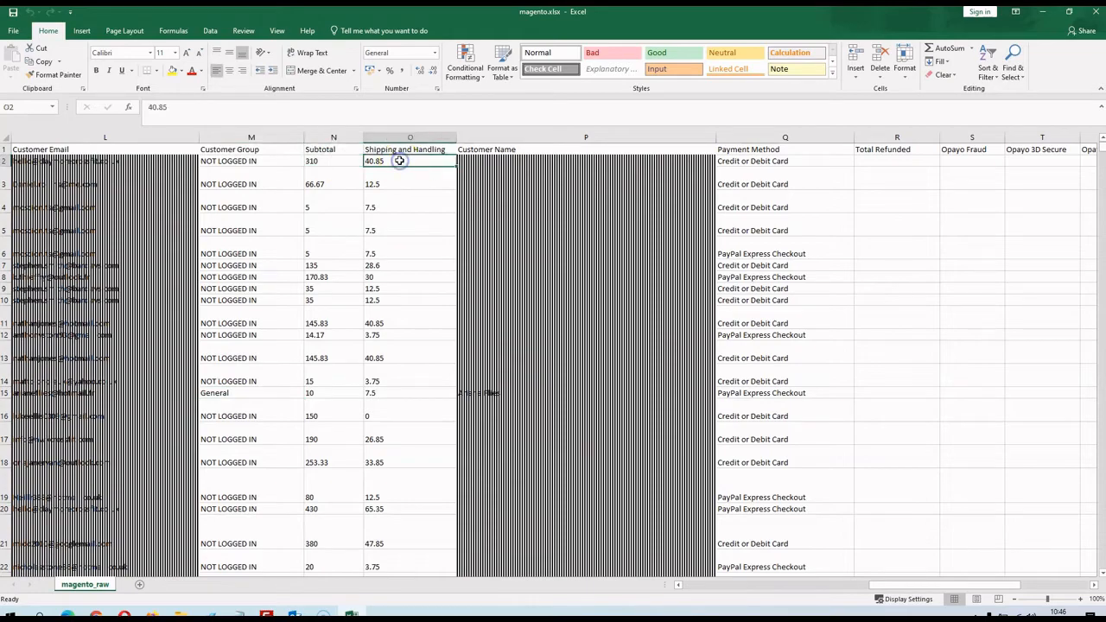
pyautogui.moveTo(891, 586)
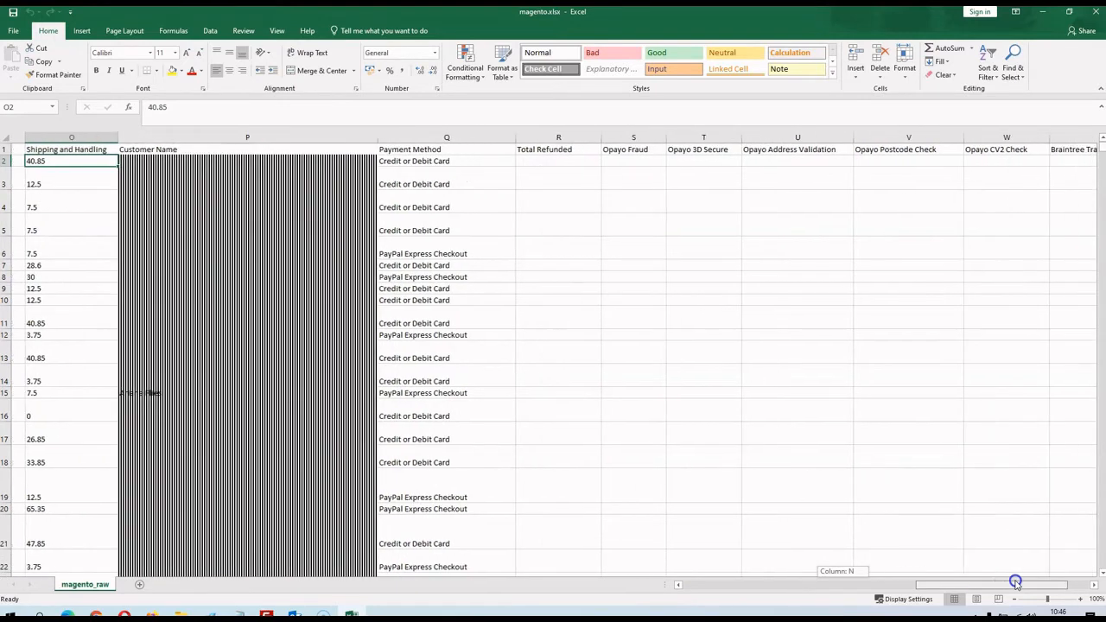
pyautogui.hscroll(3)
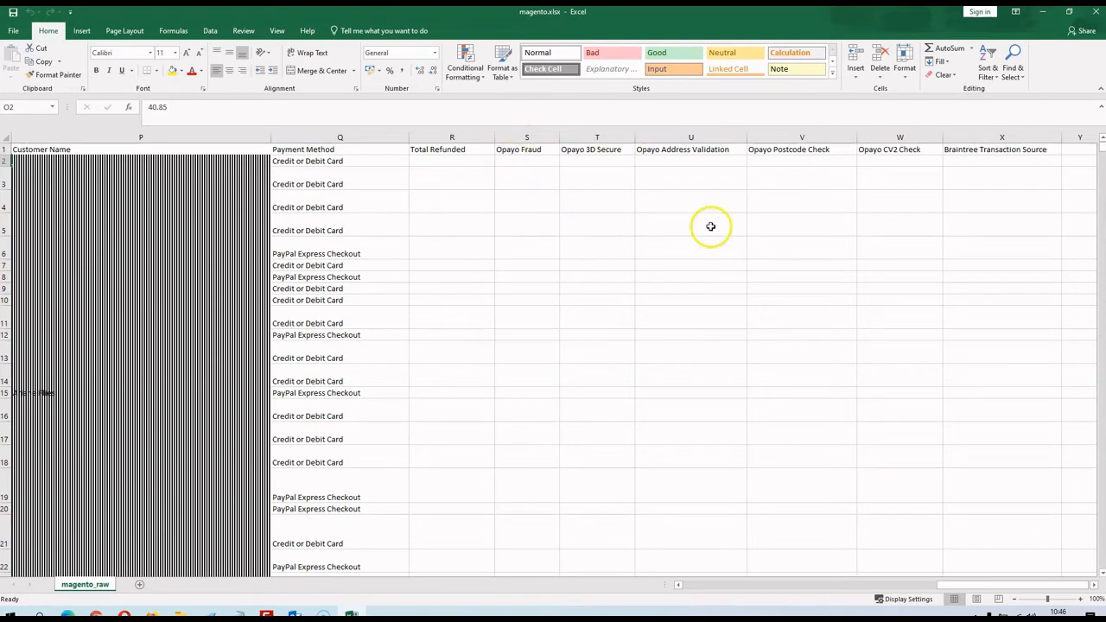
pyautogui.moveTo(672, 192)
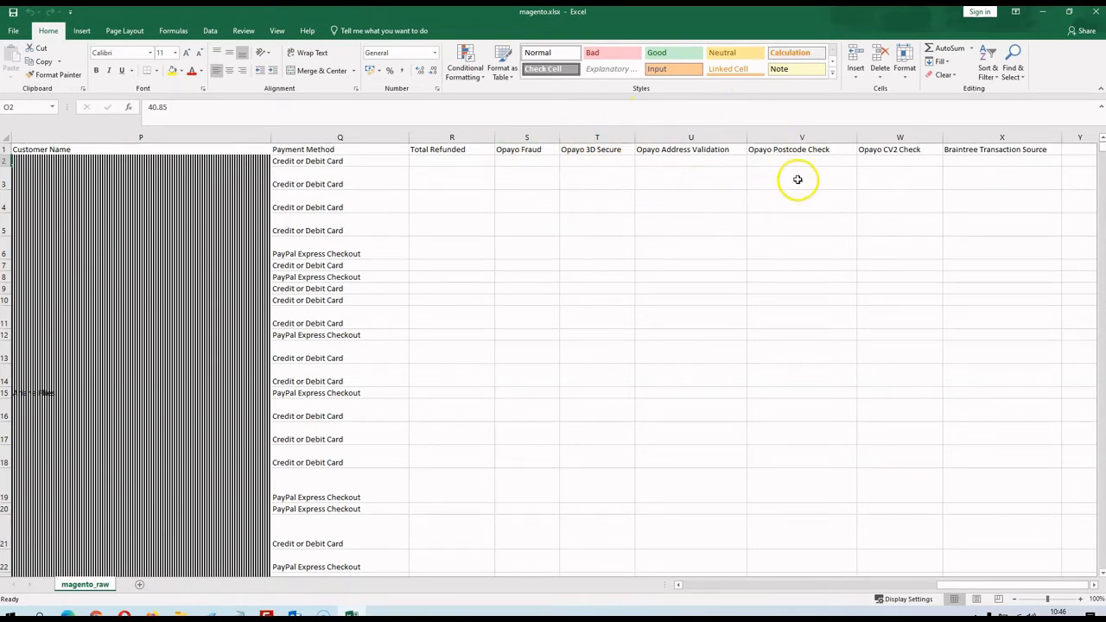
pyautogui.moveTo(808, 180)
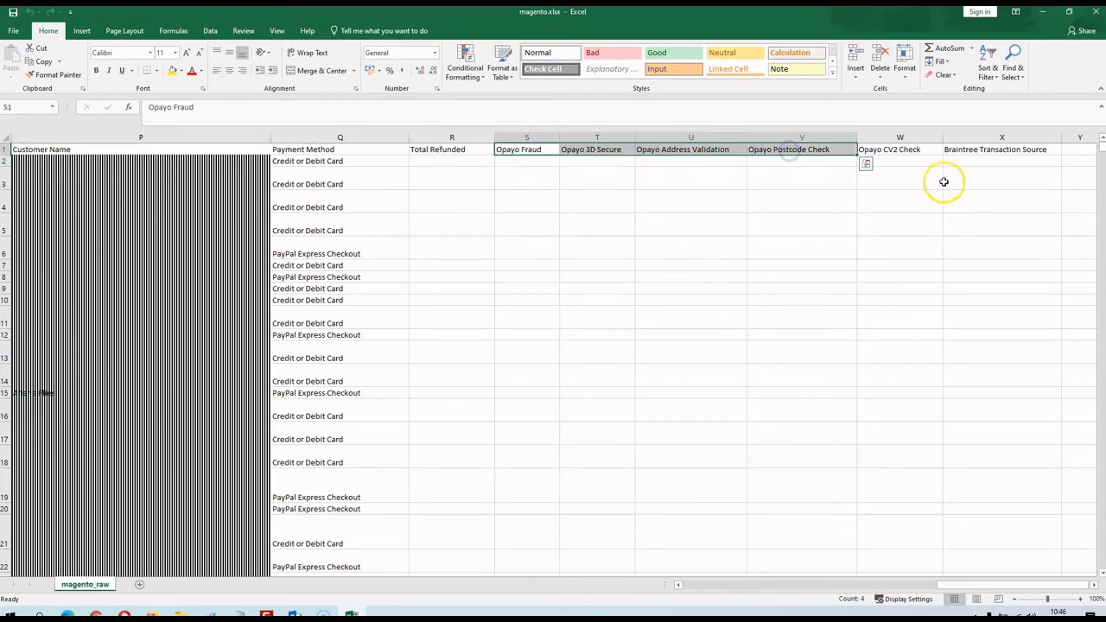
pyautogui.click(1002, 149)
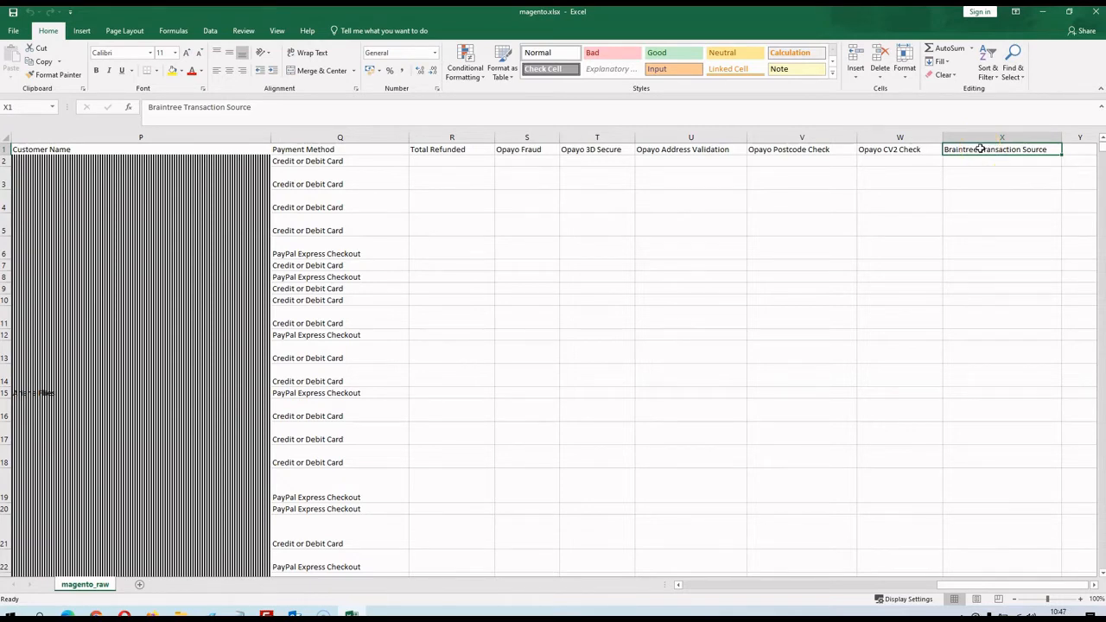
pyautogui.moveTo(969, 400)
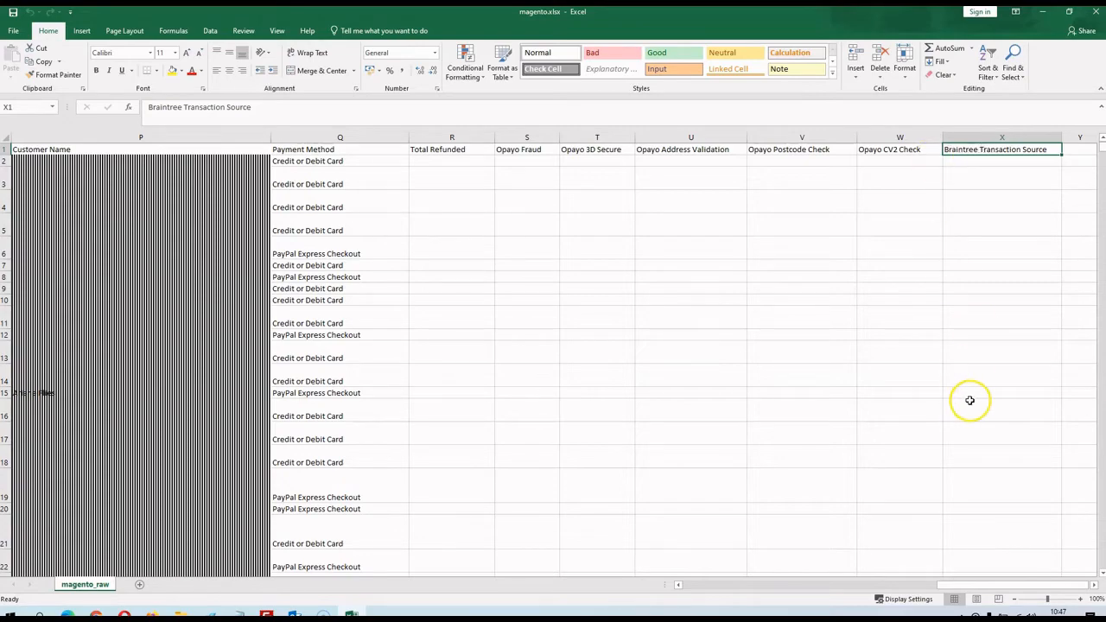
pyautogui.moveTo(1019, 561)
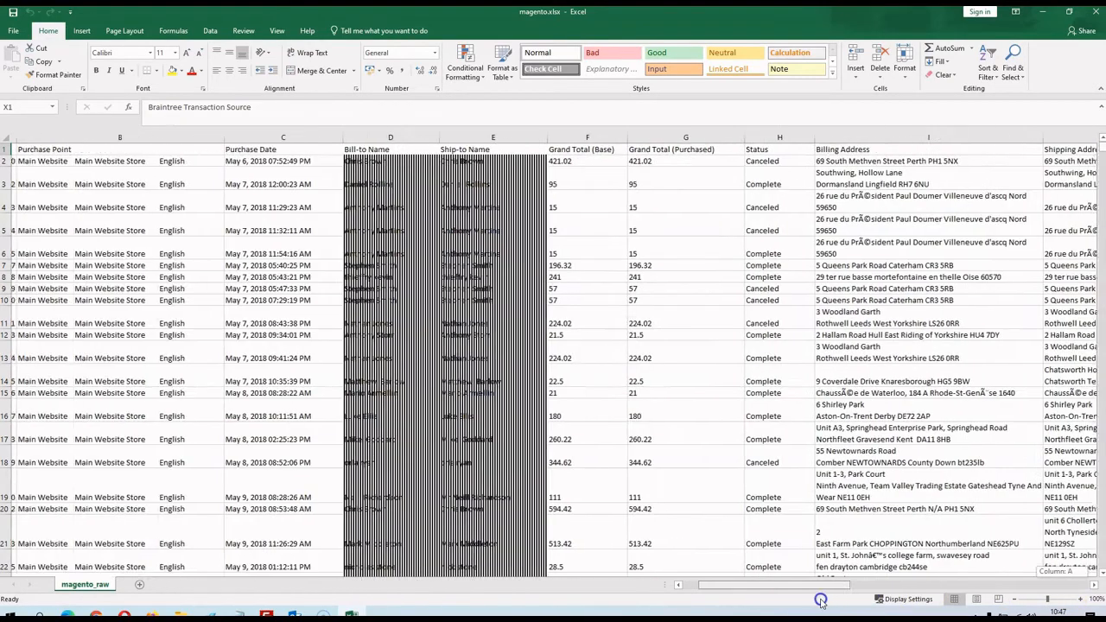
# Step: Scroll magento.xlsx back to its first columns of order IDs, purchase points and dates
pyautogui.hscroll(-3)
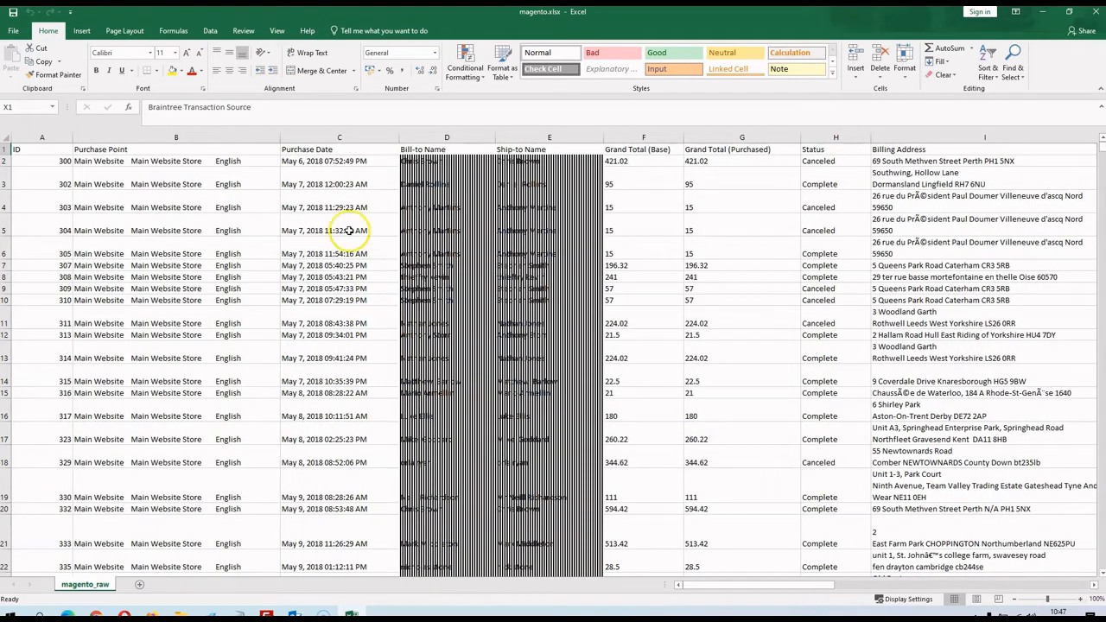
pyautogui.moveTo(346, 229)
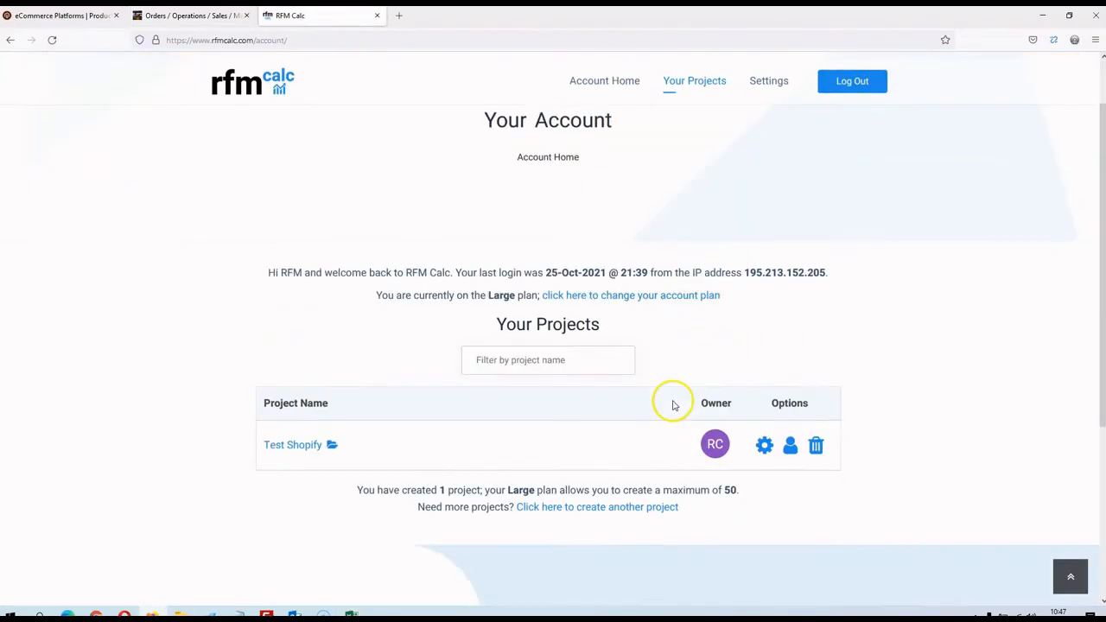
pyautogui.scroll(-3)
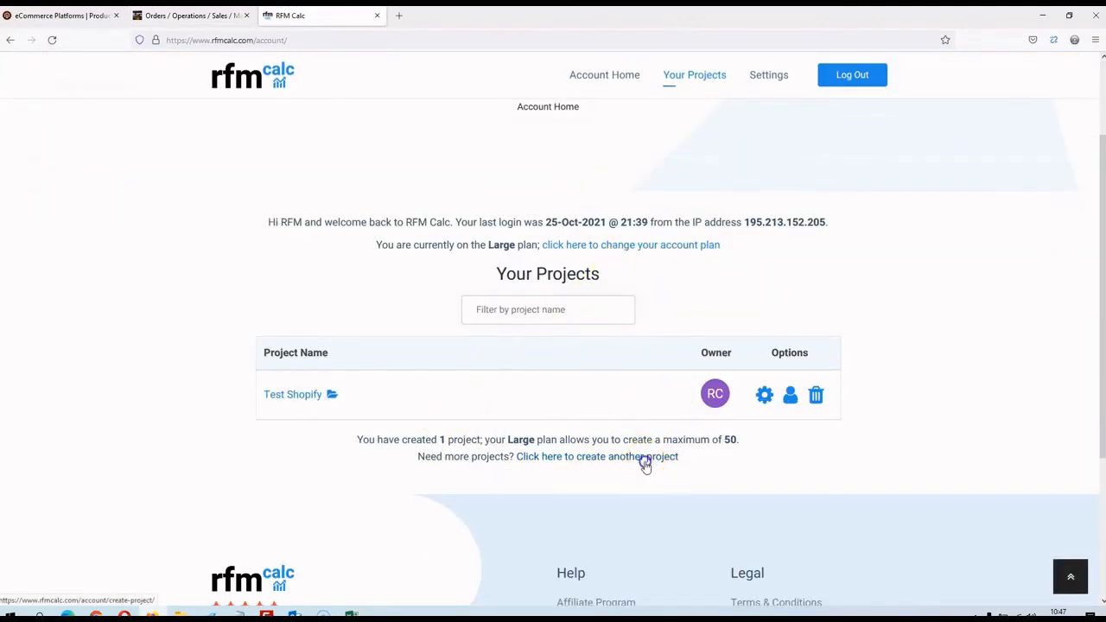
pyautogui.click(572, 456)
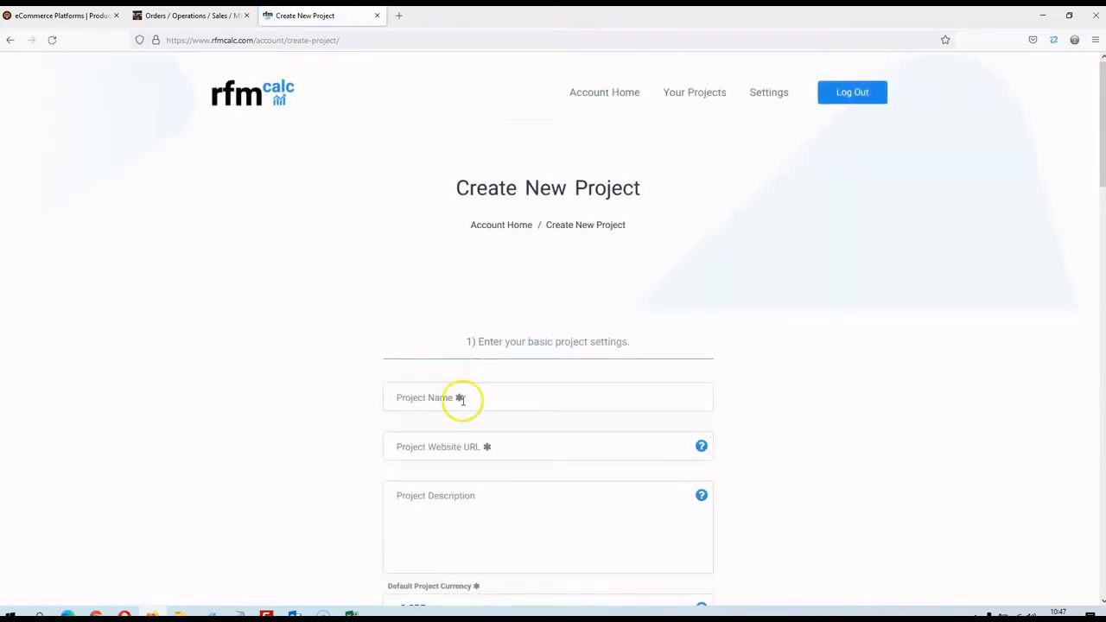
pyautogui.write('Test Magento')
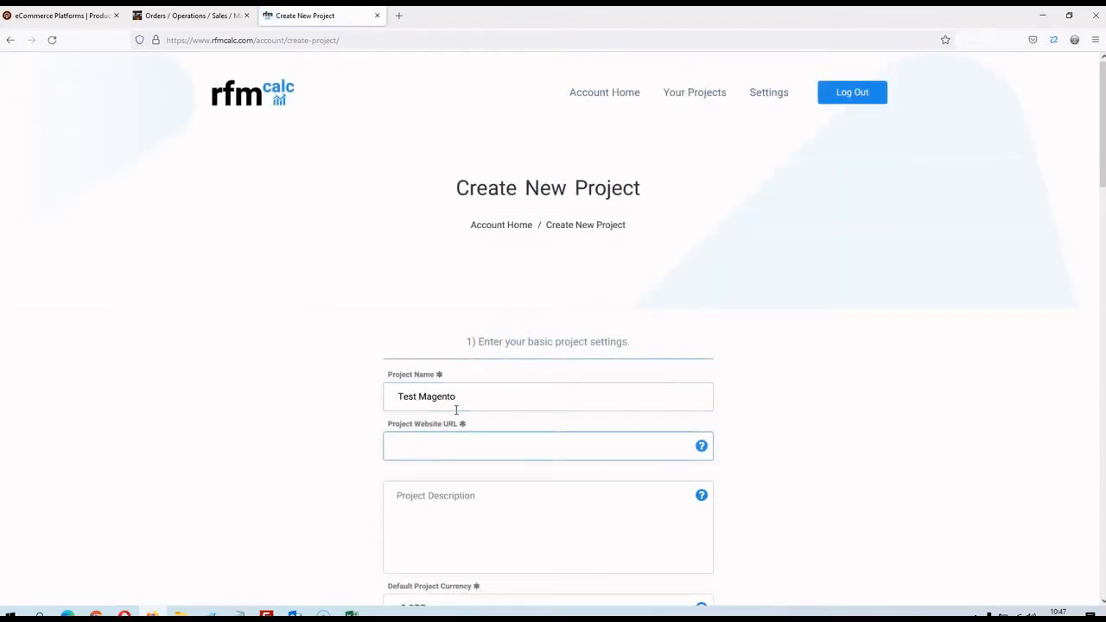
pyautogui.write('https://te')
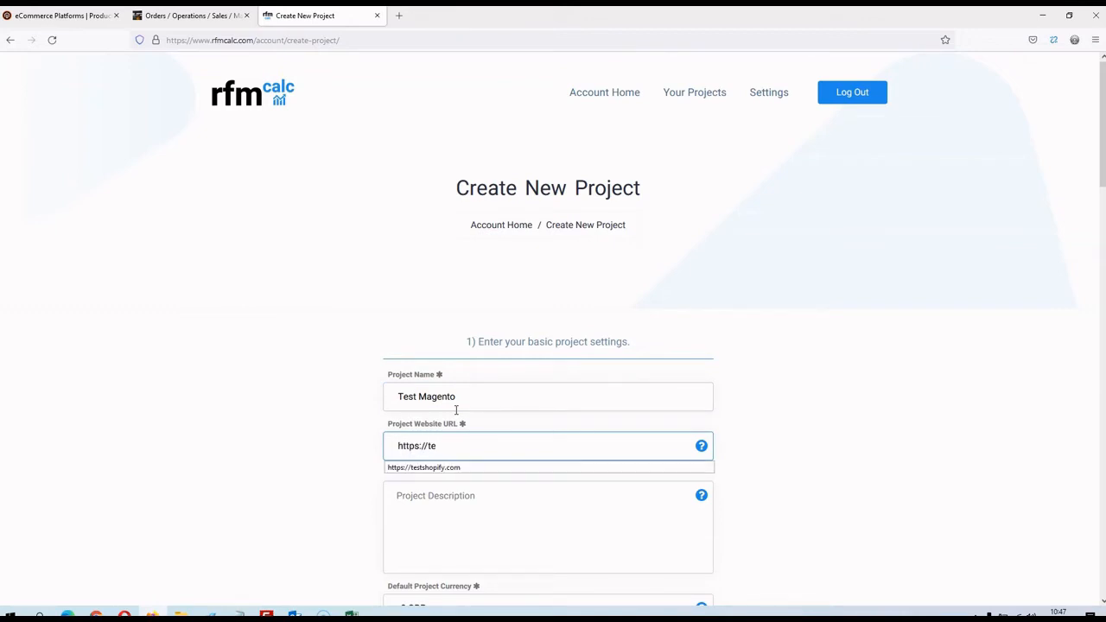
pyautogui.write('stmagento.com/')
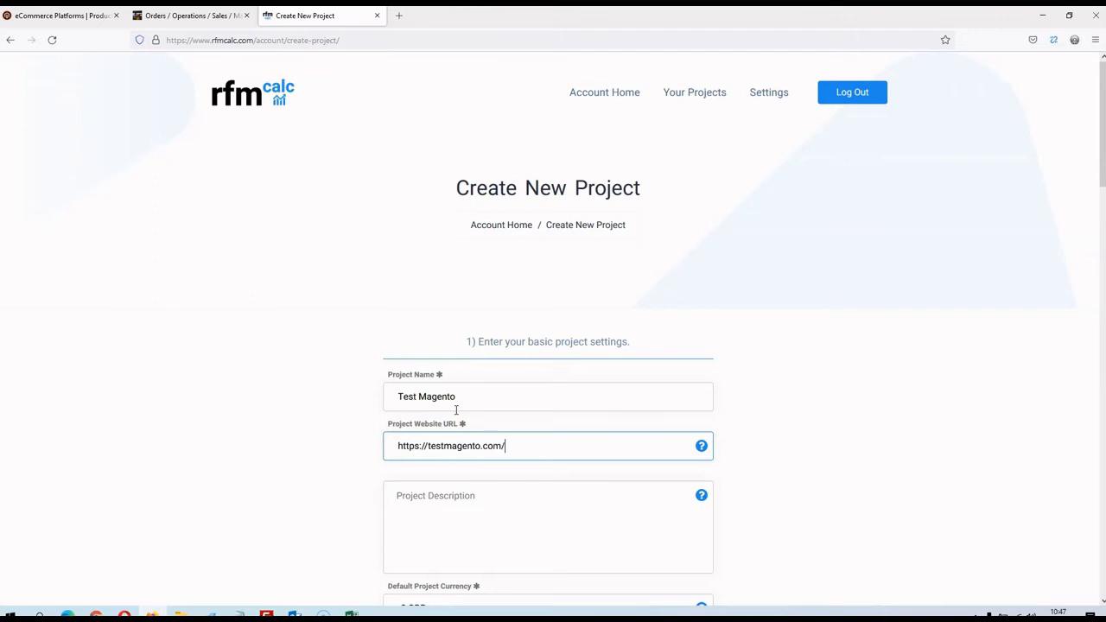
pyautogui.scroll(-3)
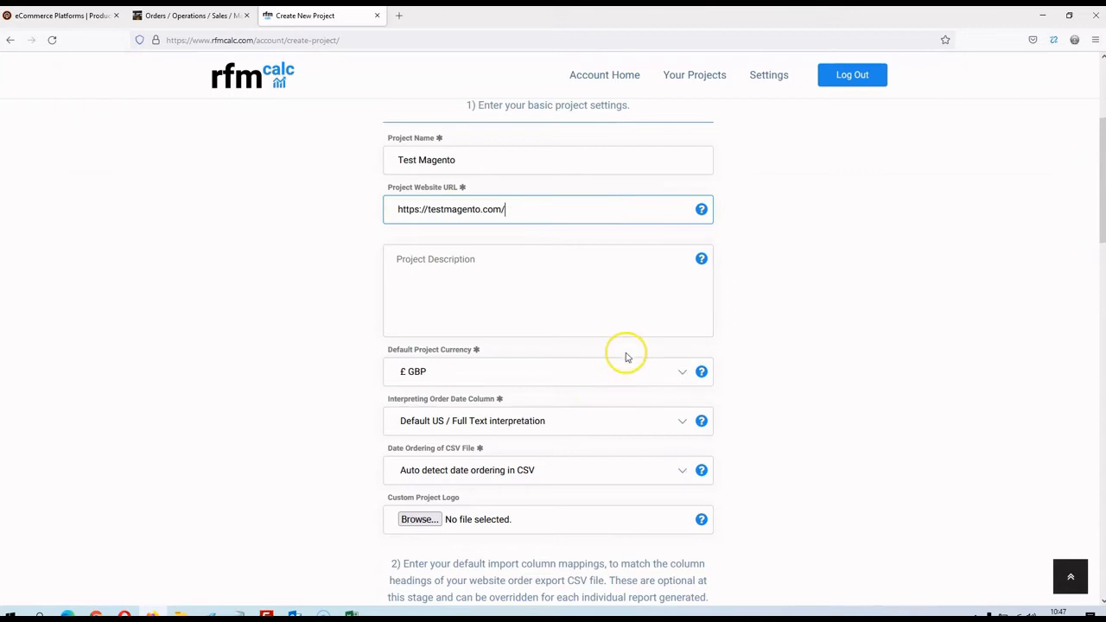
pyautogui.moveTo(628, 357)
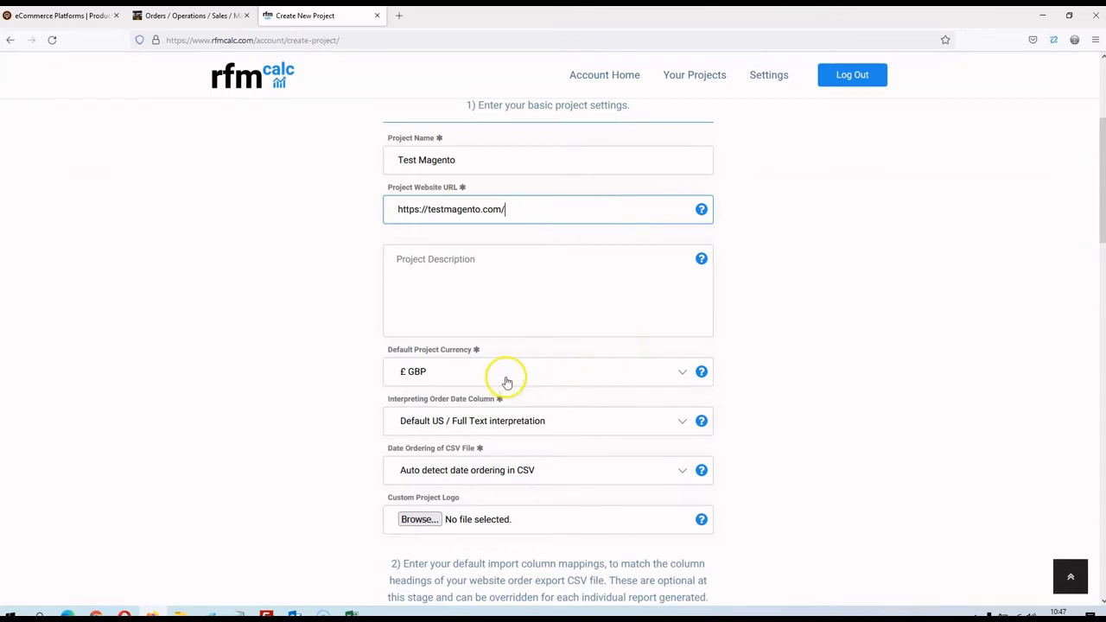
pyautogui.scroll(-3)
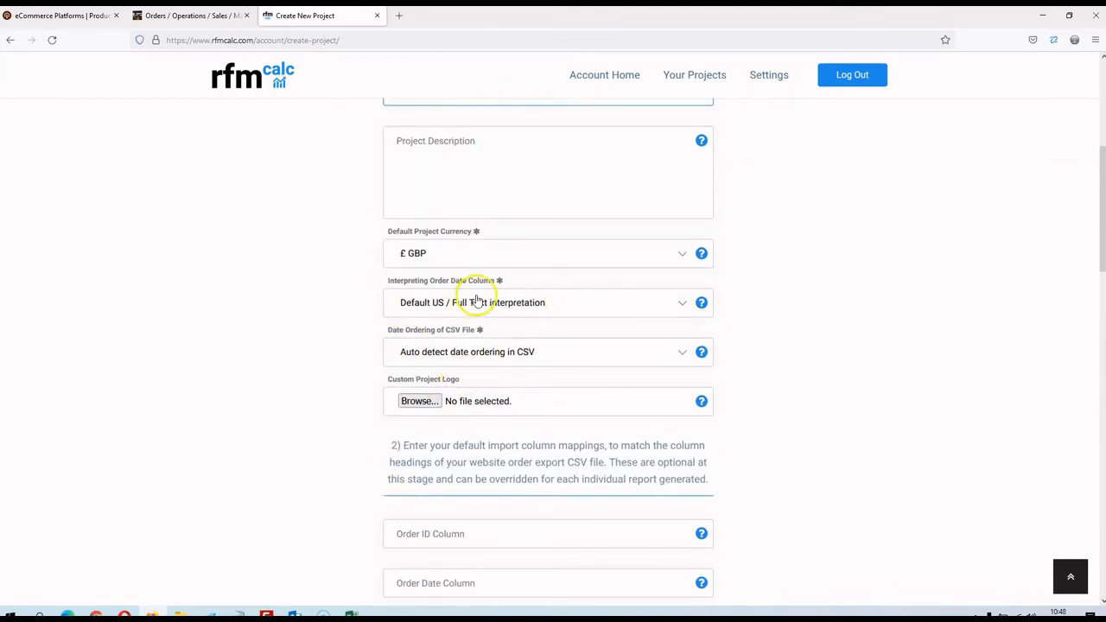
pyautogui.moveTo(510, 317)
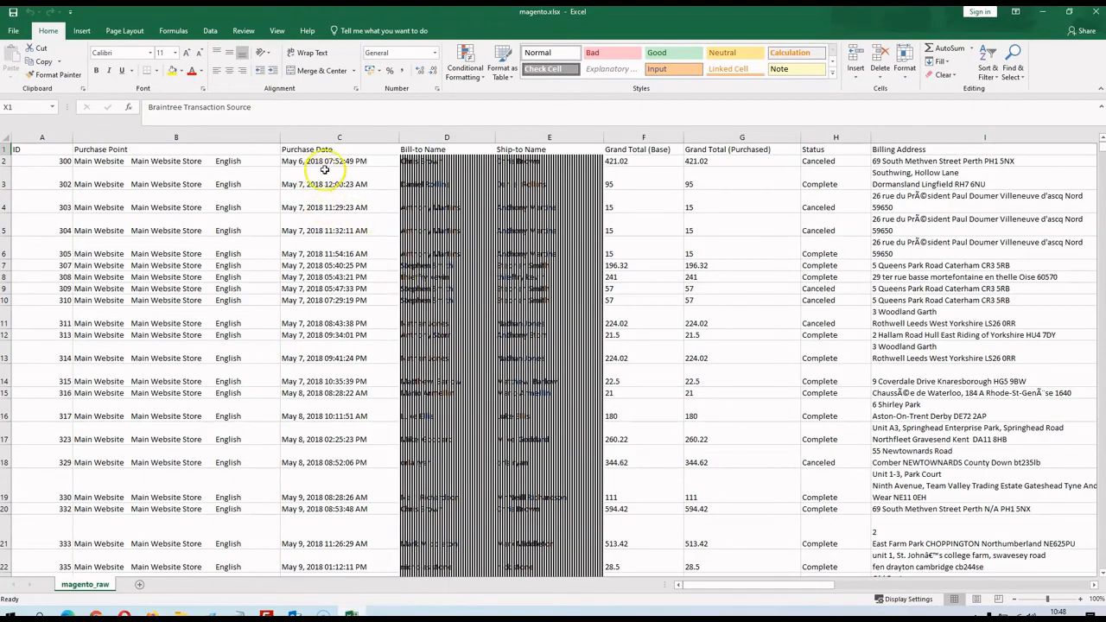
pyautogui.moveTo(339, 161); pyautogui.dragTo(339, 184)
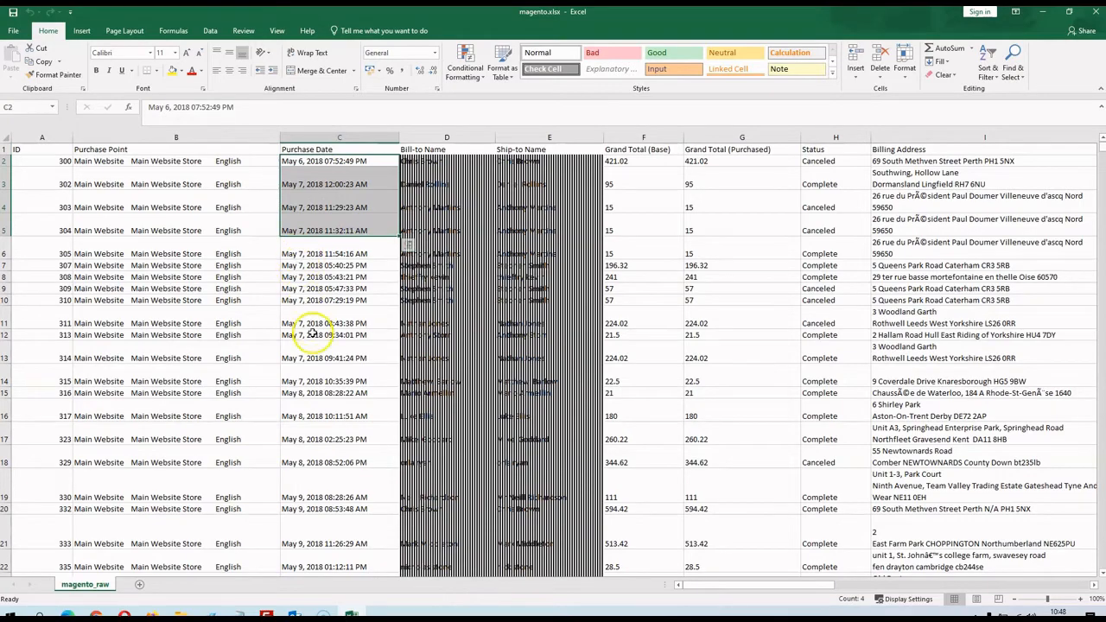
pyautogui.scroll(-3)
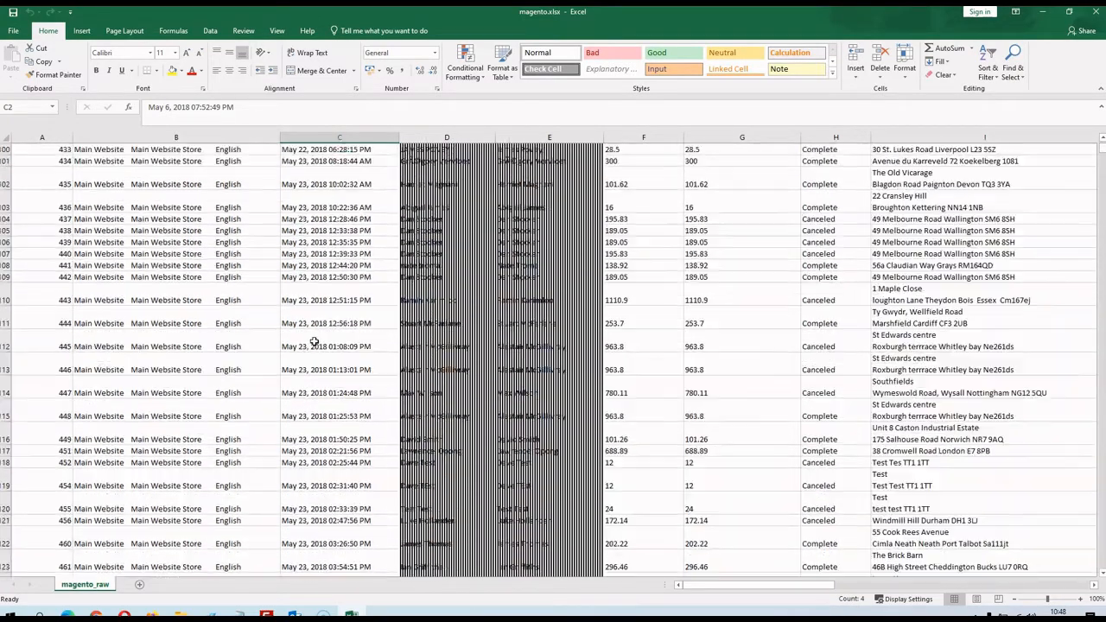
pyautogui.scroll(3)
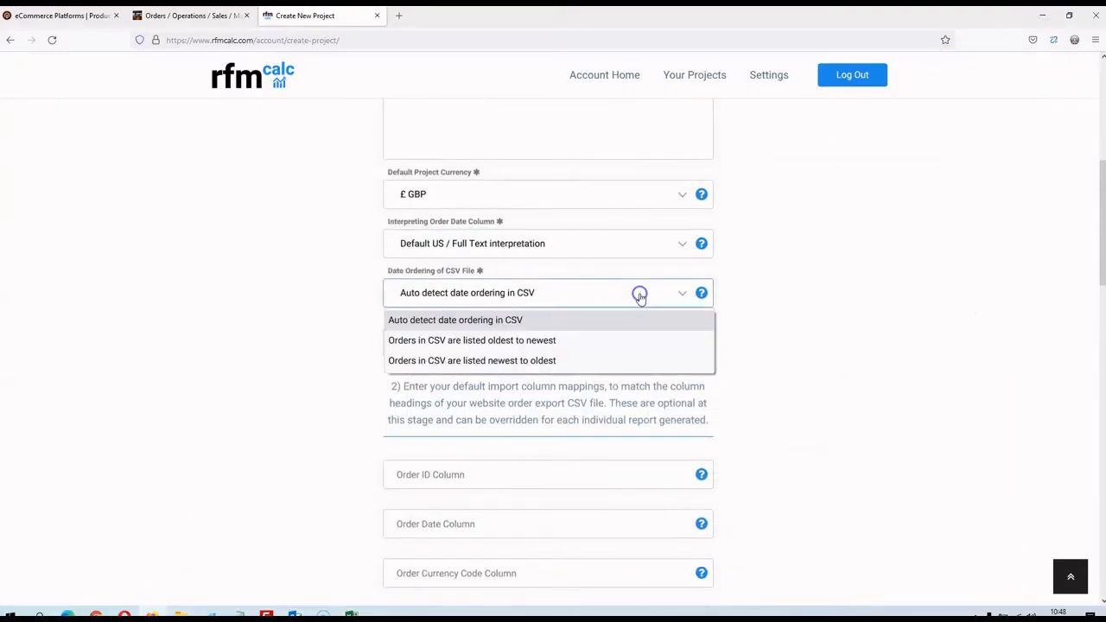
pyautogui.moveTo(553, 339)
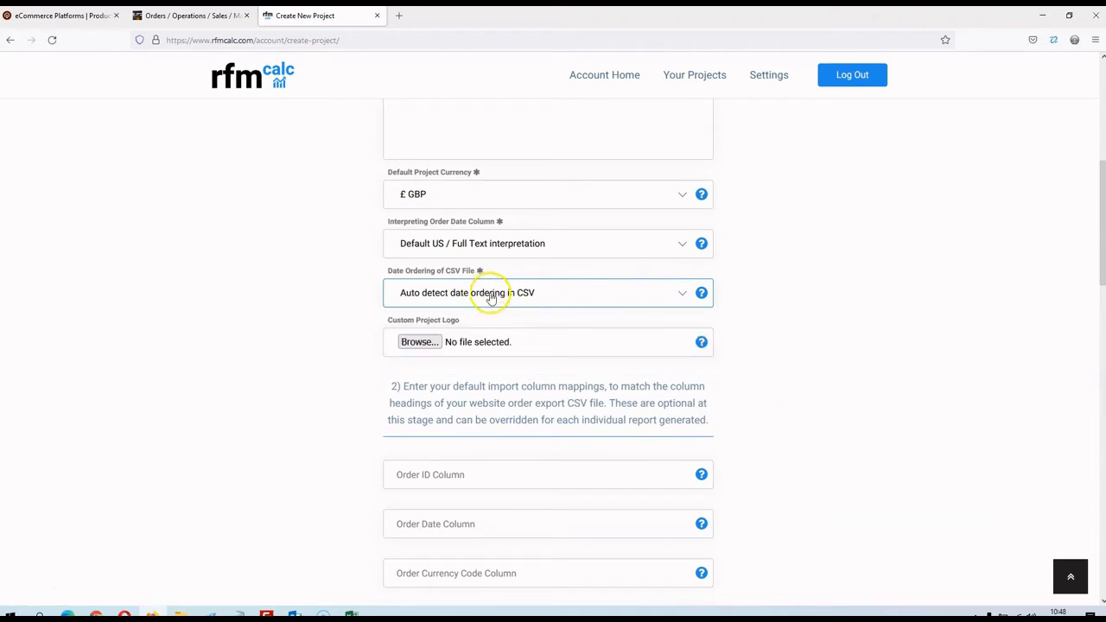
# Step: Save the Test Magento project and enter its project page from the project list
pyautogui.scroll(-3)
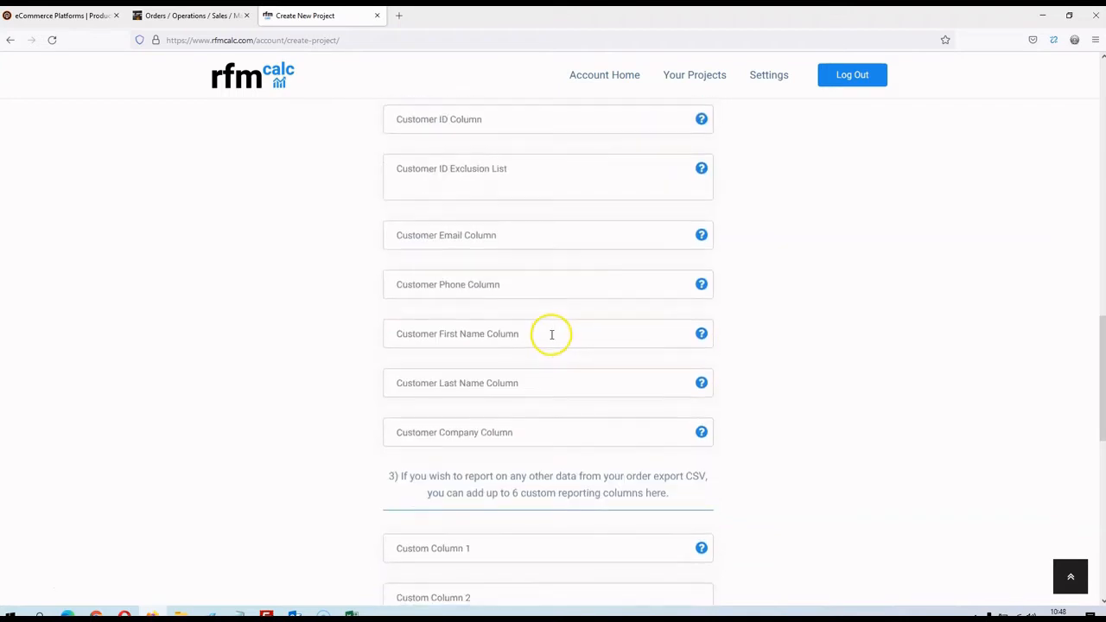
pyautogui.scroll(-3)
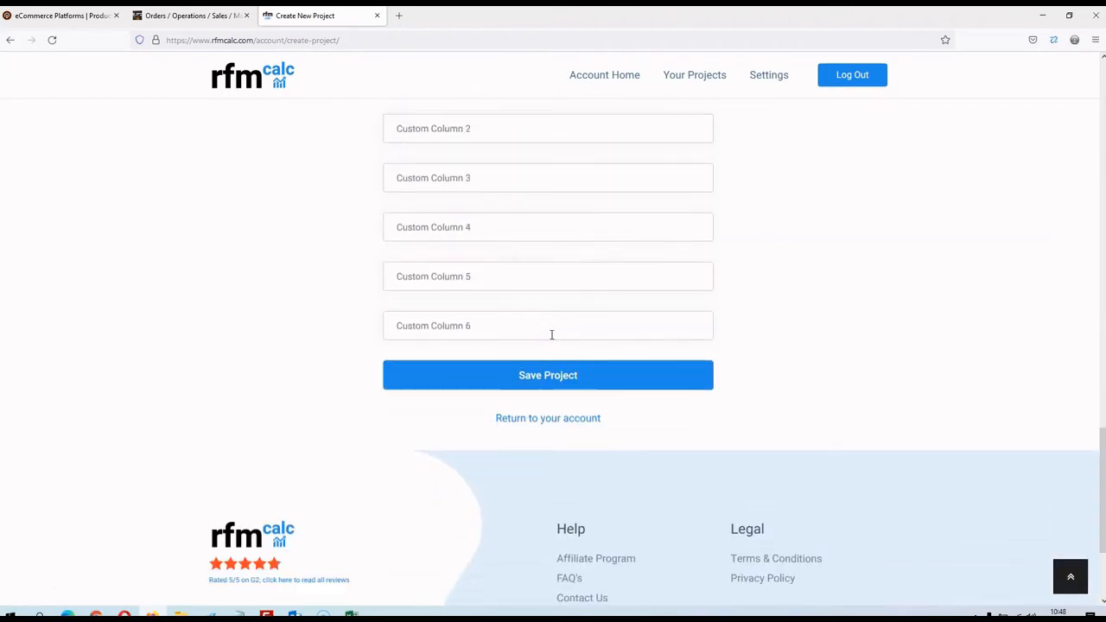
pyautogui.click(548, 374)
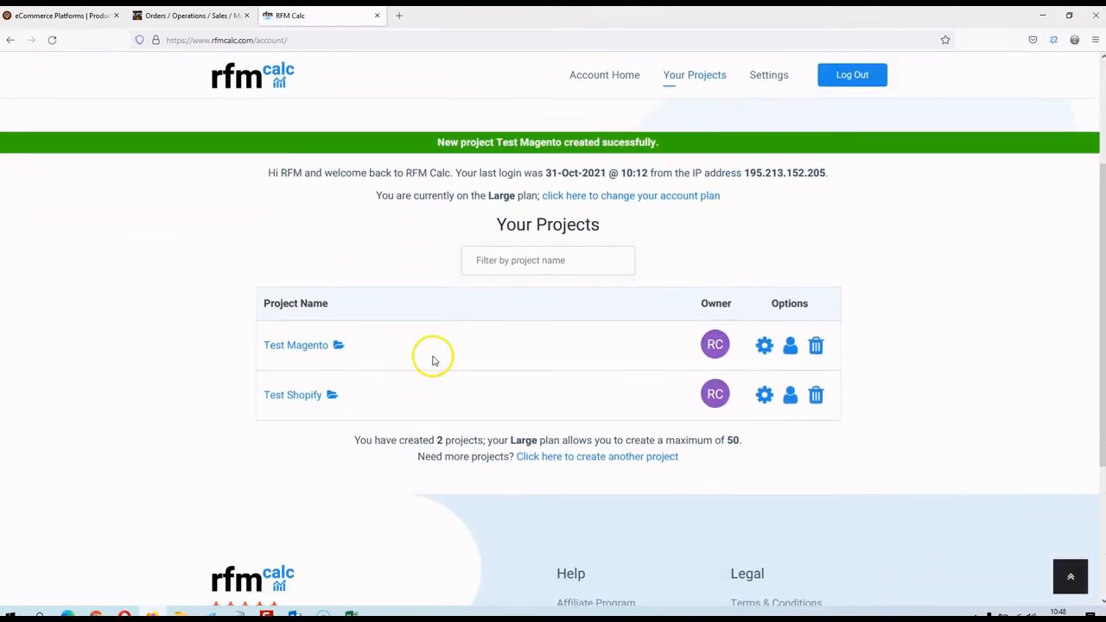
pyautogui.click(296, 345)
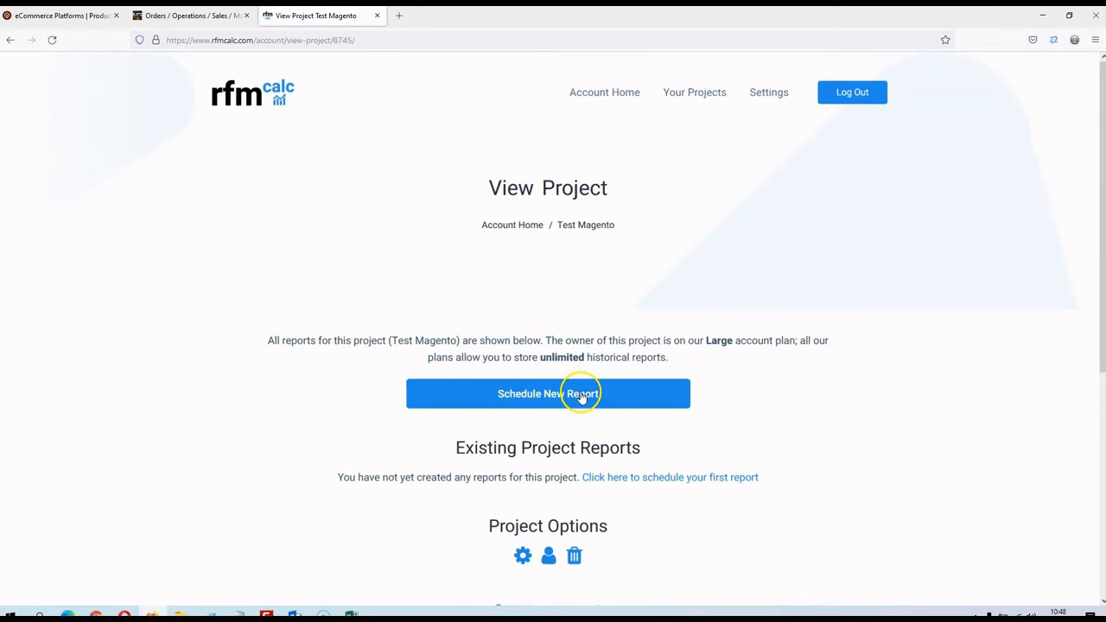
# Step: Schedule a new report and upload magento_raw.csv as its order data
pyautogui.click(548, 394)
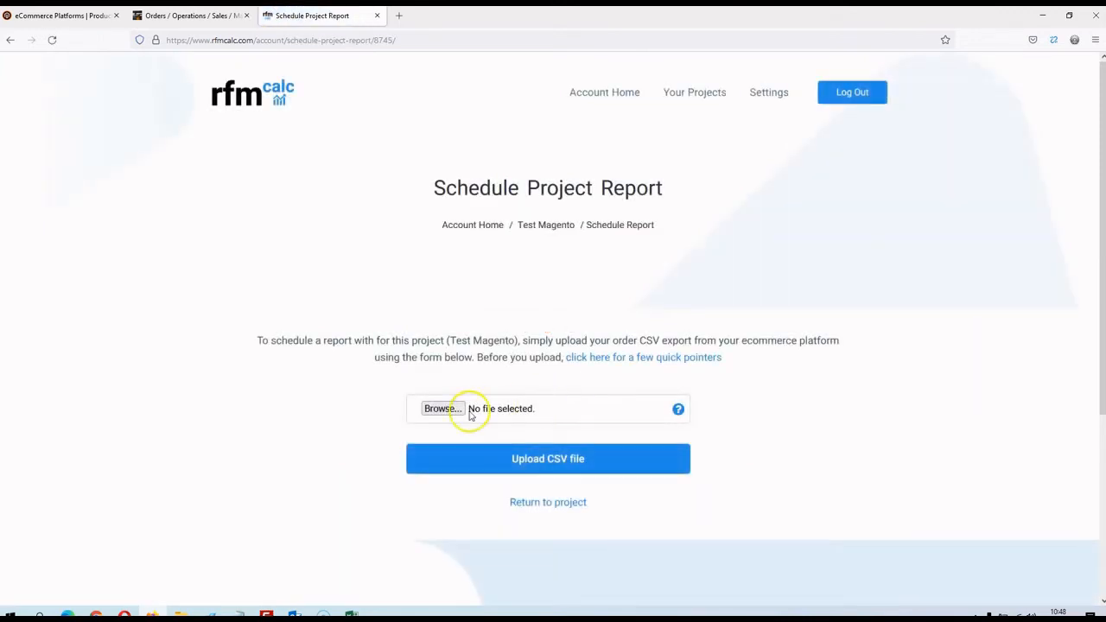
pyautogui.click(441, 408)
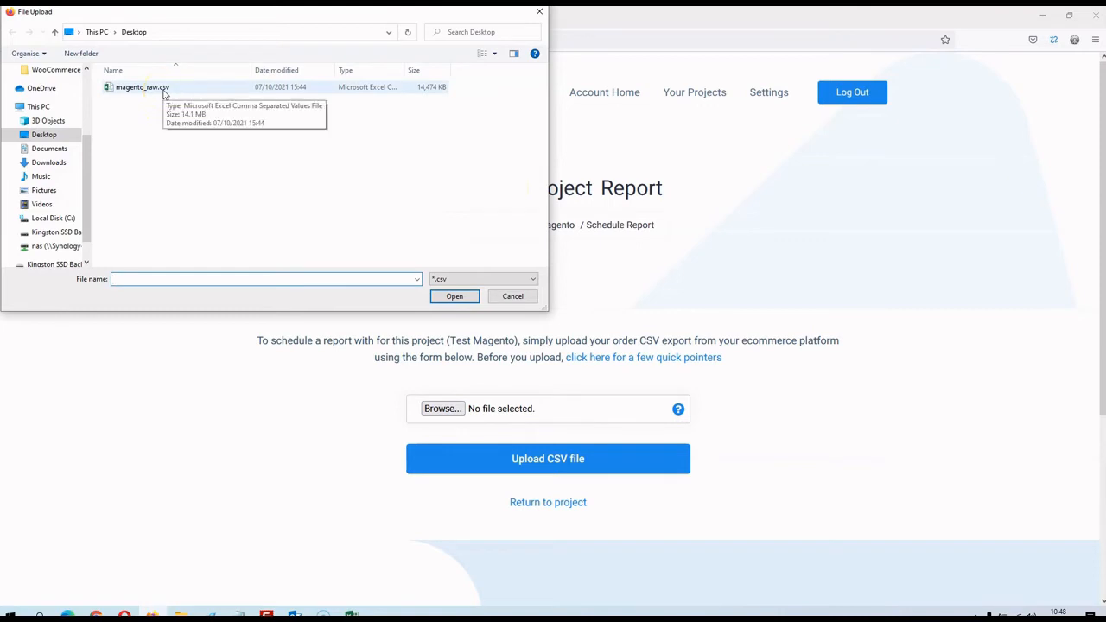
pyautogui.click(263, 278)
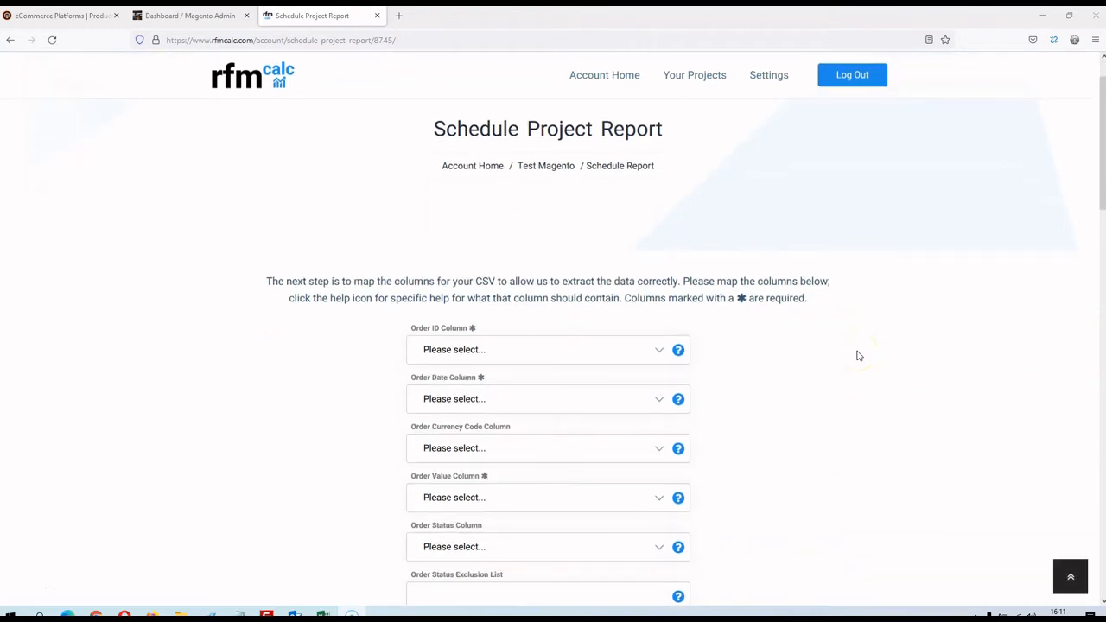
# Step: Map the report's Order Date column to Purchase Date, with Order ID already set to ID
pyautogui.scroll(-3)
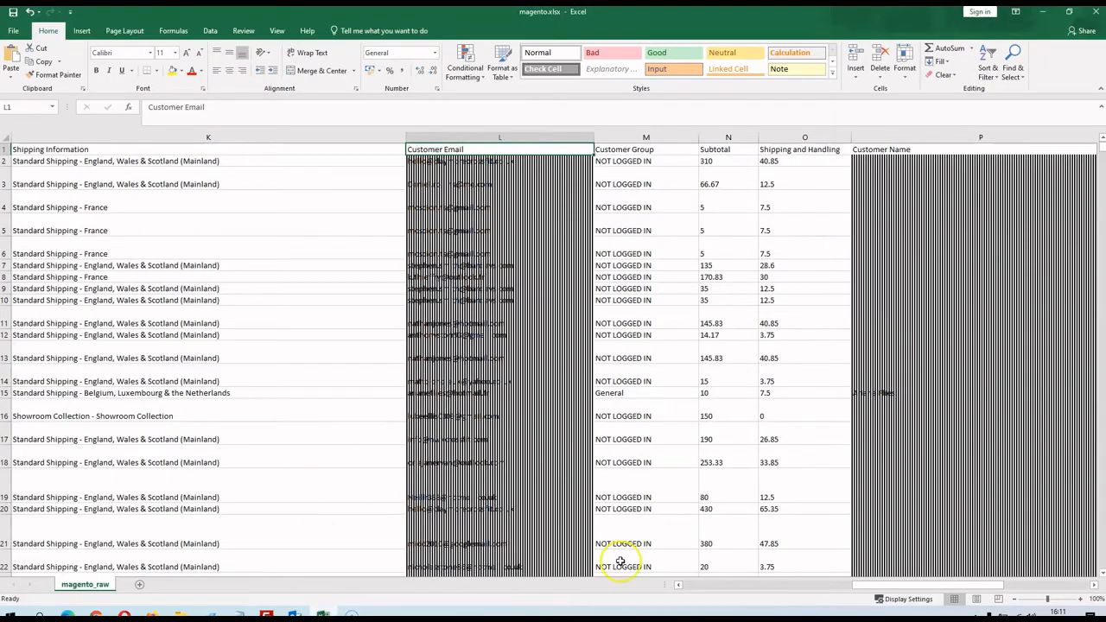
pyautogui.hscroll(-3)
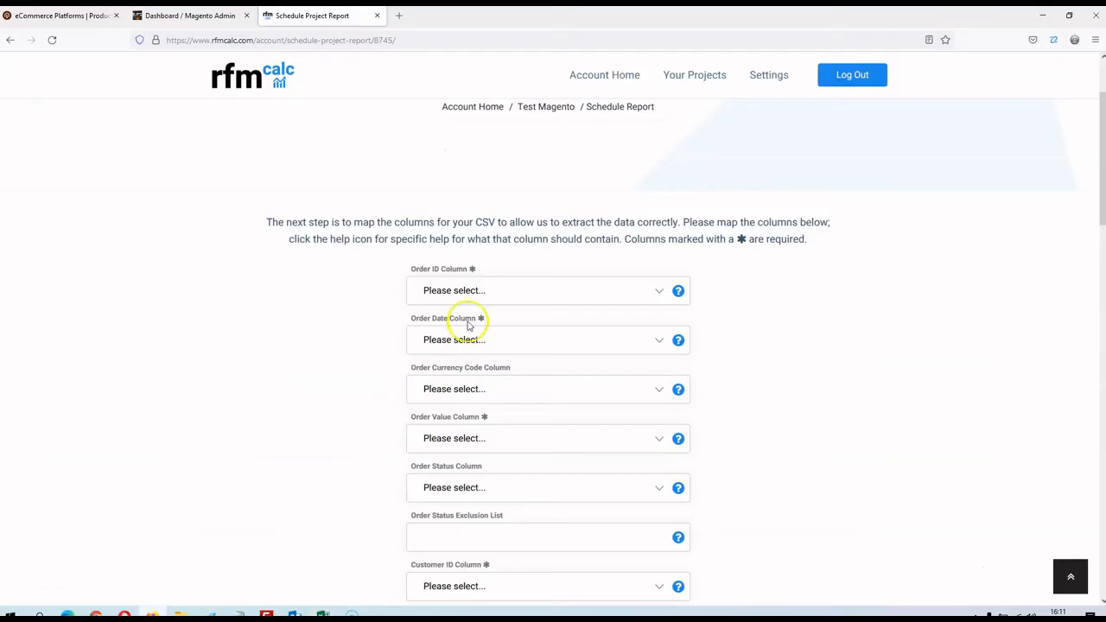
pyautogui.click(549, 340)
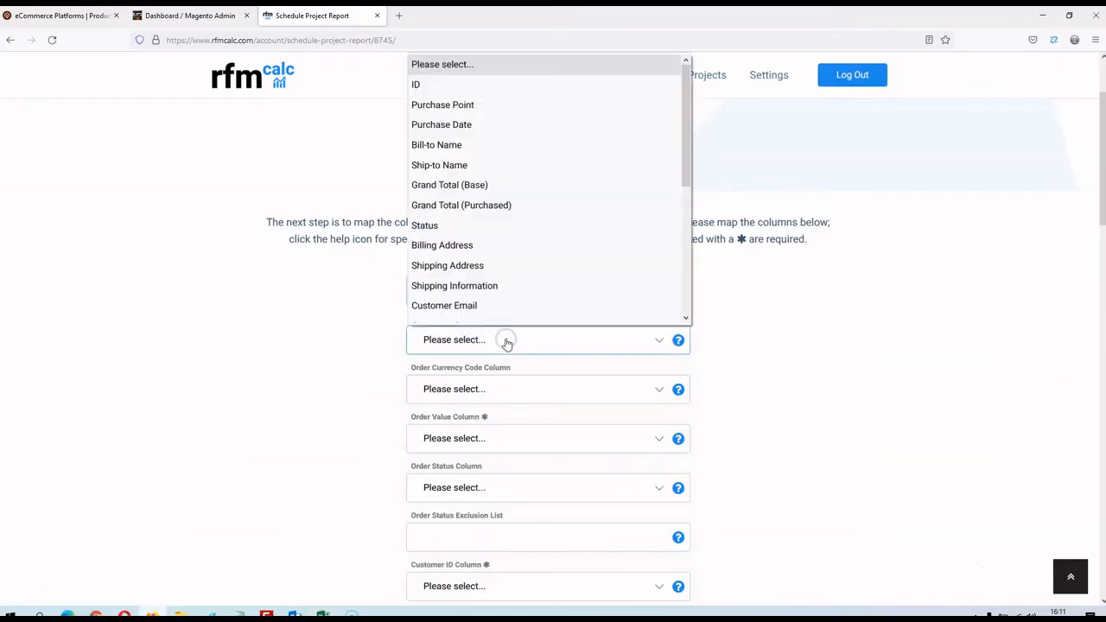
pyautogui.click(440, 124)
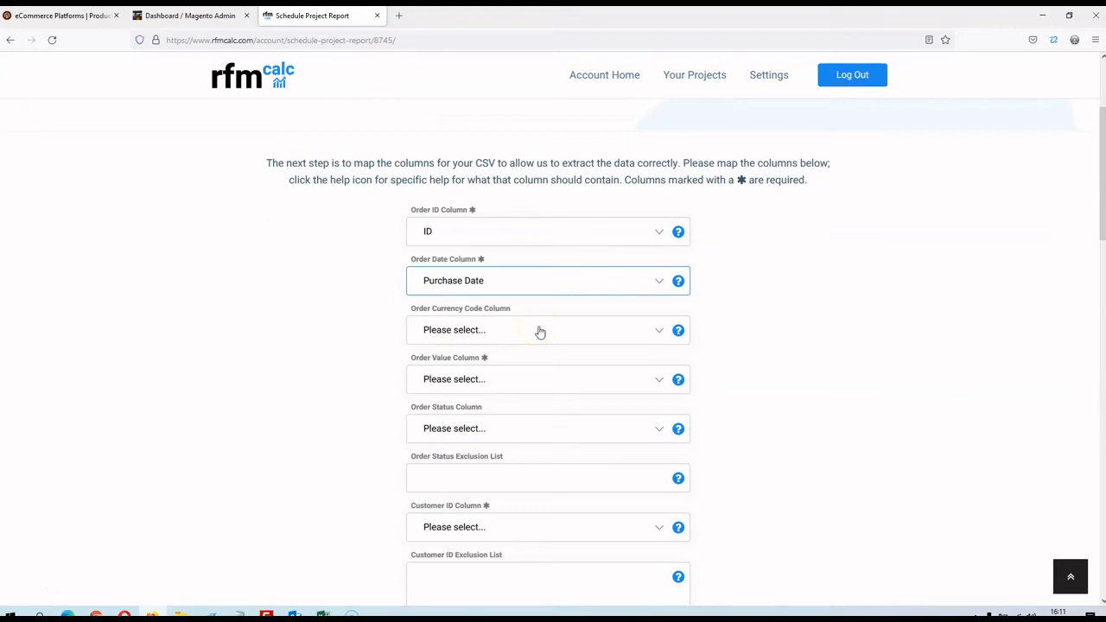
pyautogui.moveTo(360, 533)
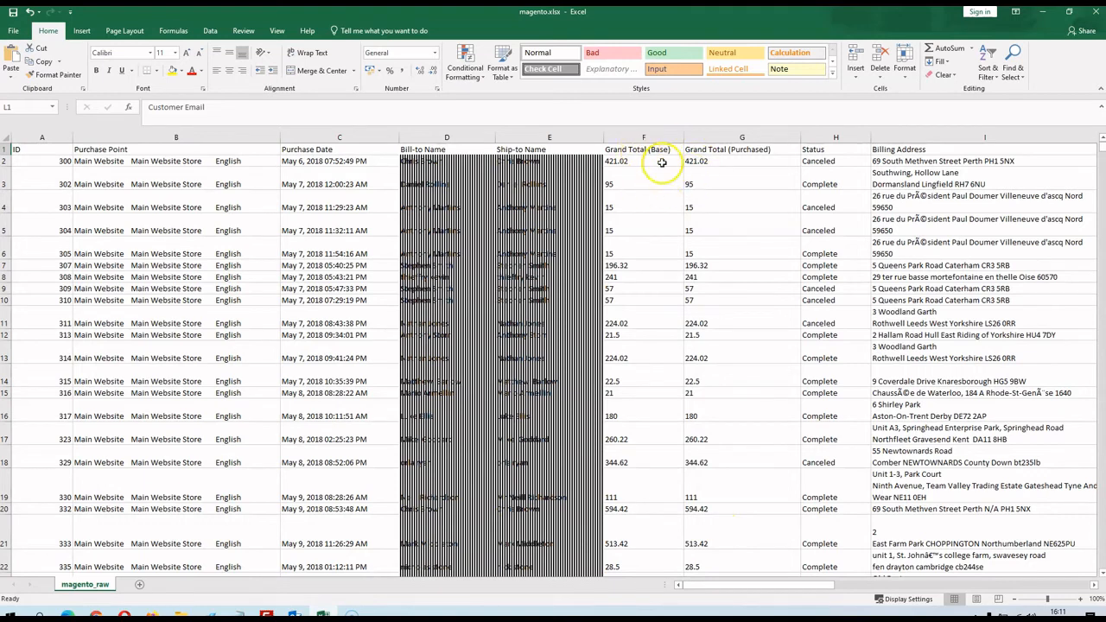
pyautogui.moveTo(663, 149)
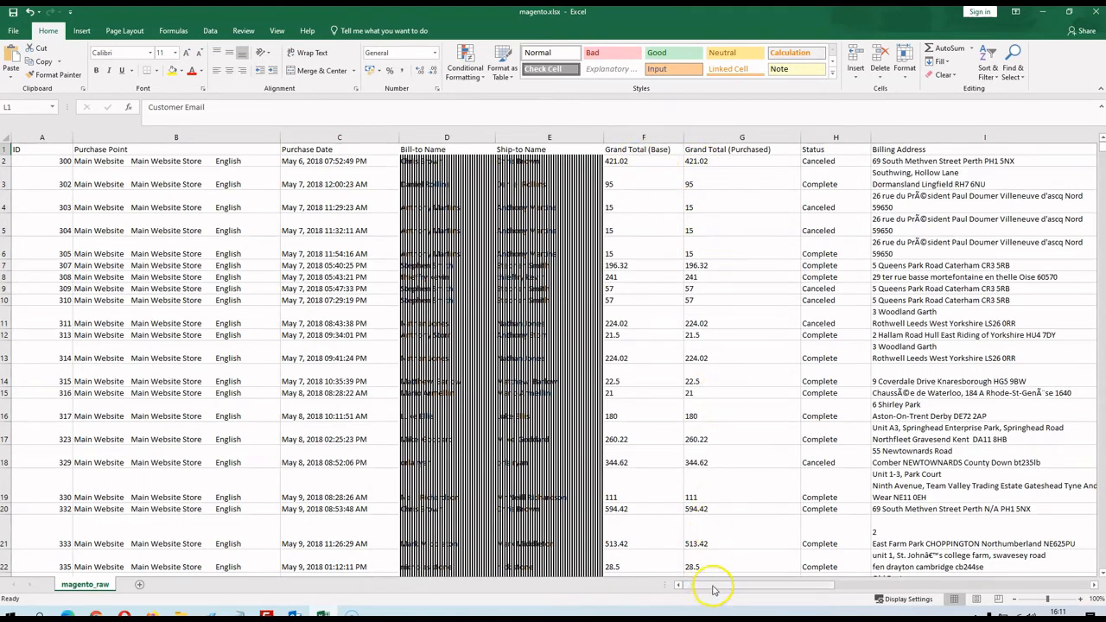
# Step: Check the export's total columns in Excel and map Order Value to Grand Total (Base)
pyautogui.hscroll(3)
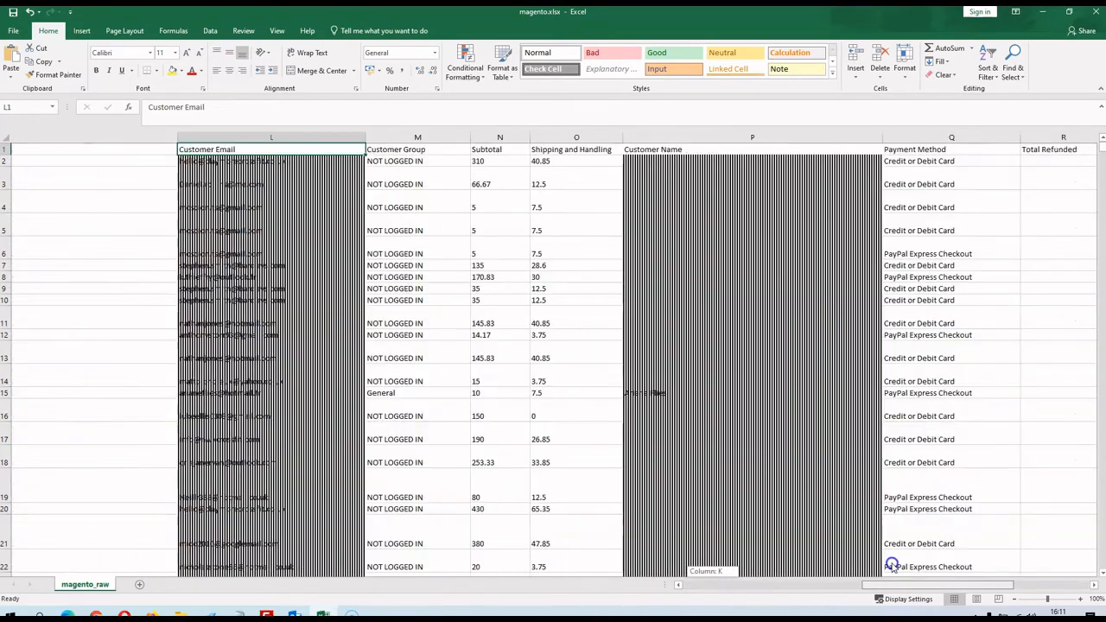
pyautogui.hscroll(3)
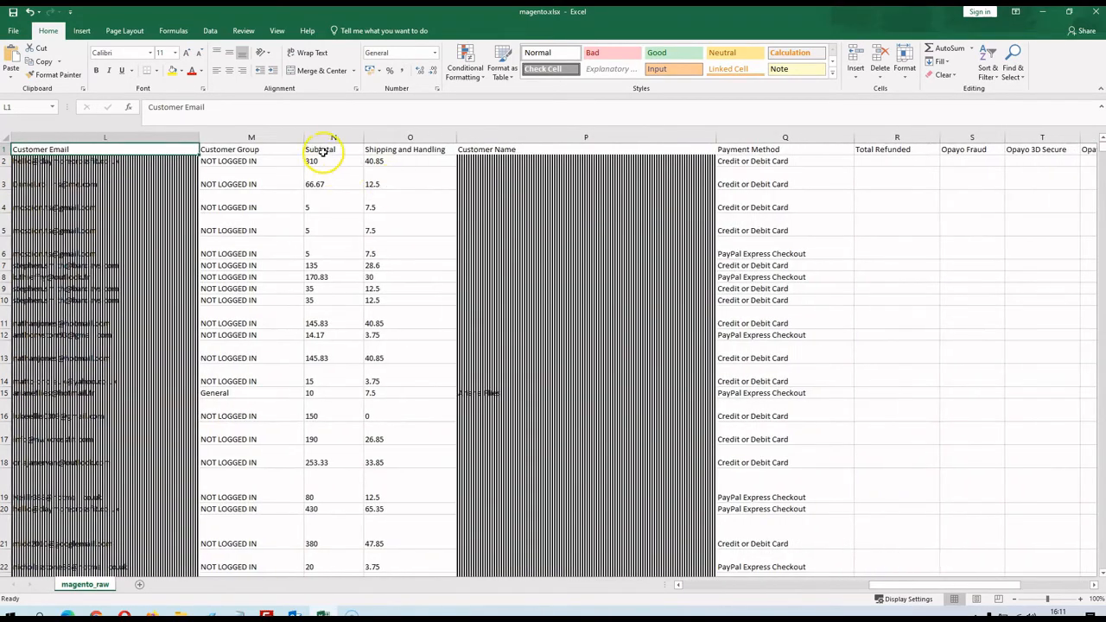
pyautogui.hscroll(-3)
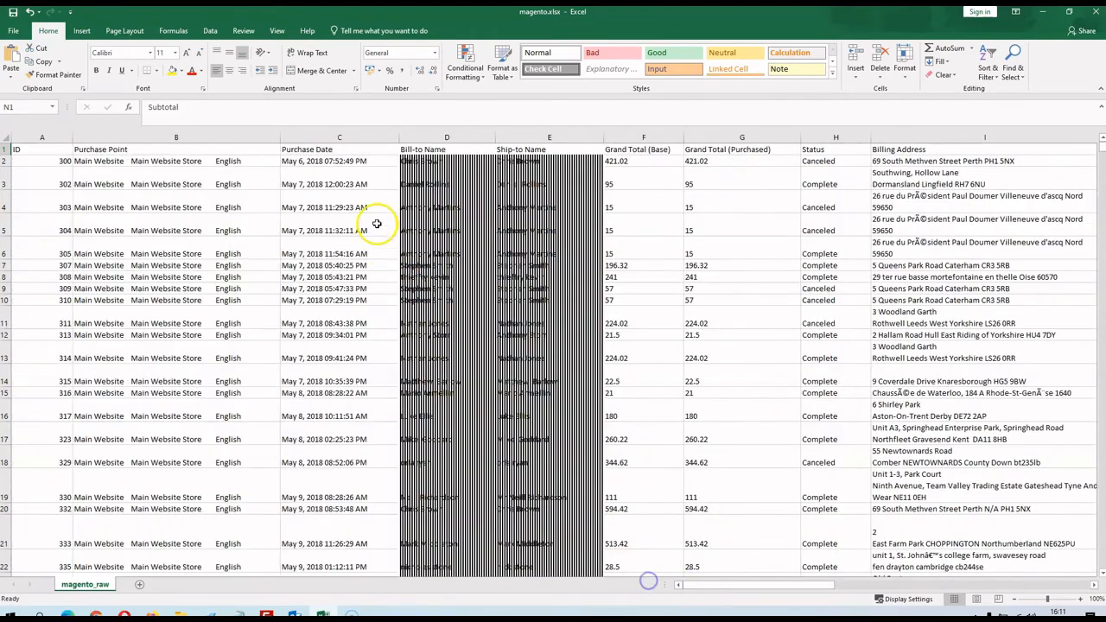
pyautogui.click(643, 160)
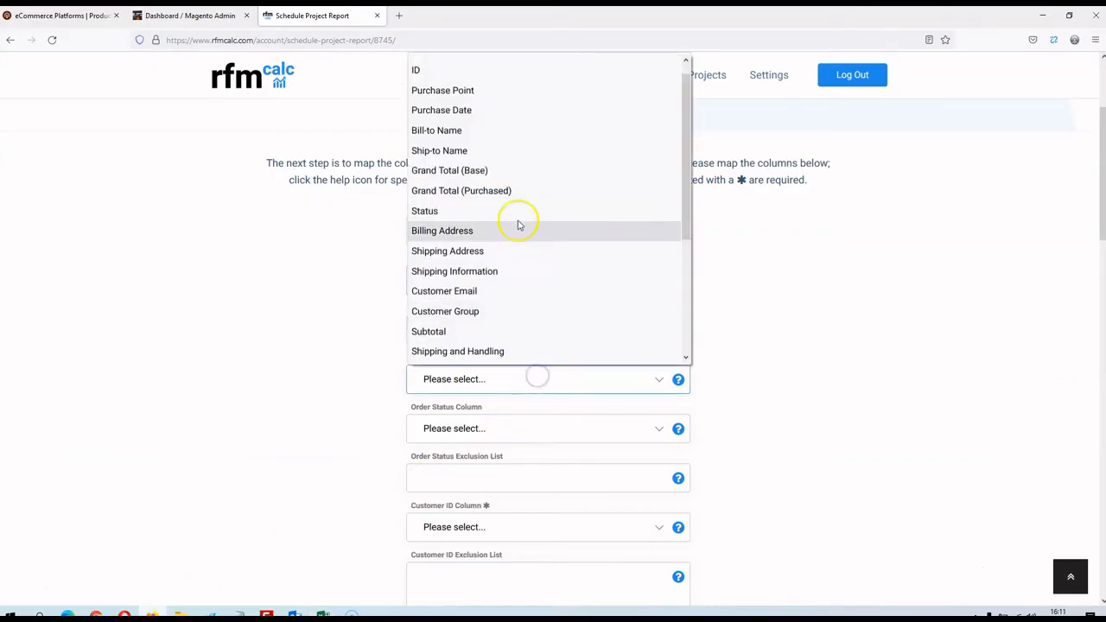
pyautogui.click(449, 170)
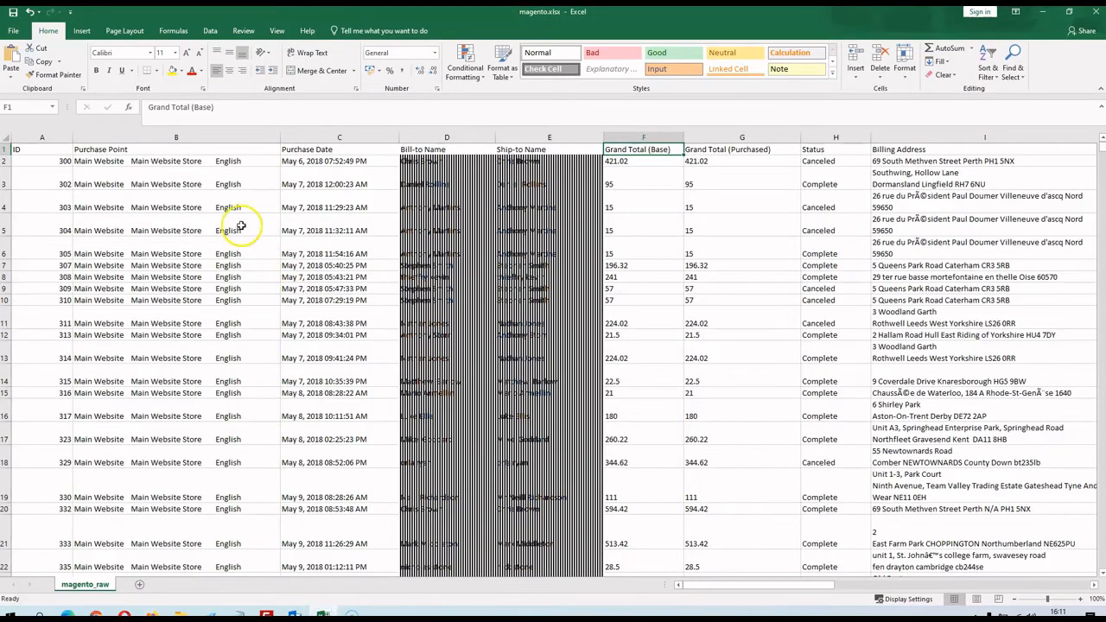
pyautogui.moveTo(849, 148)
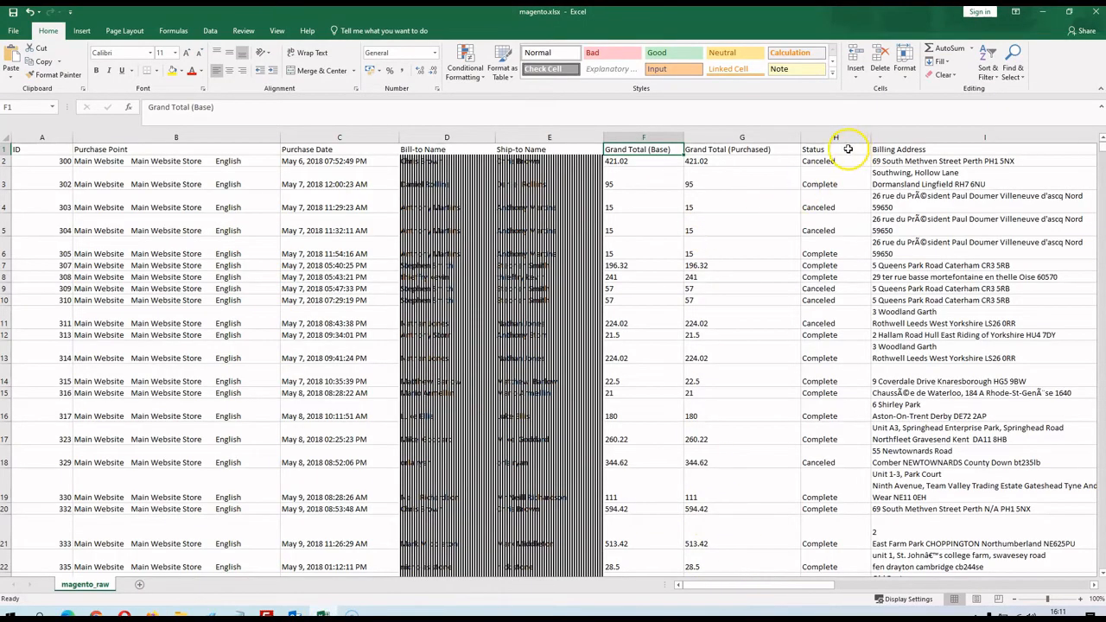
pyautogui.doubleClick(819, 161)
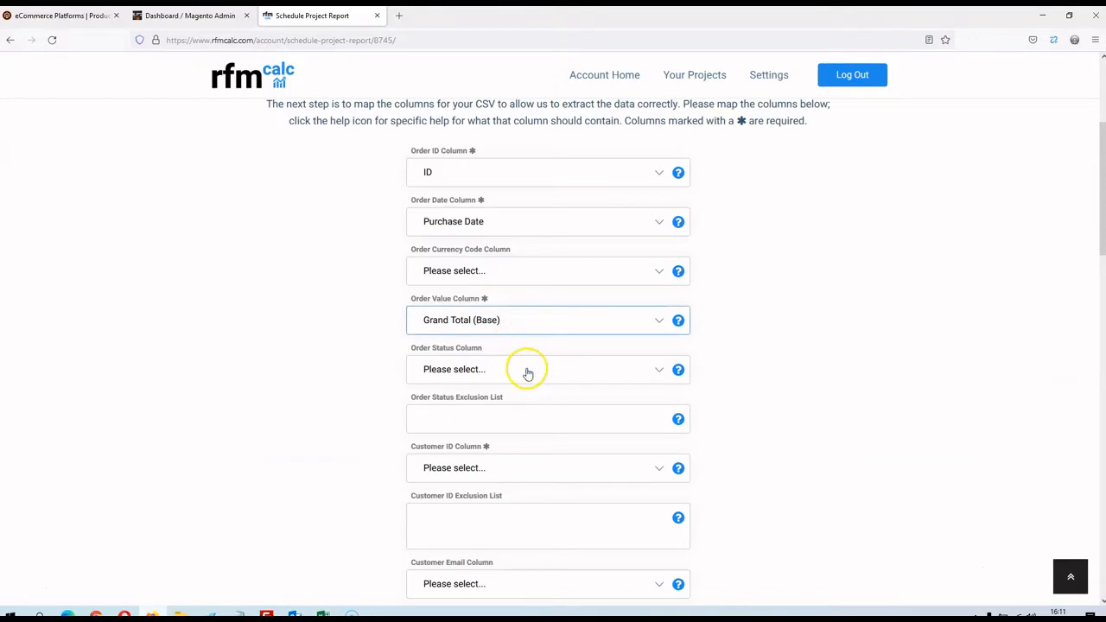
# Step: Map Order Status to the Status column and enter Canceled as the excluded status, checking its help popup
pyautogui.click(549, 369)
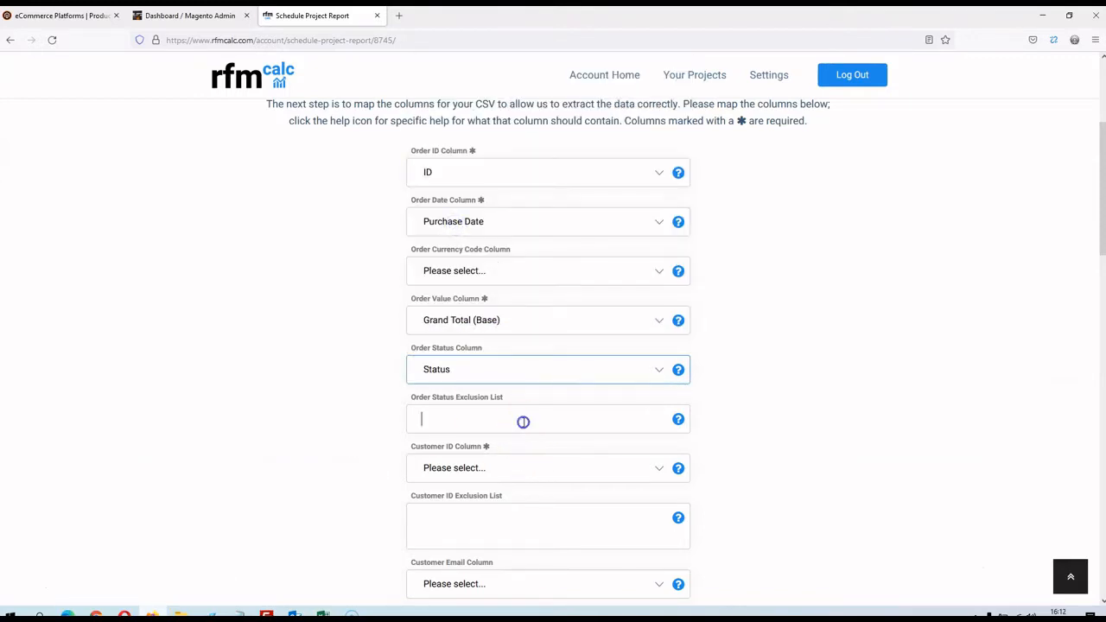
pyautogui.write('Canceled')
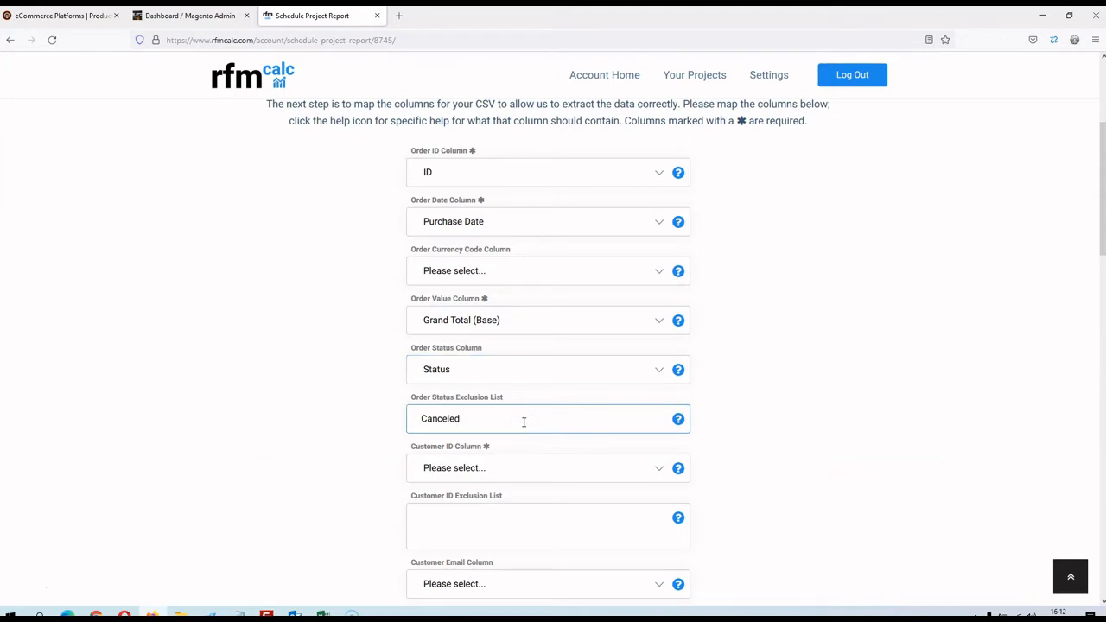
pyautogui.moveTo(581, 399)
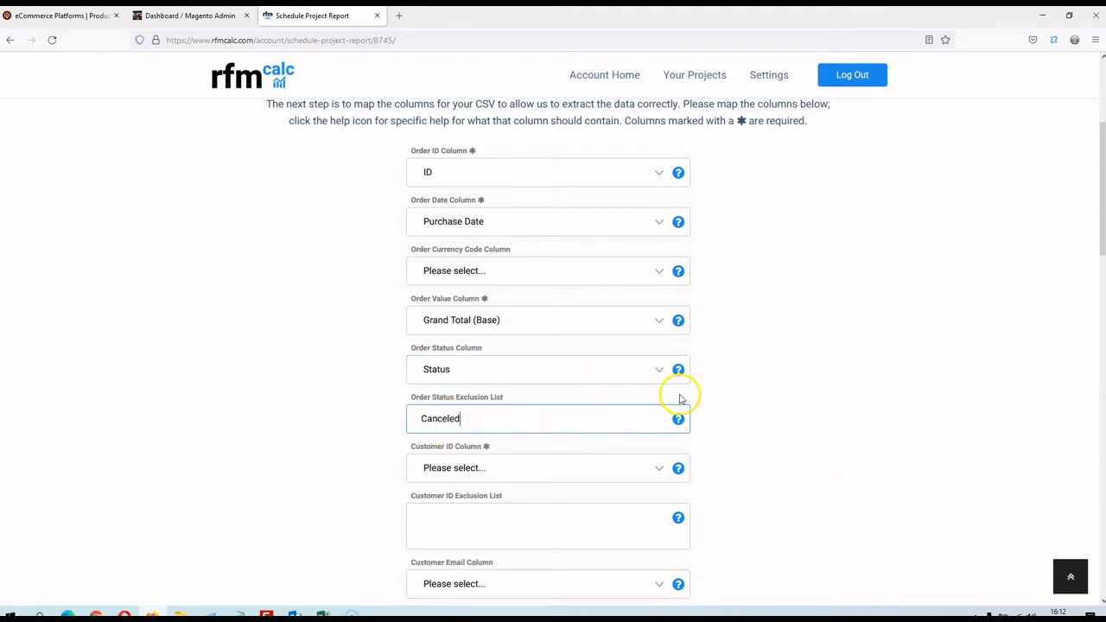
pyautogui.moveTo(565, 423)
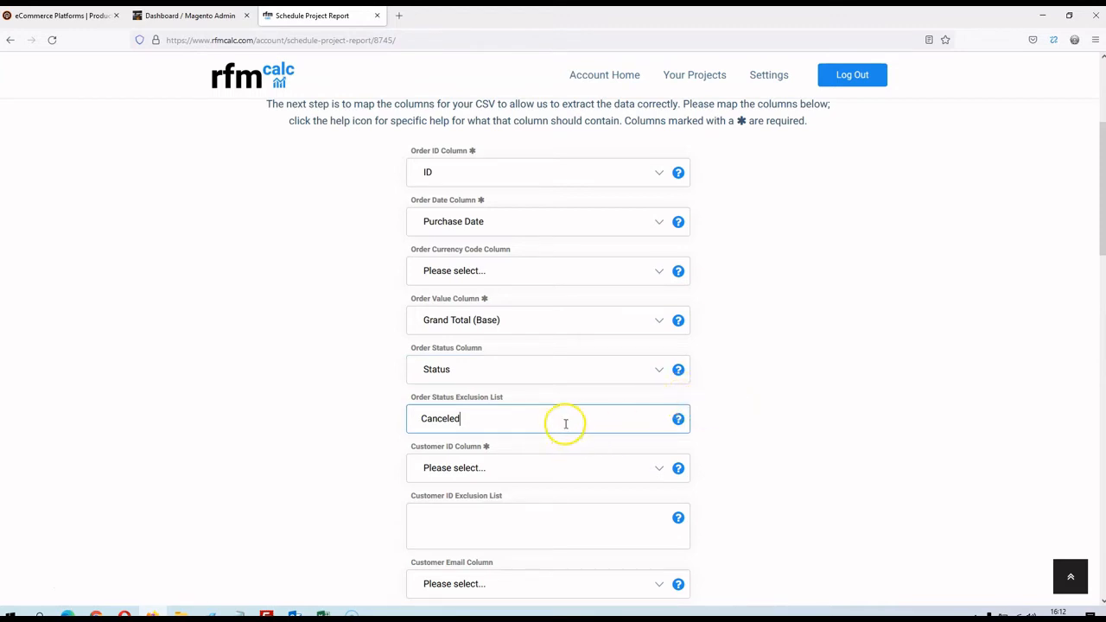
pyautogui.moveTo(513, 413)
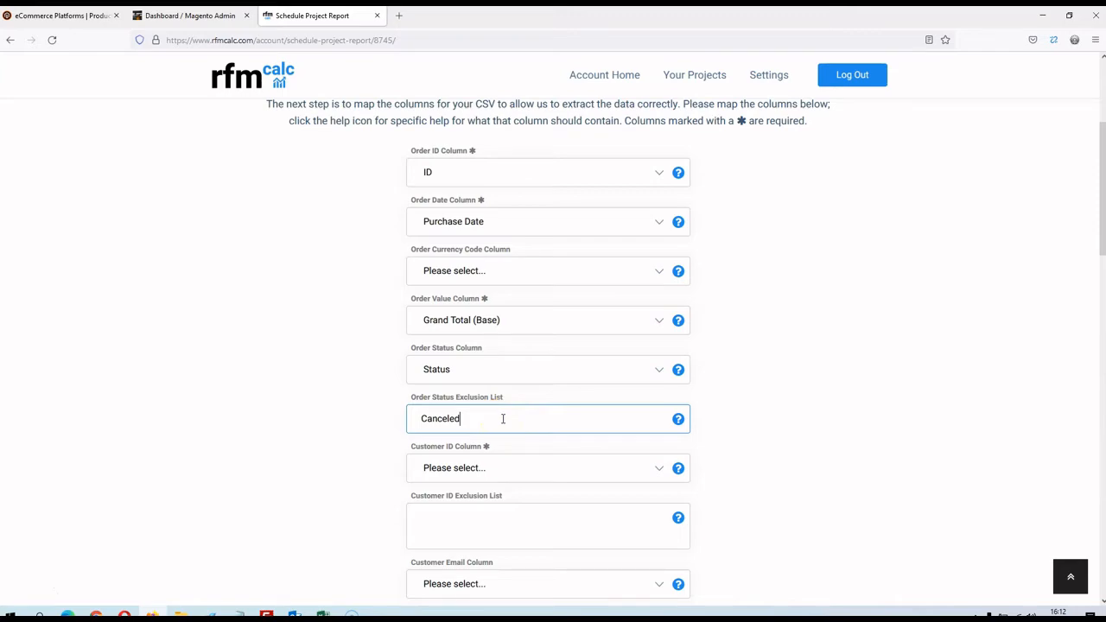
pyautogui.moveTo(679, 419)
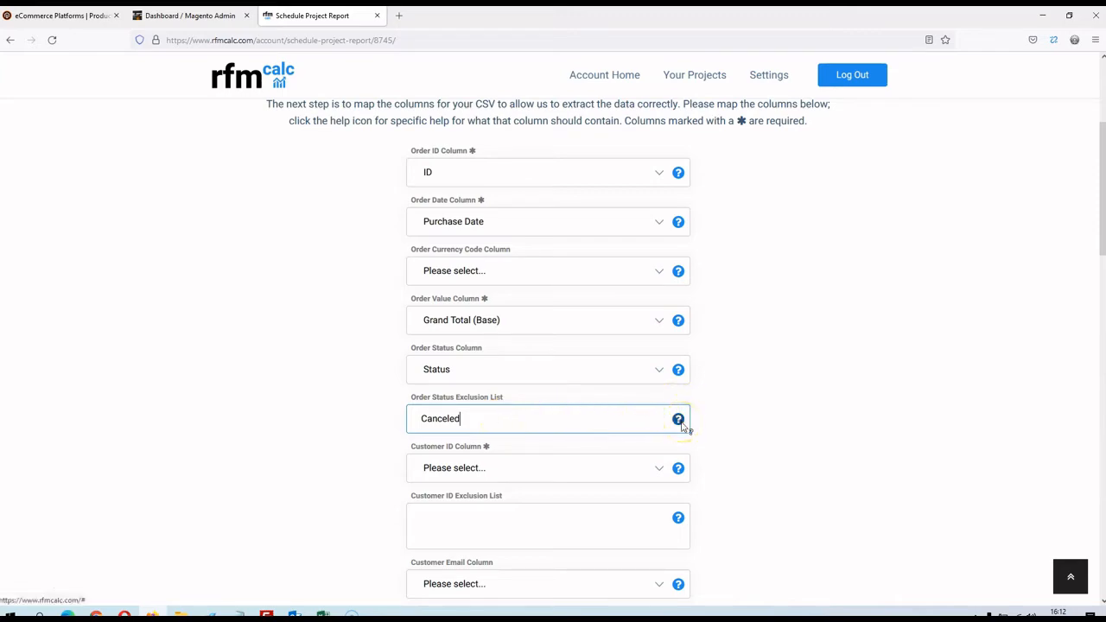
pyautogui.click(678, 419)
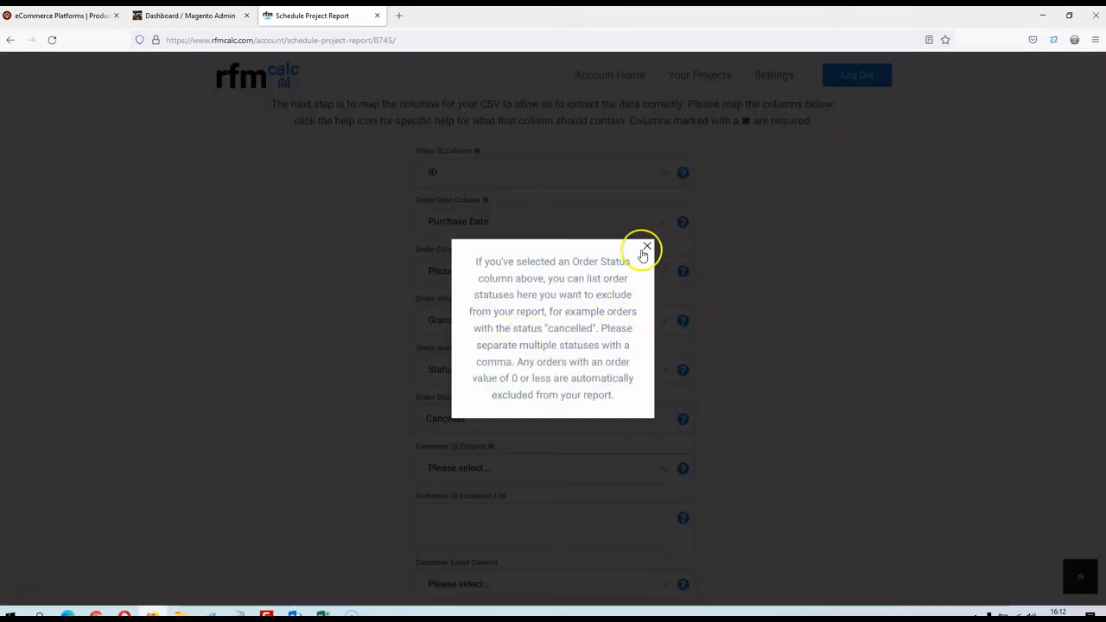
pyautogui.click(646, 246)
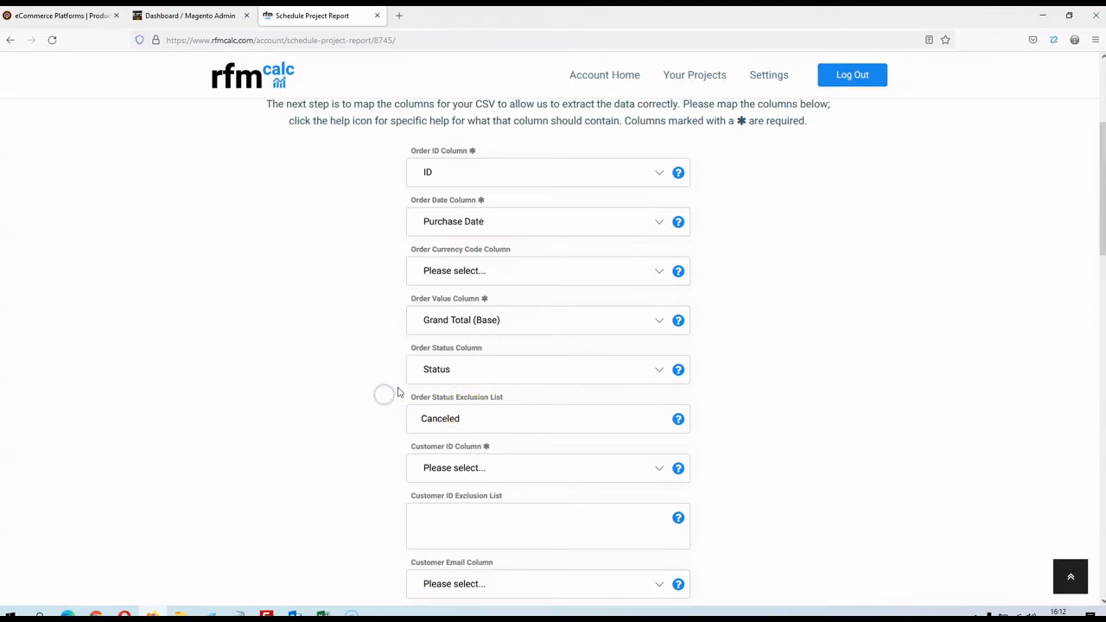
# Step: Review the customer columns, including Customer Email, in the Excel order export
pyautogui.scroll(-3)
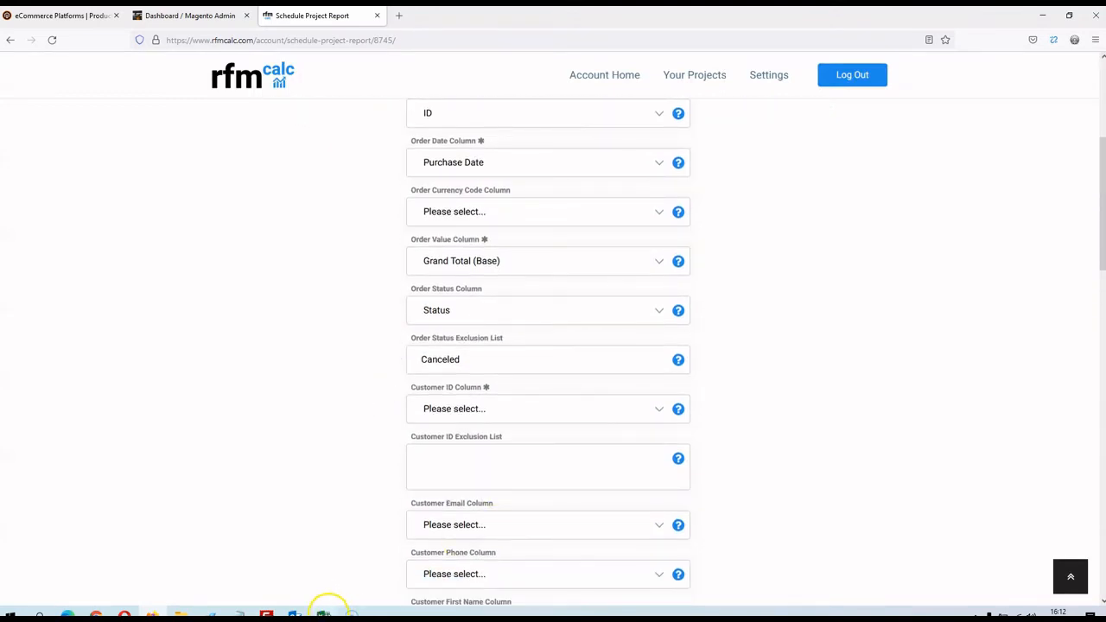
pyautogui.click(200, 614)
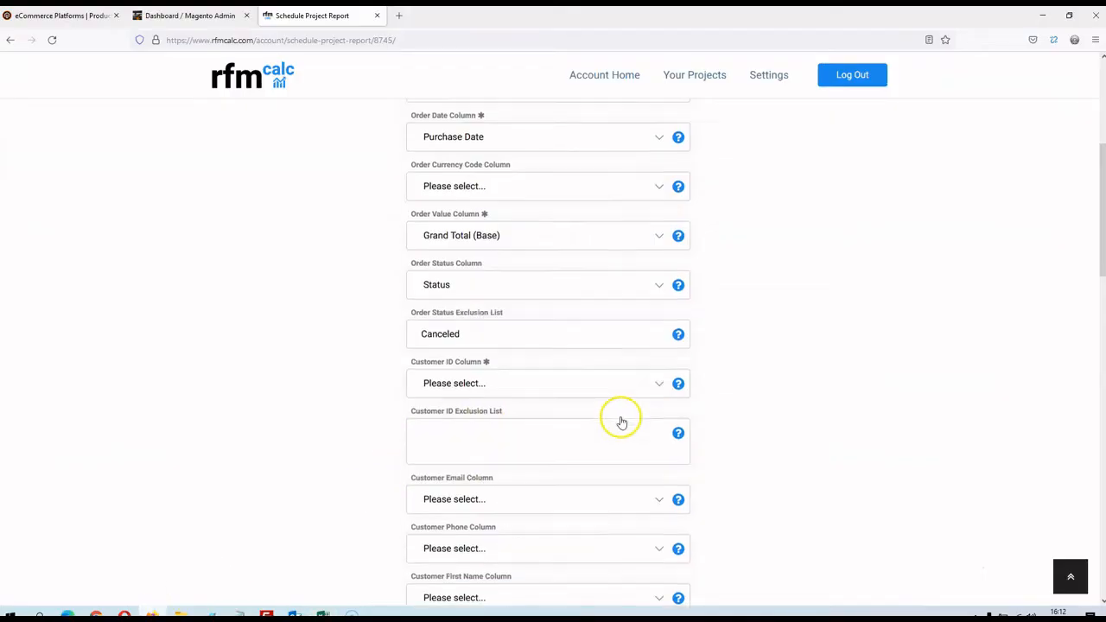
pyautogui.scroll(-3)
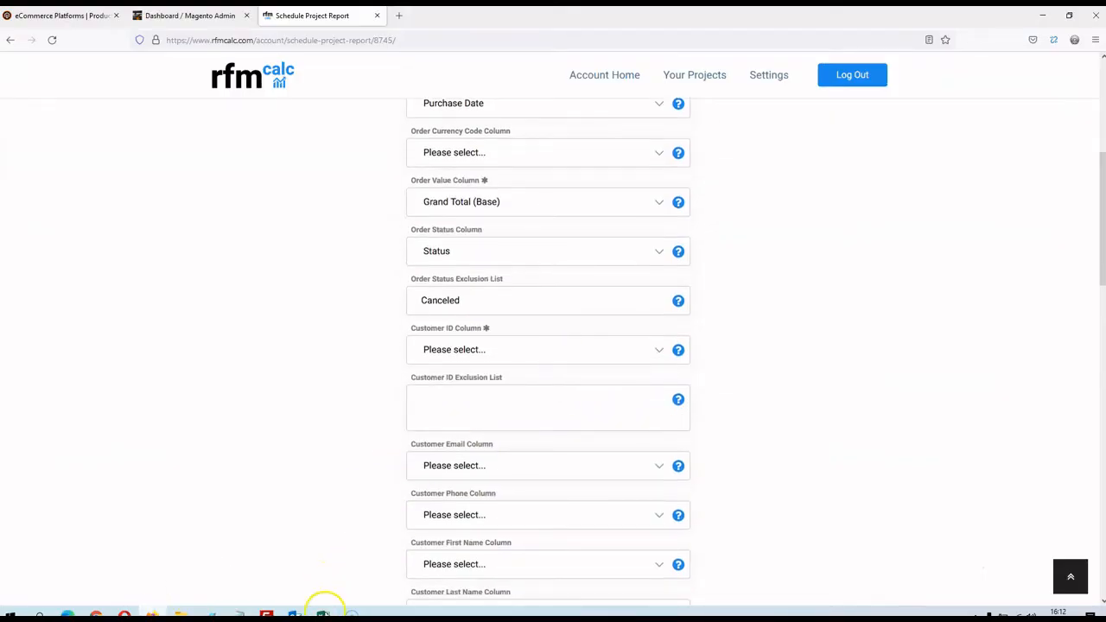
pyautogui.click(323, 614)
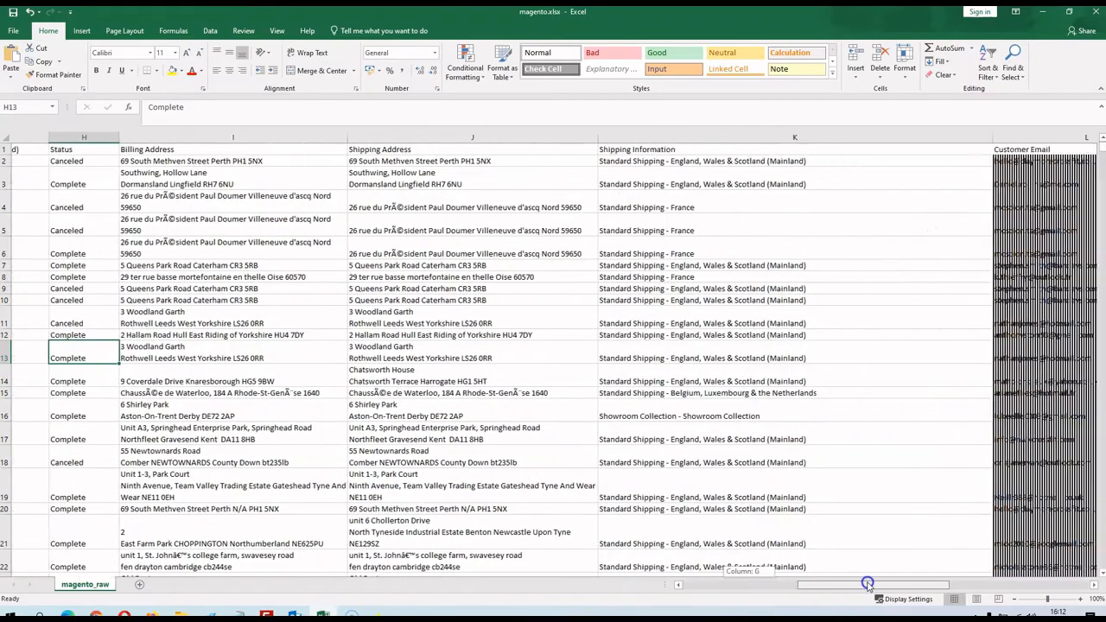
pyautogui.hscroll(3)
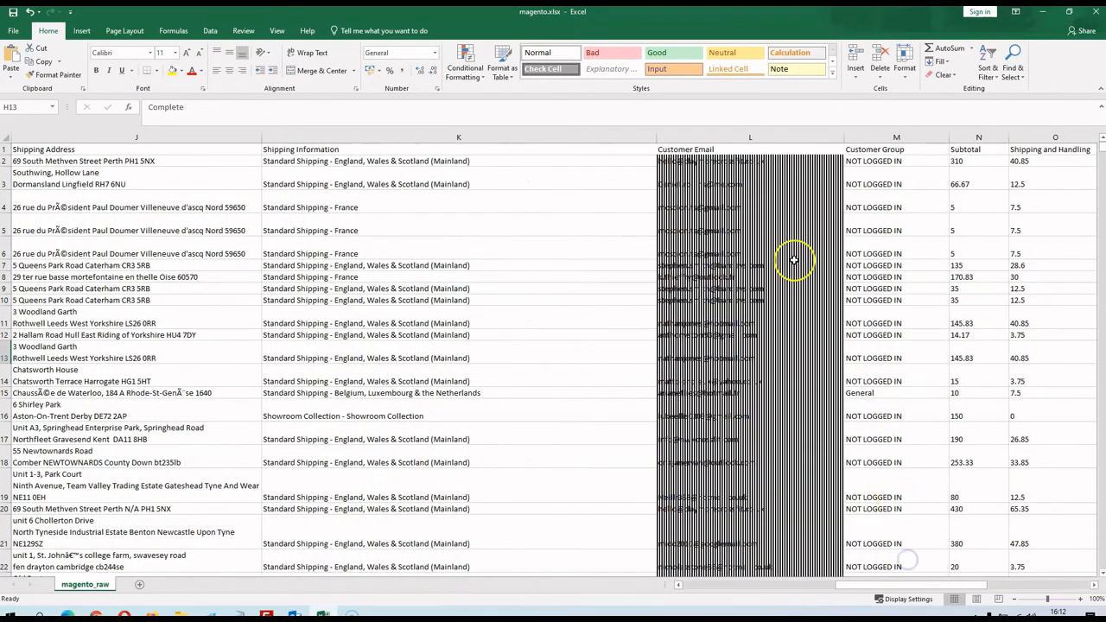
# Step: Back in the mapping form, map the Customer ID column to Customer Email
pyautogui.click(749, 148)
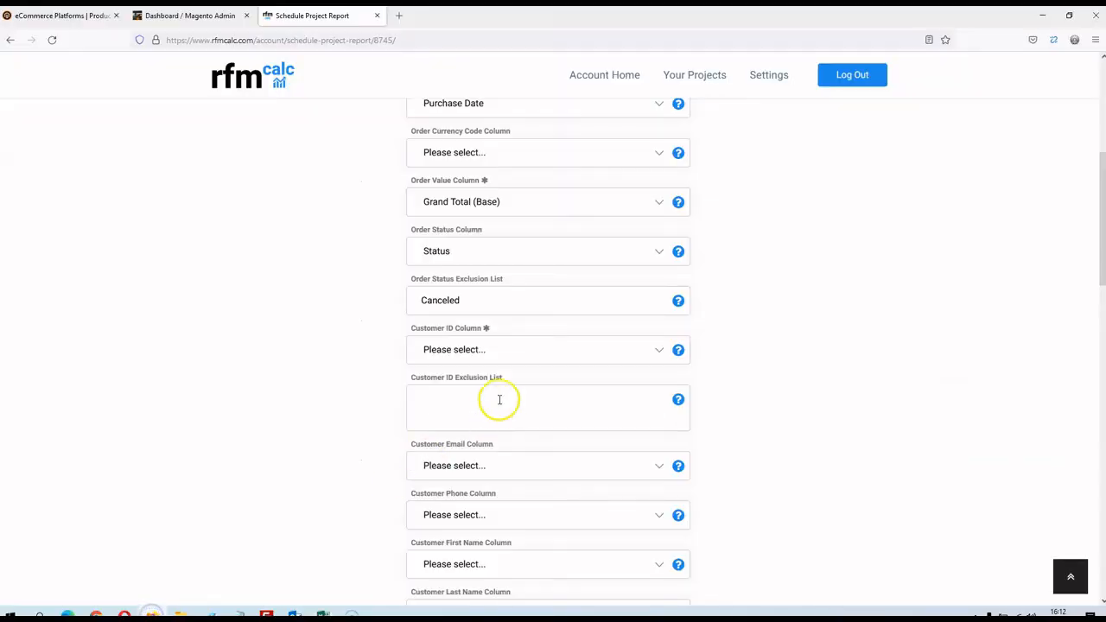
pyautogui.click(548, 349)
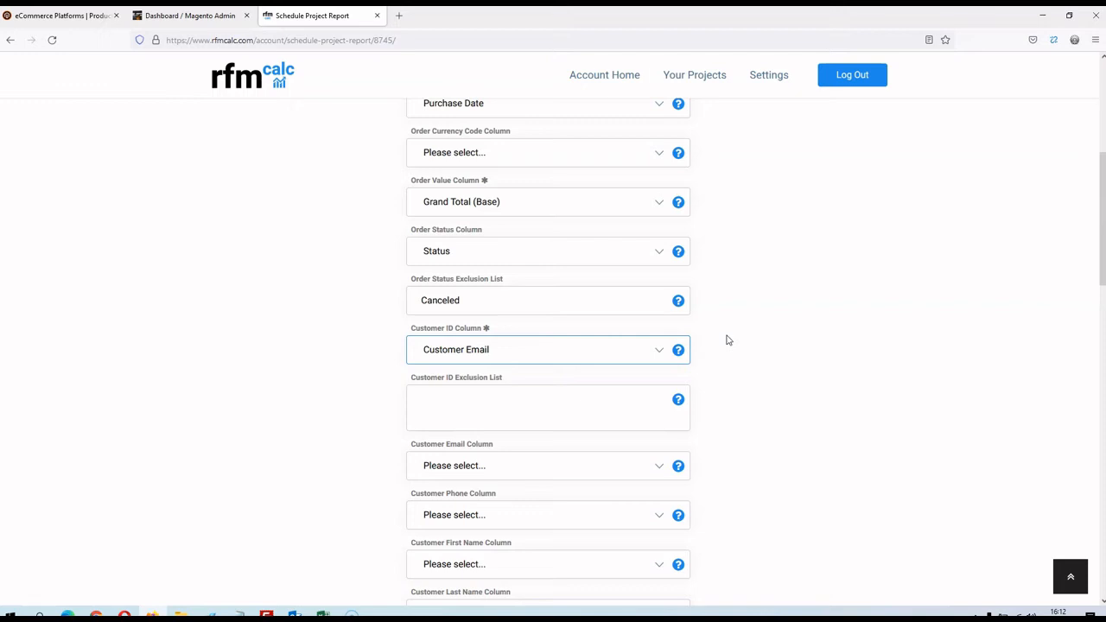
# Step: Map Customer Email Column to Customer Email and Customer First Name Column to Bill-to Name
pyautogui.scroll(-3)
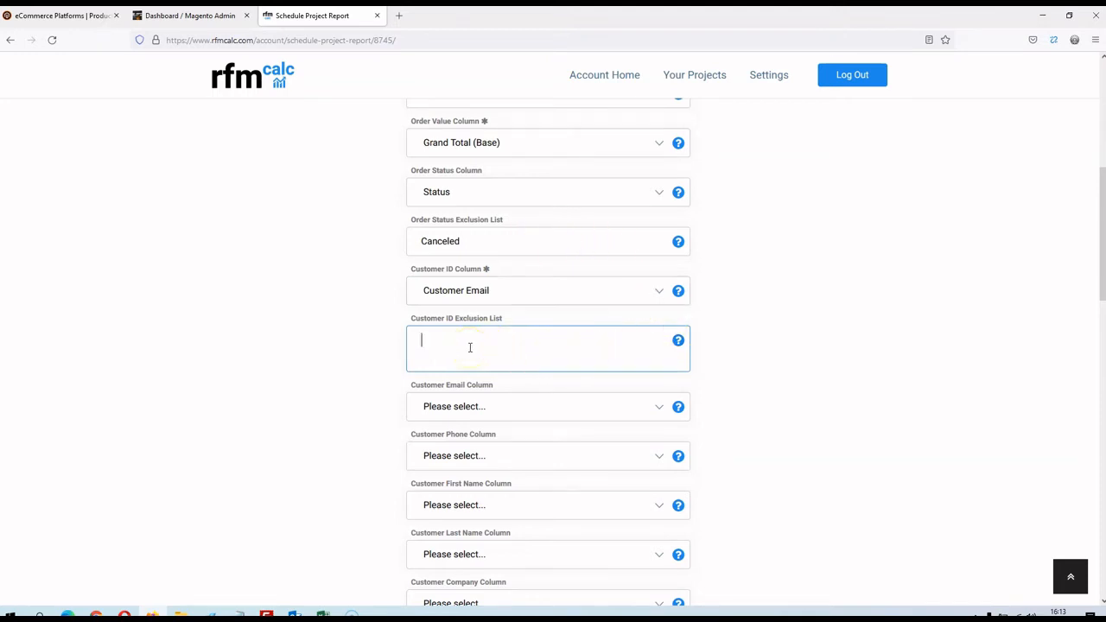
pyautogui.moveTo(503, 343)
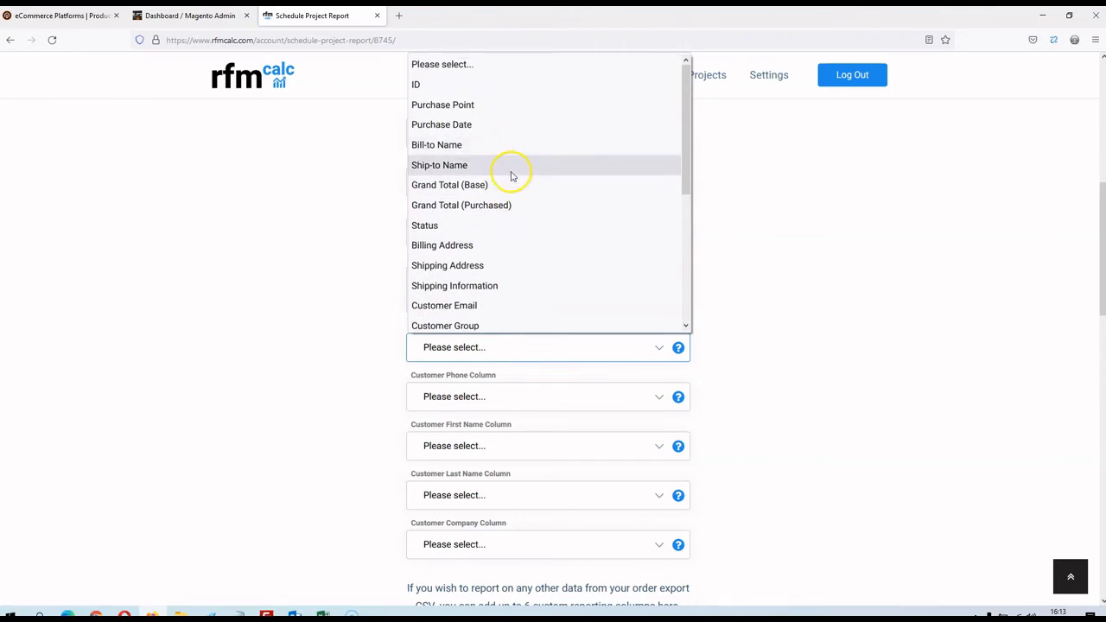
pyautogui.scroll(-3)
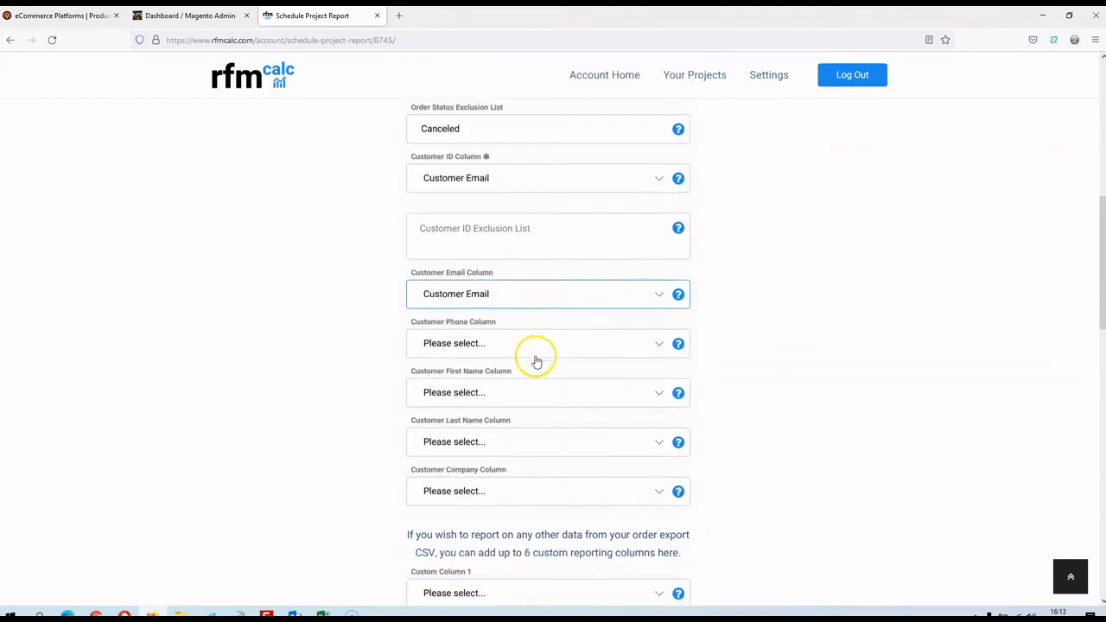
pyautogui.scroll(-3)
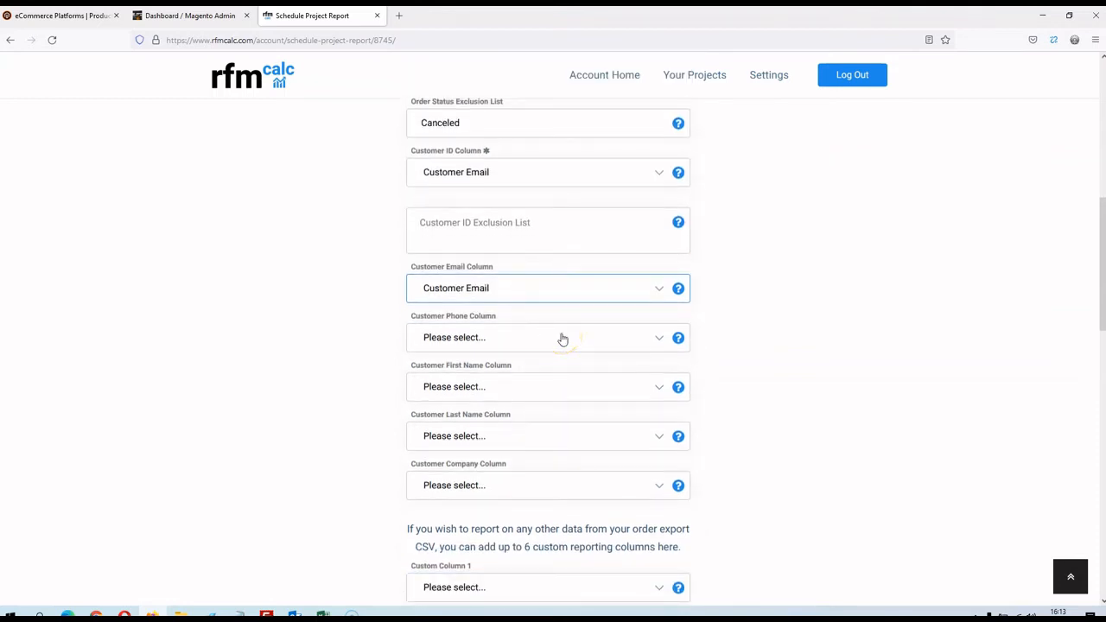
pyautogui.moveTo(522, 385)
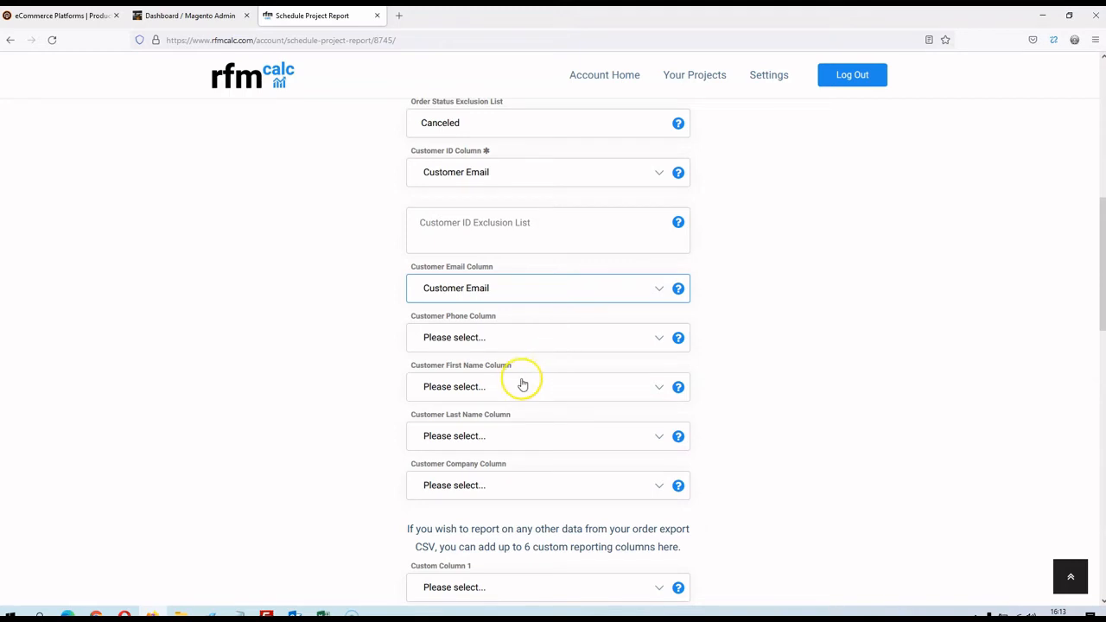
pyautogui.click(548, 386)
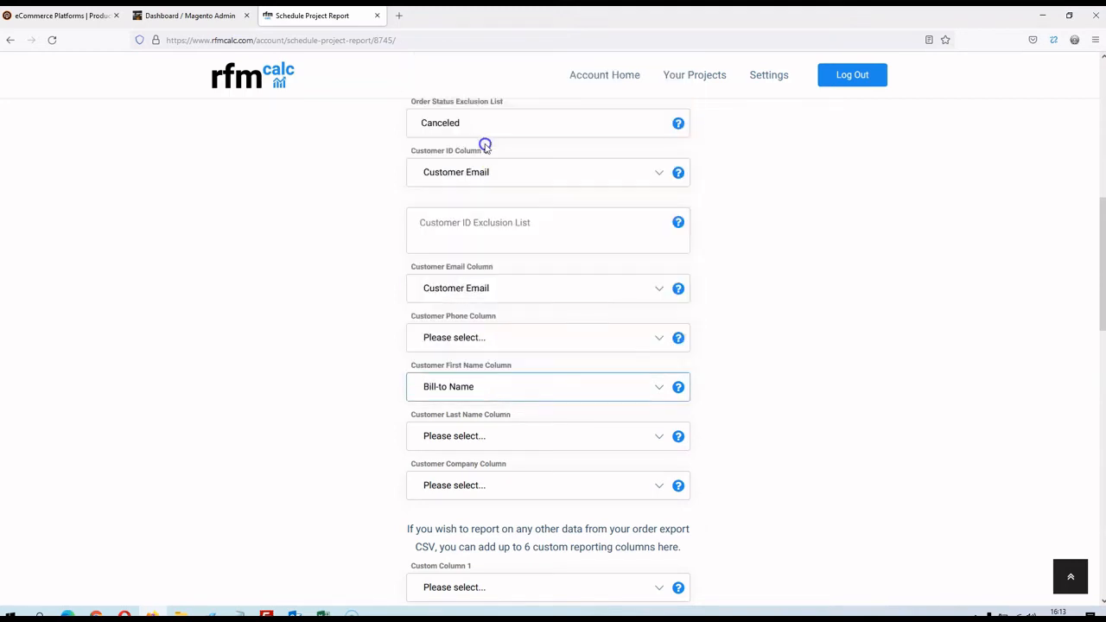
pyautogui.scroll(-3)
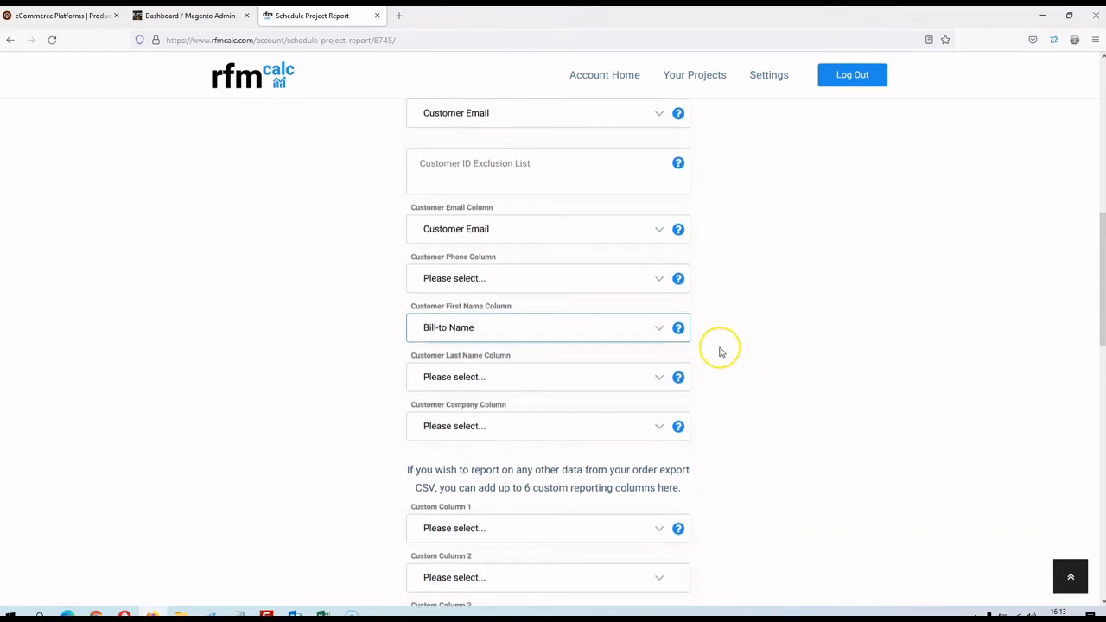
pyautogui.moveTo(722, 352)
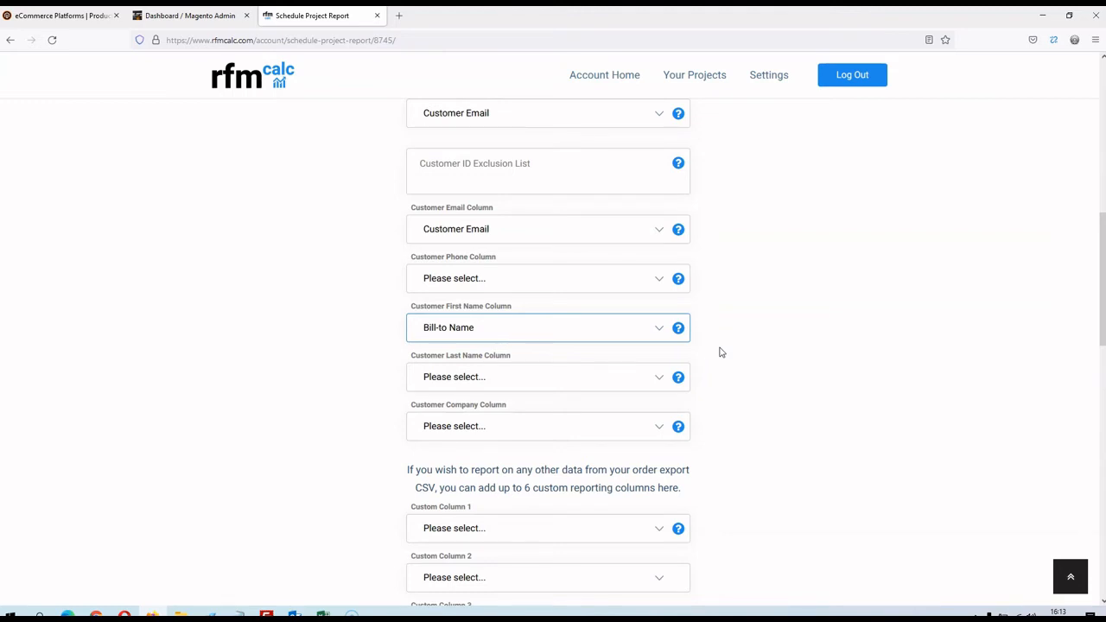
pyautogui.moveTo(505, 328)
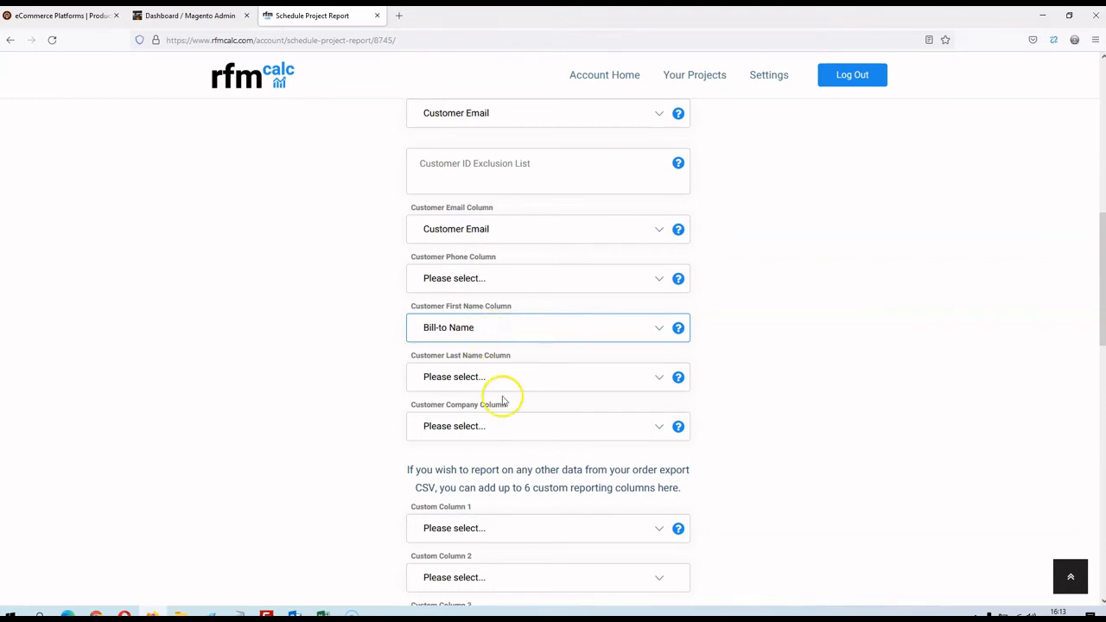
pyautogui.moveTo(726, 392)
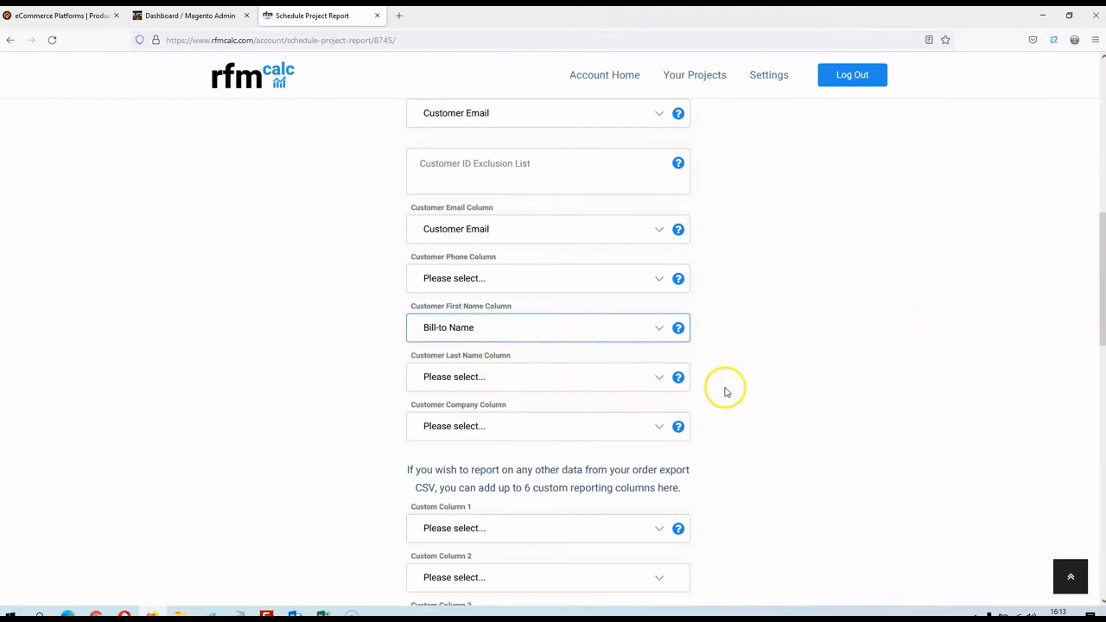
pyautogui.click(679, 377)
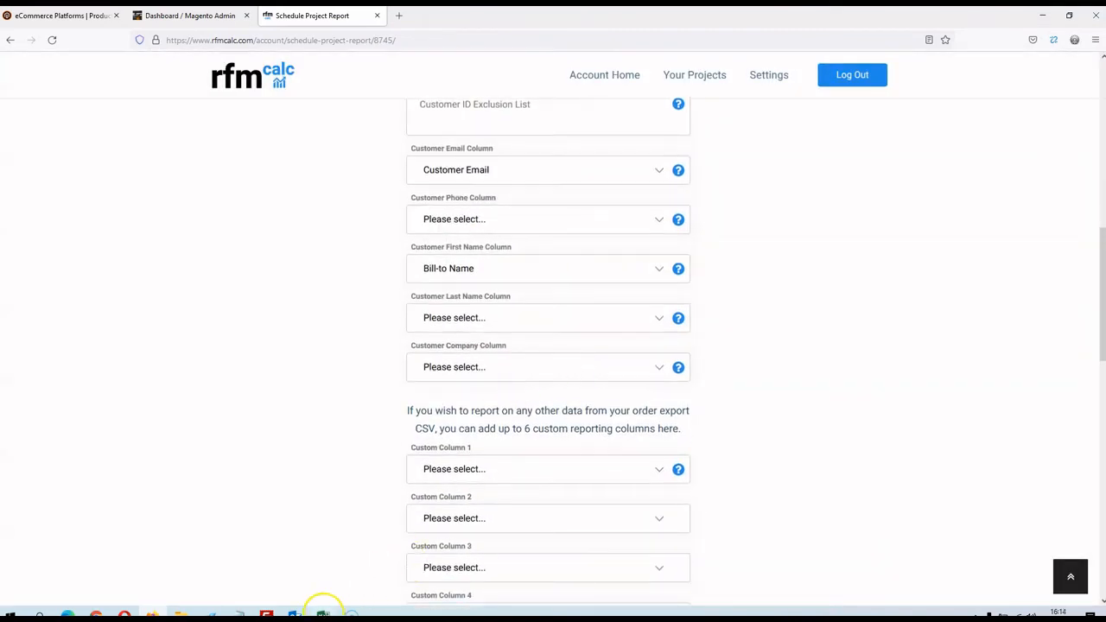
pyautogui.click(322, 615)
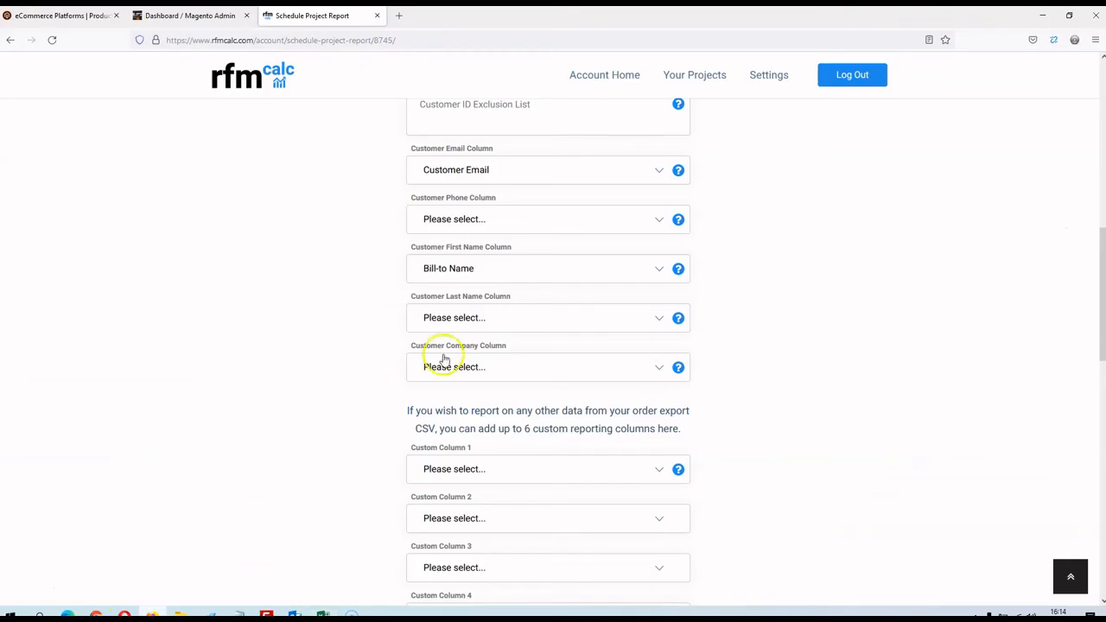
pyautogui.moveTo(538, 292)
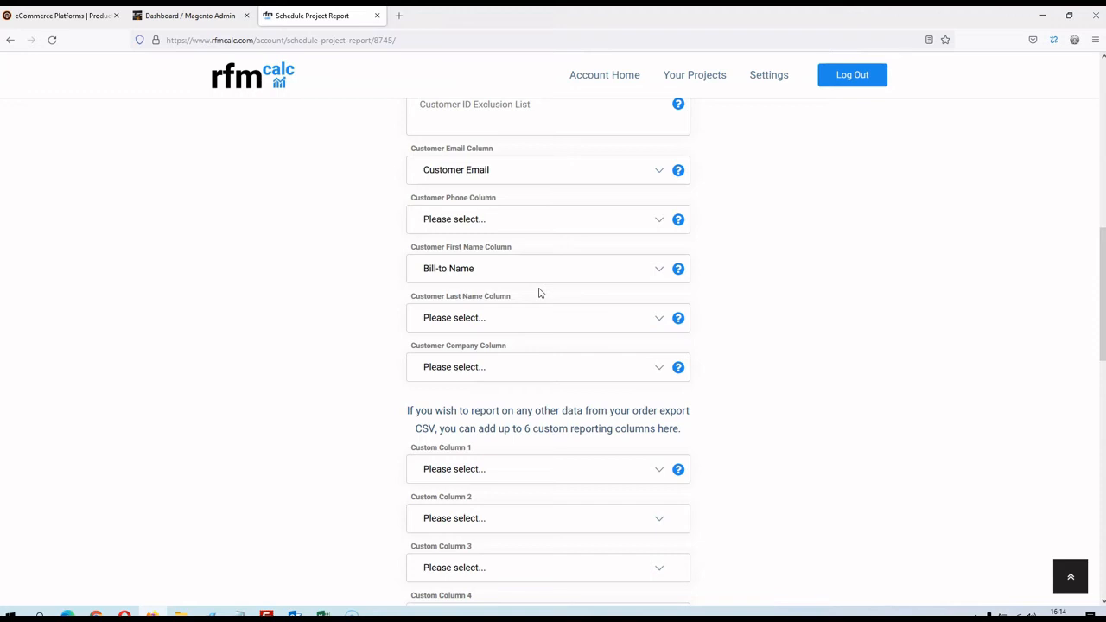
pyautogui.moveTo(559, 188)
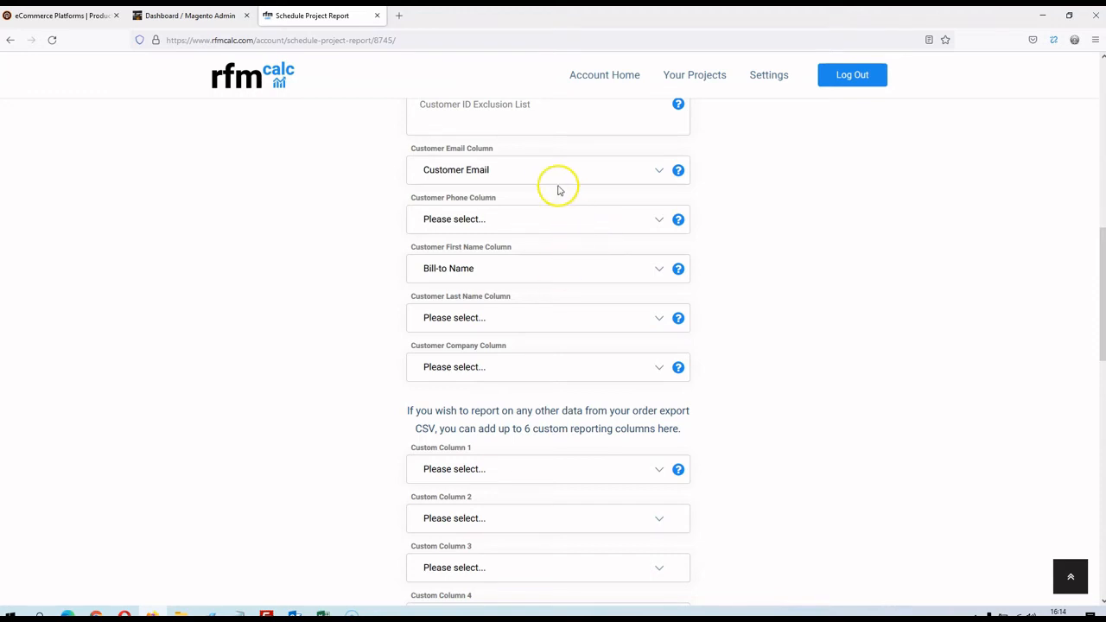
pyautogui.scroll(-3)
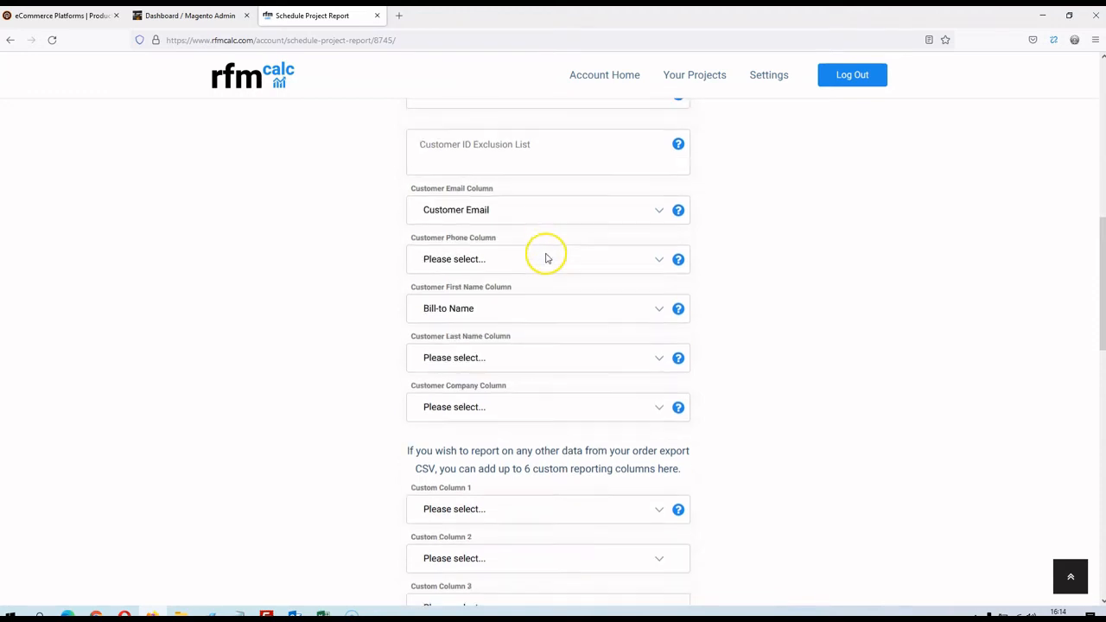
pyautogui.scroll(-3)
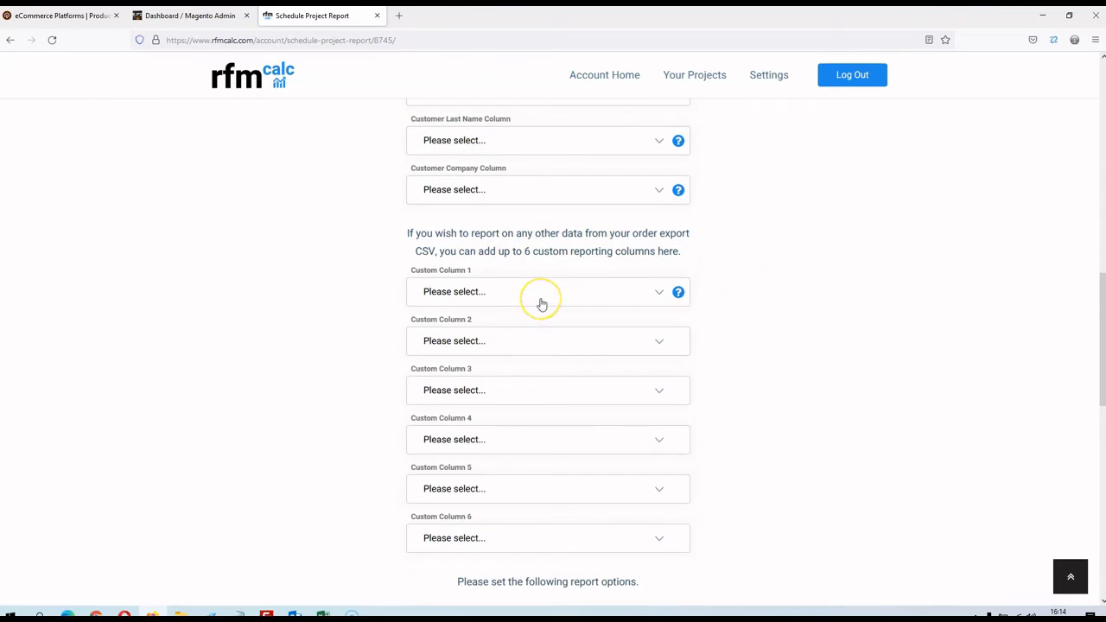
pyautogui.moveTo(542, 303)
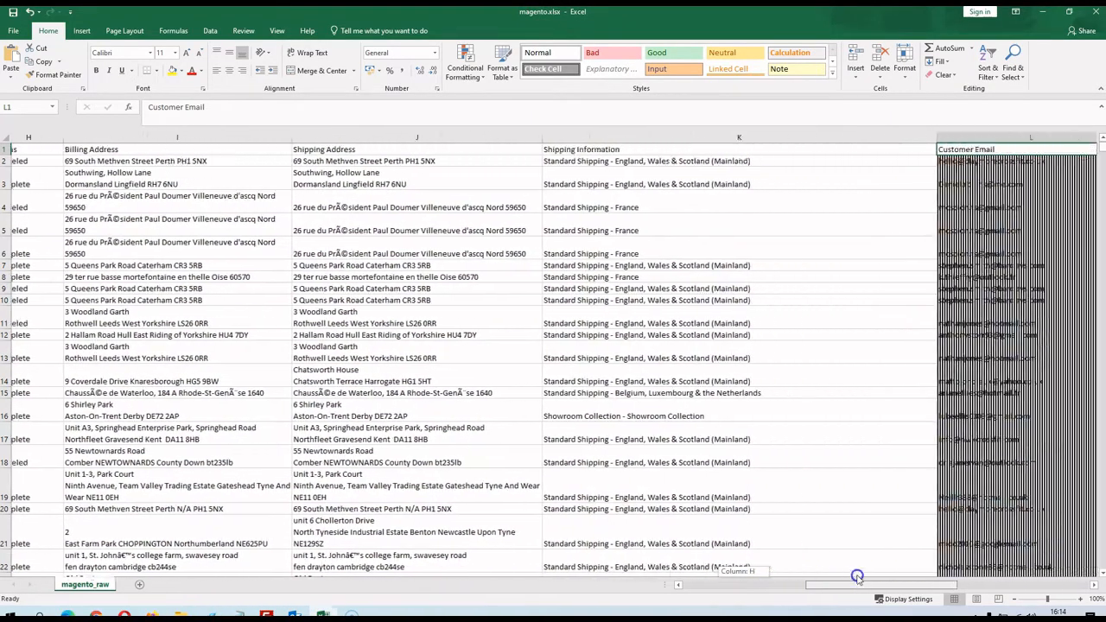
pyautogui.hscroll(3)
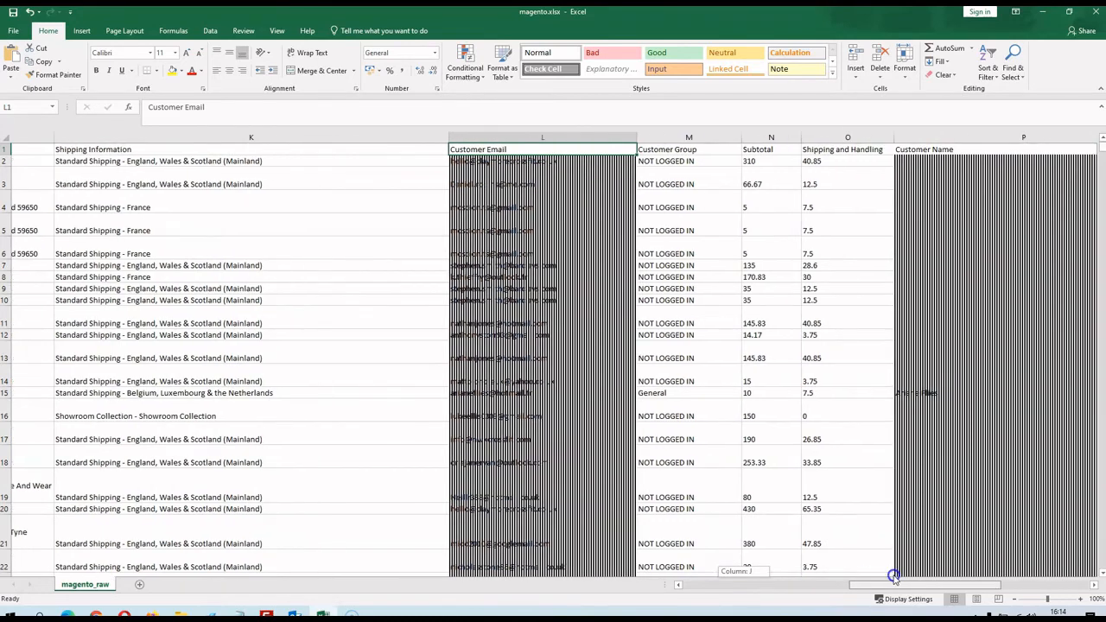
pyautogui.hscroll(3)
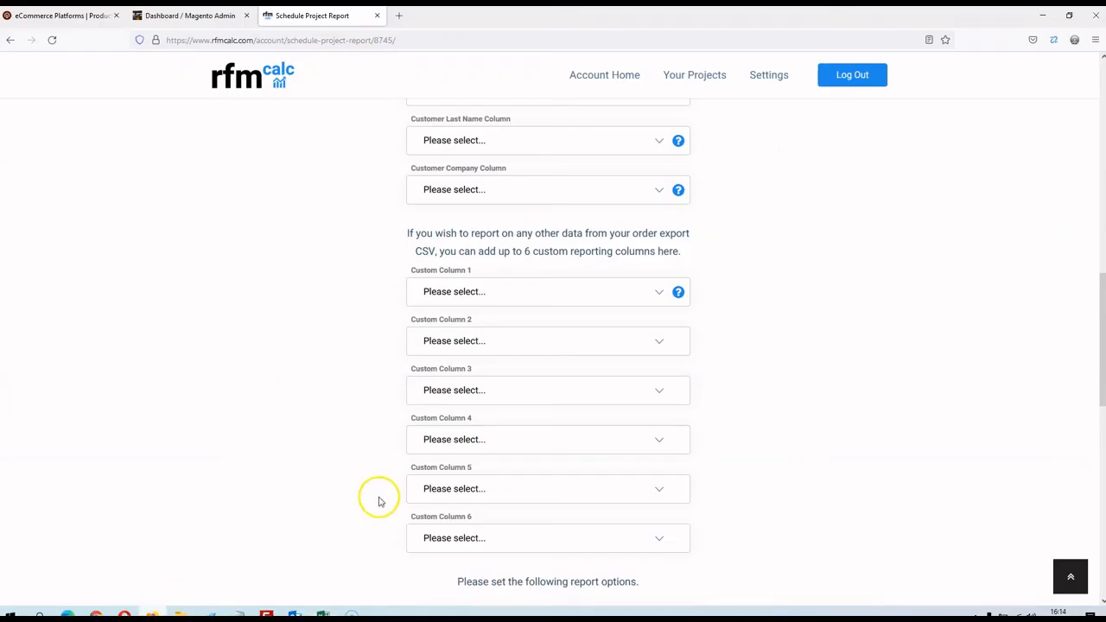
# Step: Set Custom Column 1 to Payment Method
pyautogui.click(548, 291)
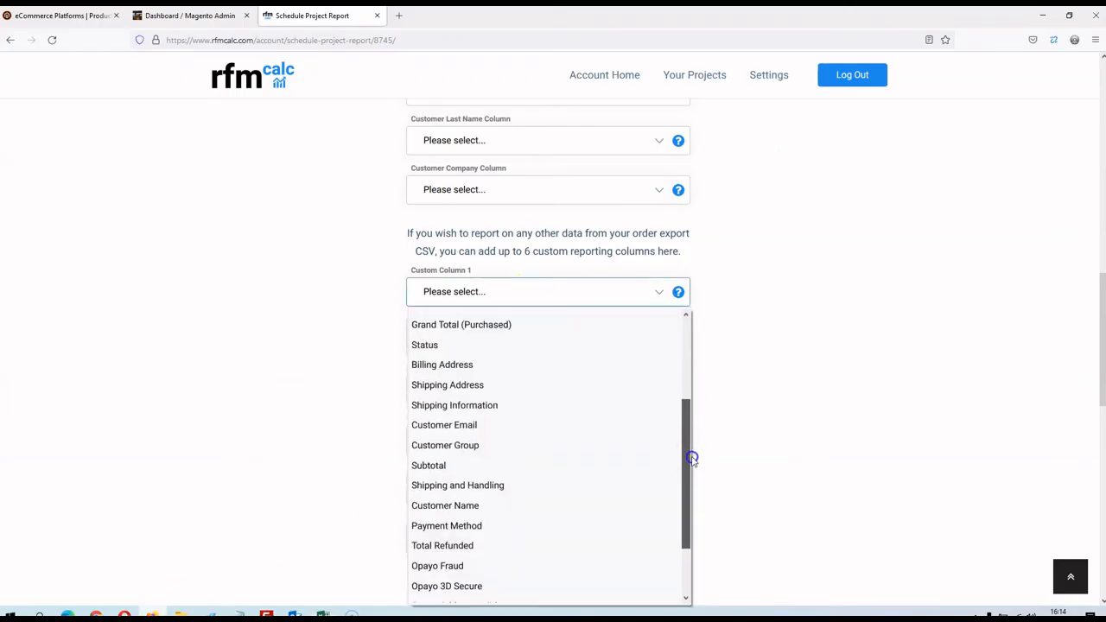
pyautogui.click(446, 525)
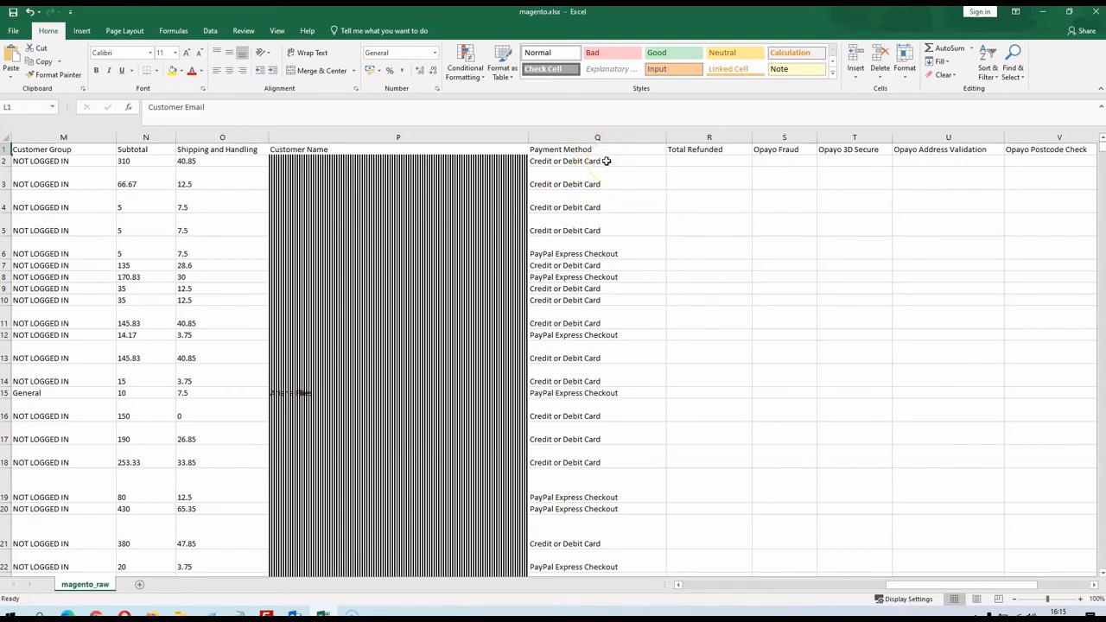
# Step: Check Payment Method cells Q2, Q5 and Q6, seeing Credit or Debit Card and PayPal Express Checkout
pyautogui.click(597, 160)
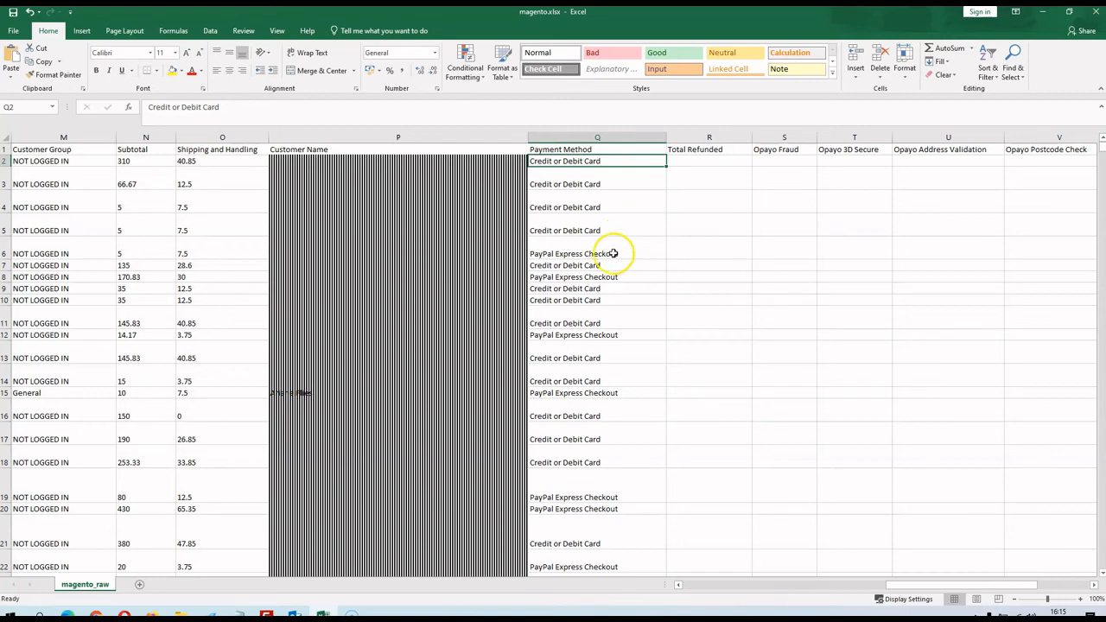
pyautogui.click(597, 230)
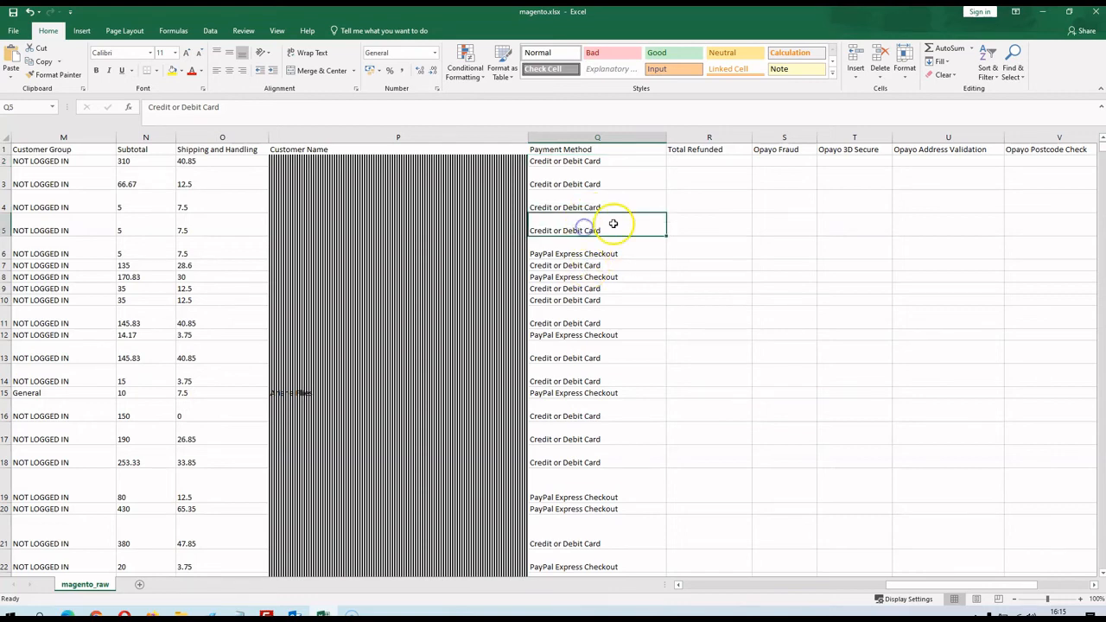
pyautogui.click(597, 254)
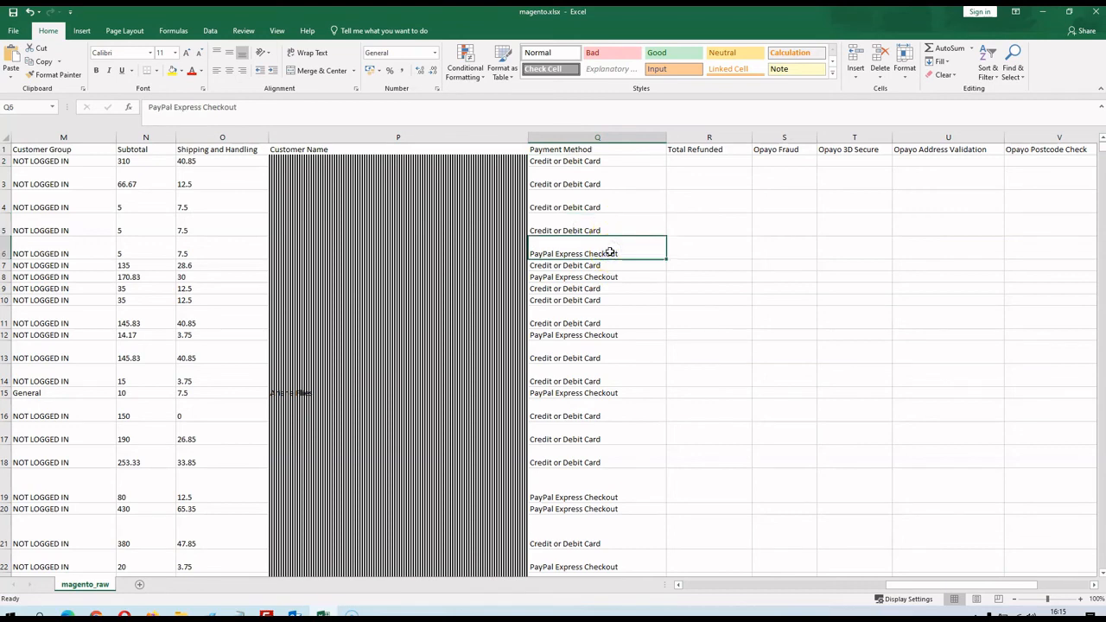
pyautogui.moveTo(951, 523)
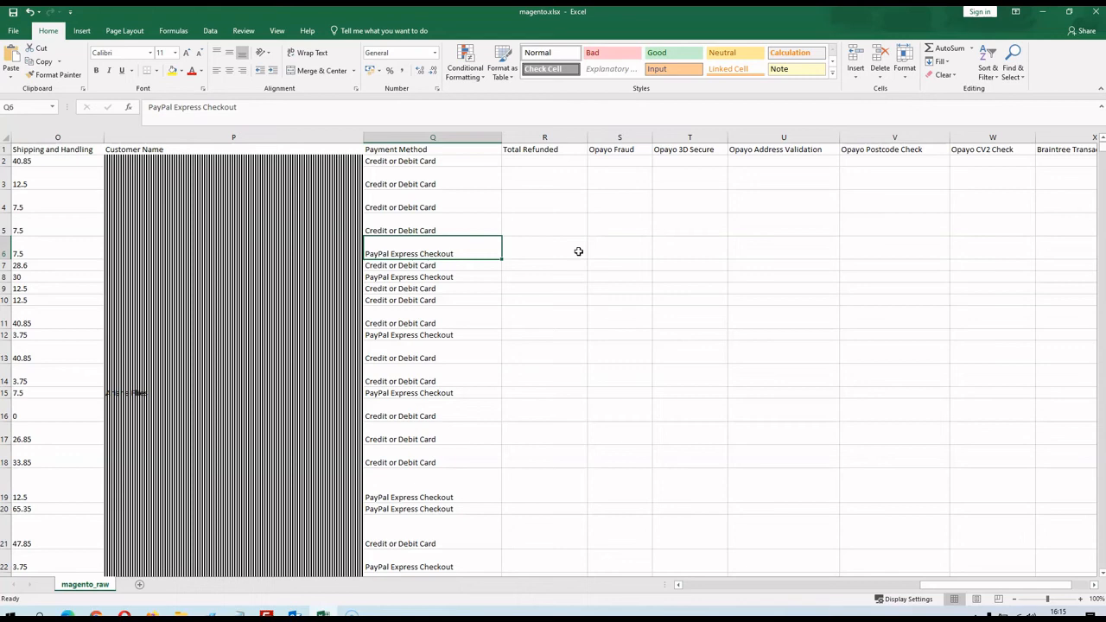
pyautogui.moveTo(941, 507)
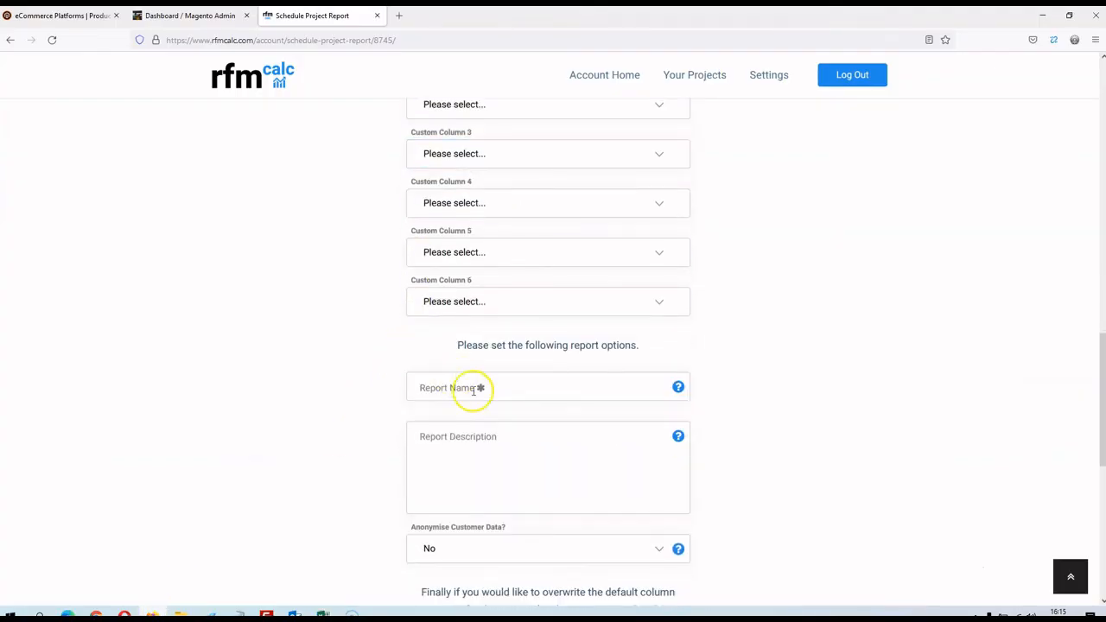
# Step: Enter 'Magento Test 1' as the report name, leaving description blank and anonymisation at No
pyautogui.write('Magento Test 1')
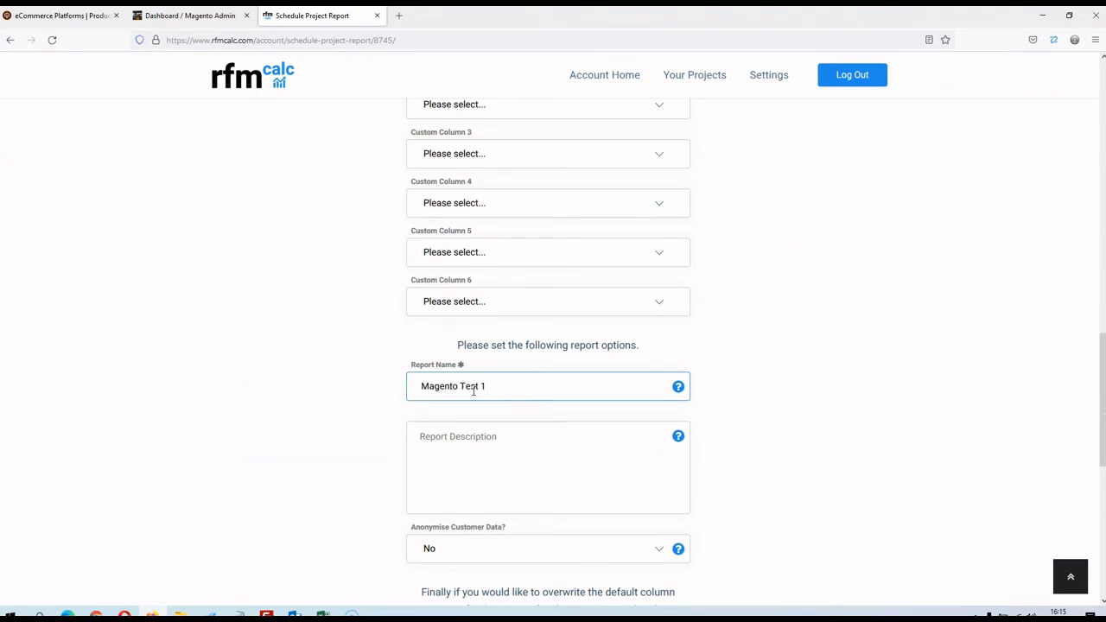
pyautogui.scroll(-3)
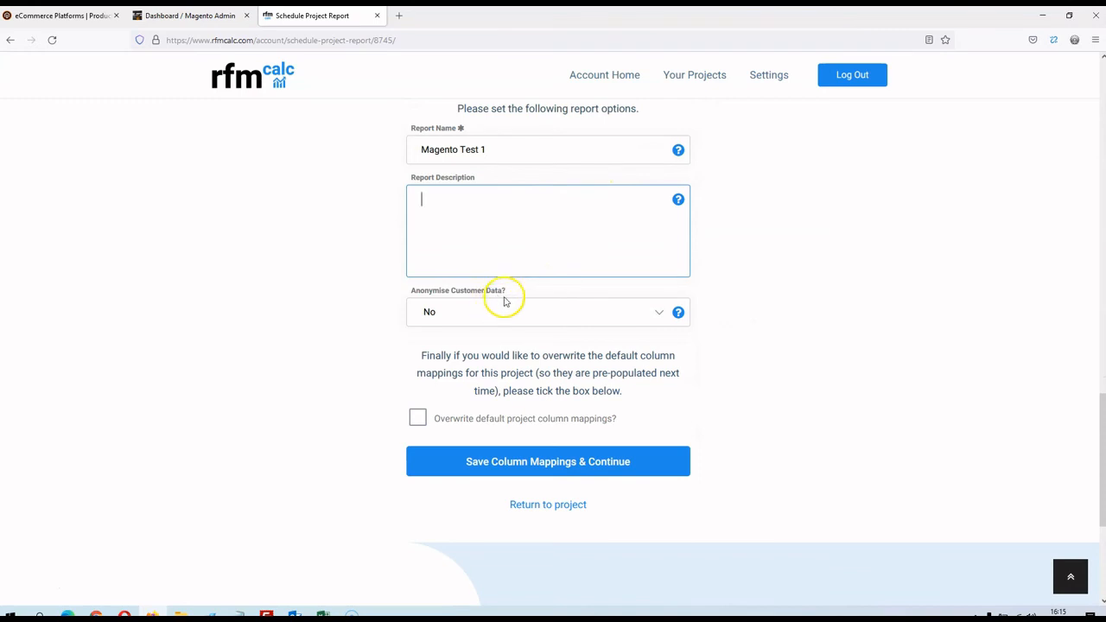
pyautogui.moveTo(508, 296)
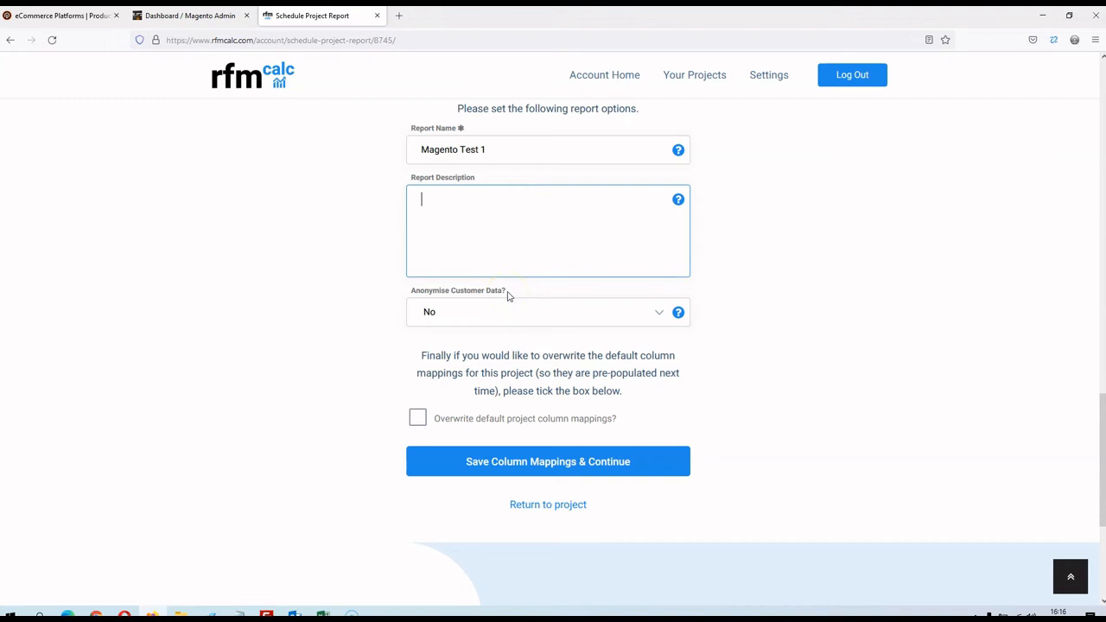
pyautogui.moveTo(519, 314)
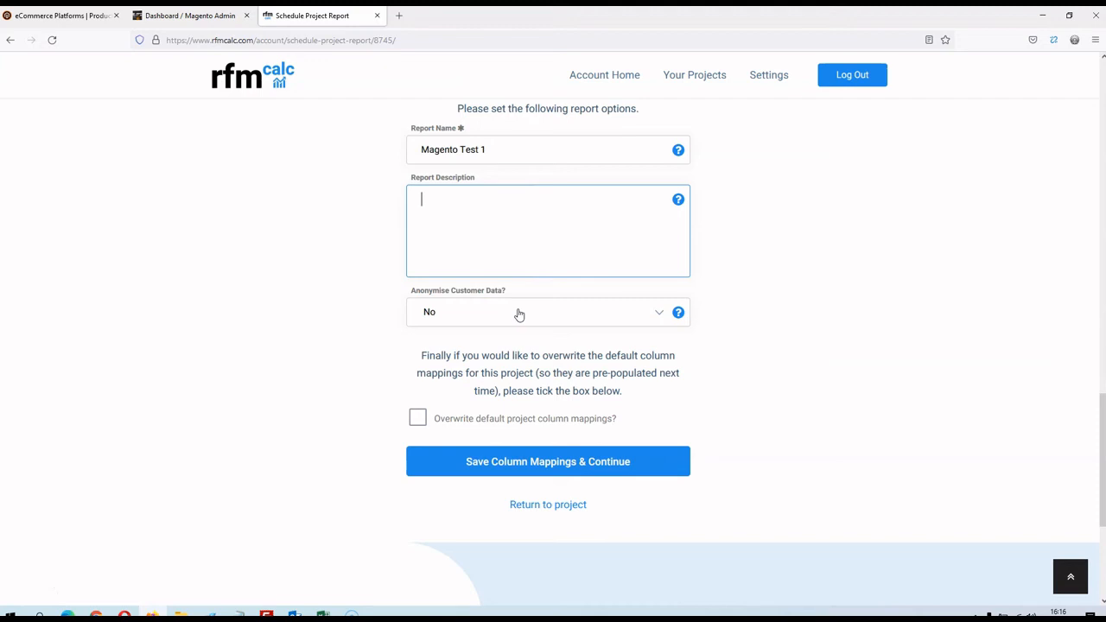
pyautogui.scroll(-3)
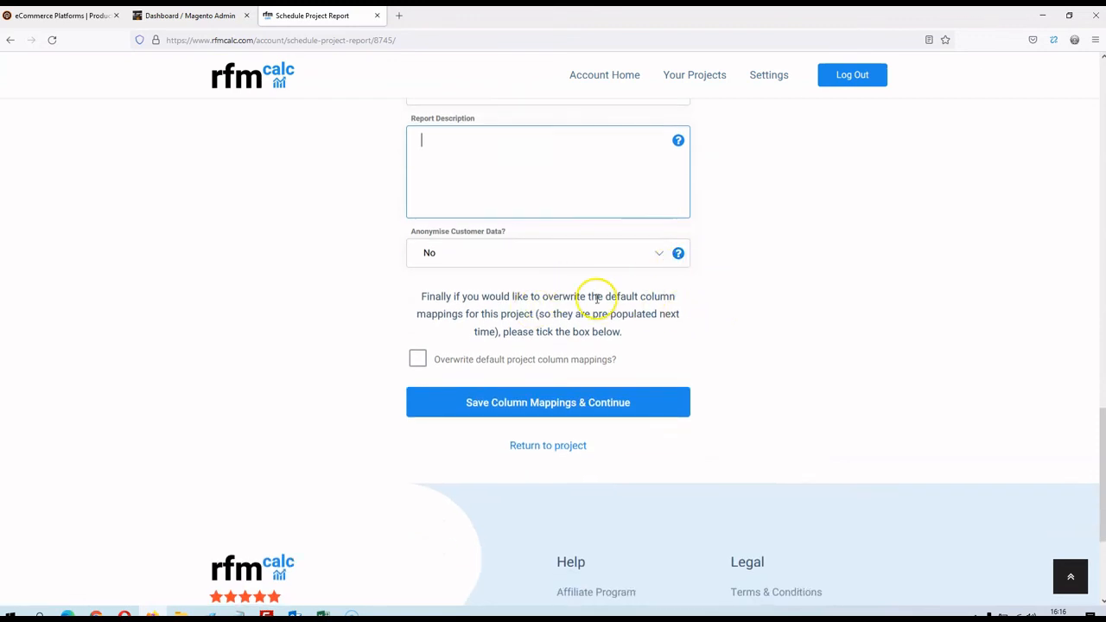
pyautogui.moveTo(418, 359)
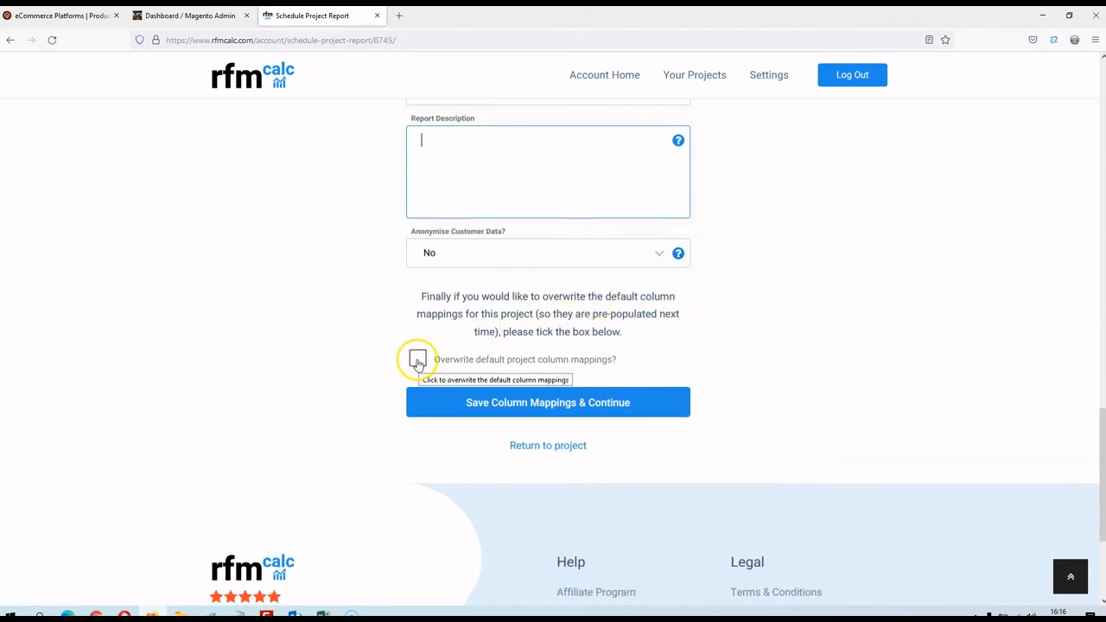
# Step: Tick 'Overwrite default project column mappings?' and review all mappings down the form
pyautogui.click(417, 359)
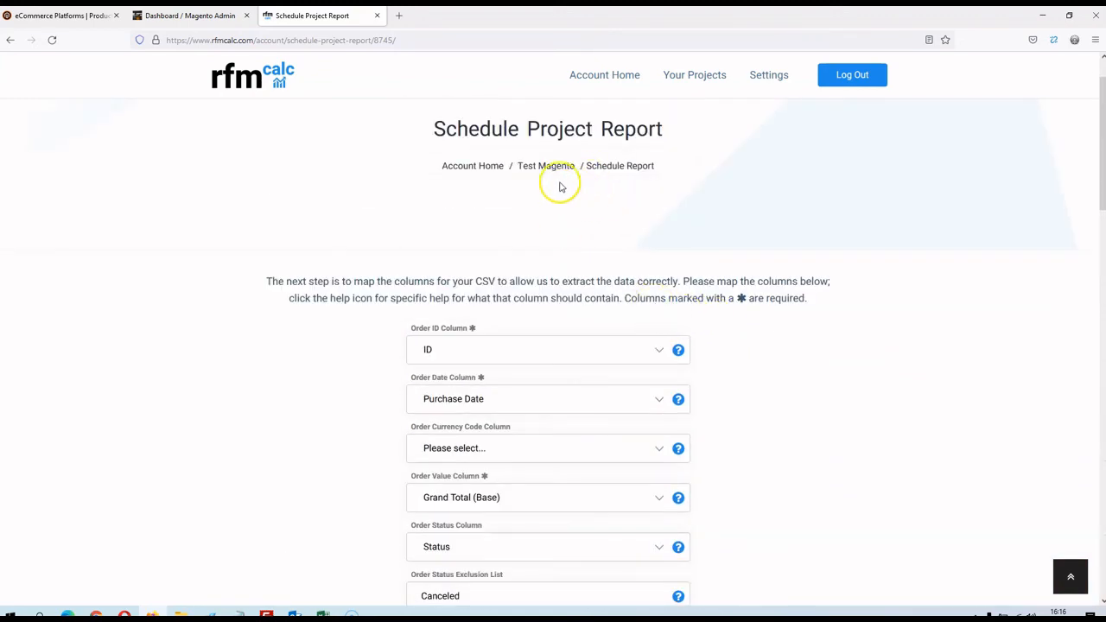
pyautogui.scroll(-3)
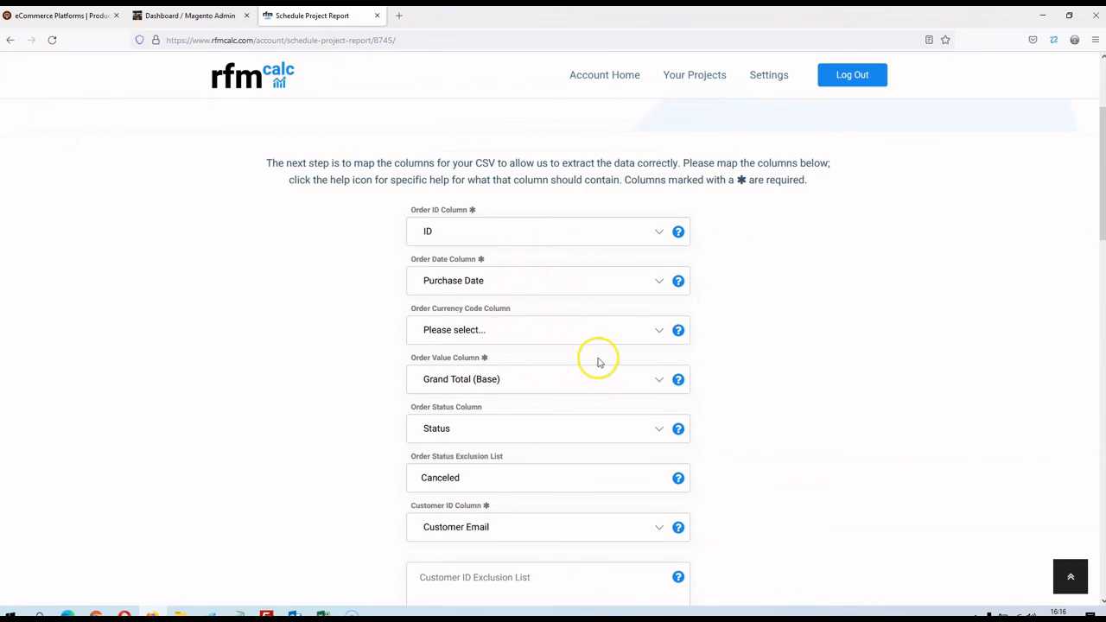
pyautogui.scroll(-3)
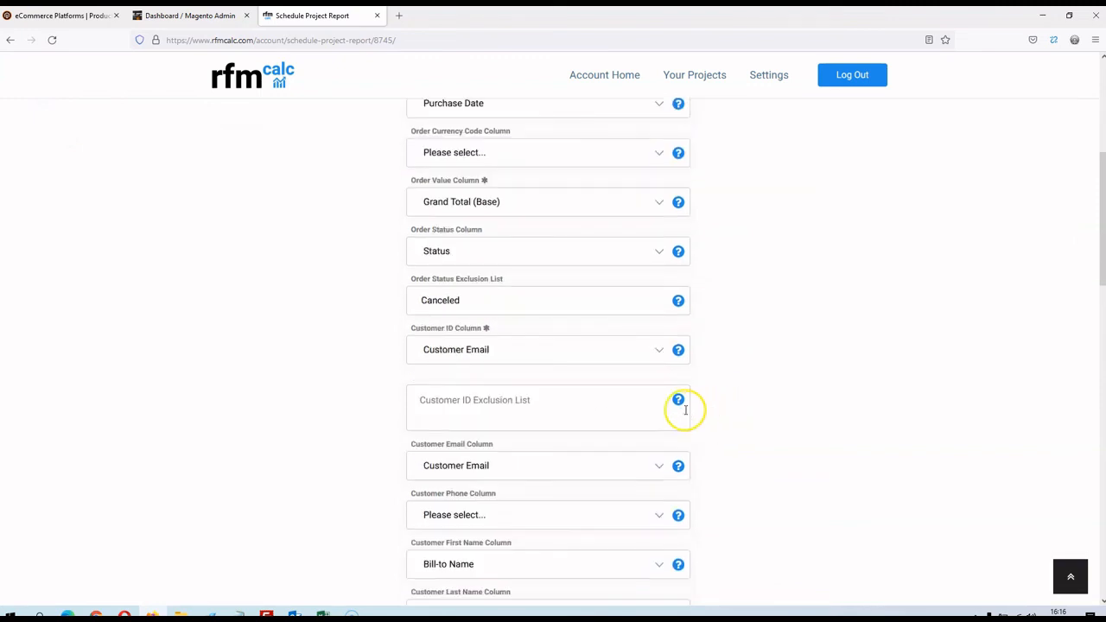
pyautogui.scroll(-3)
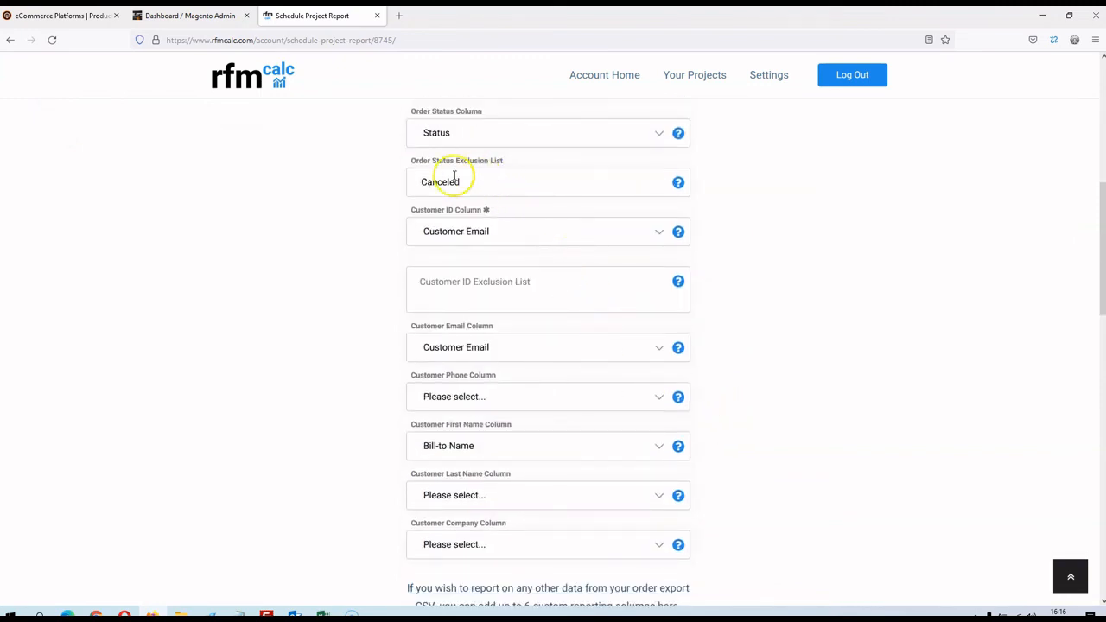
pyautogui.moveTo(592, 290)
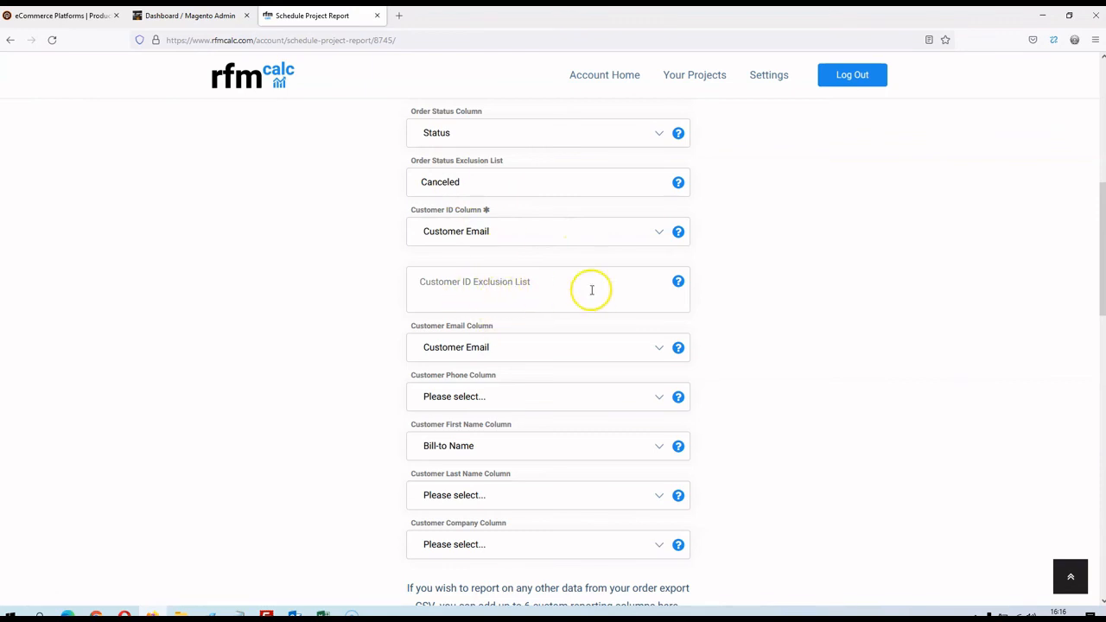
pyautogui.scroll(-3)
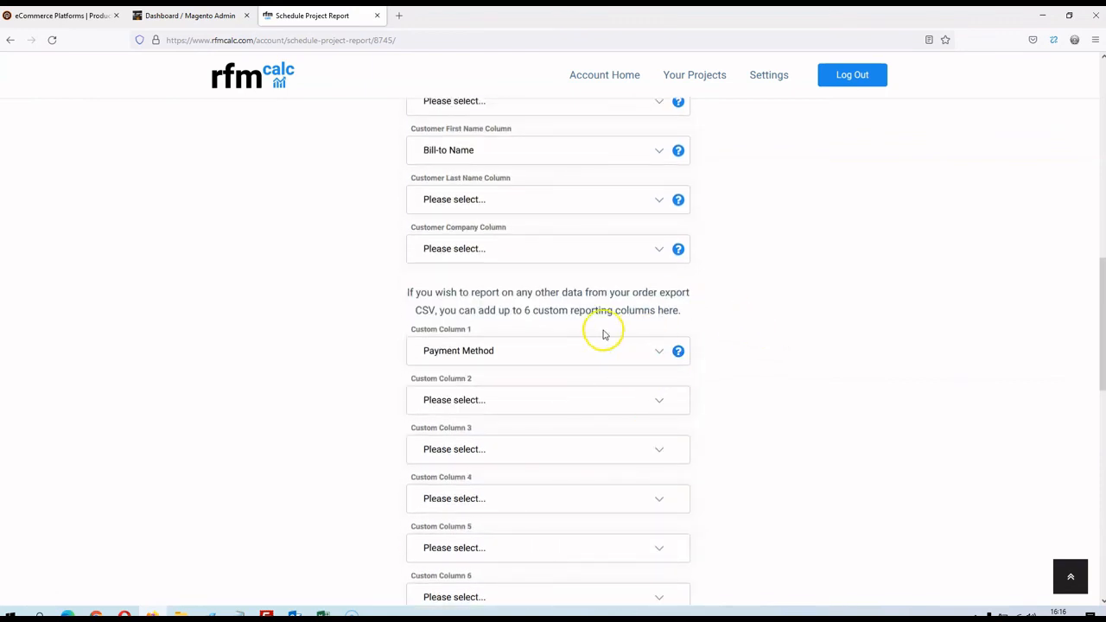
pyautogui.scroll(-3)
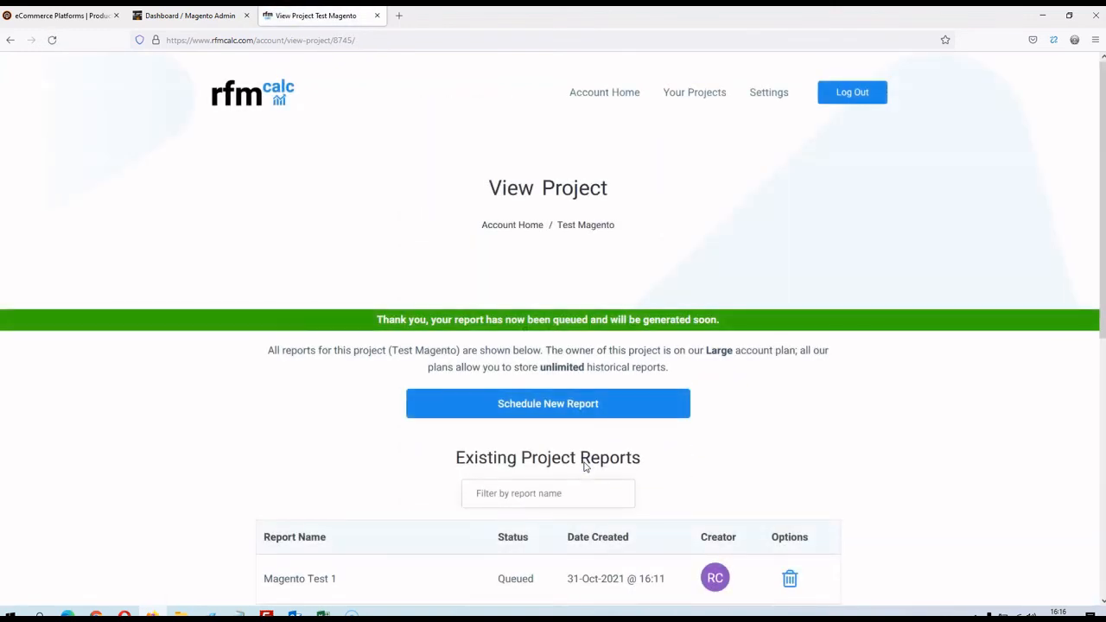
# Step: Save the column mappings so Magento Test 1 appears as Queued in Test Magento
pyautogui.scroll(-3)
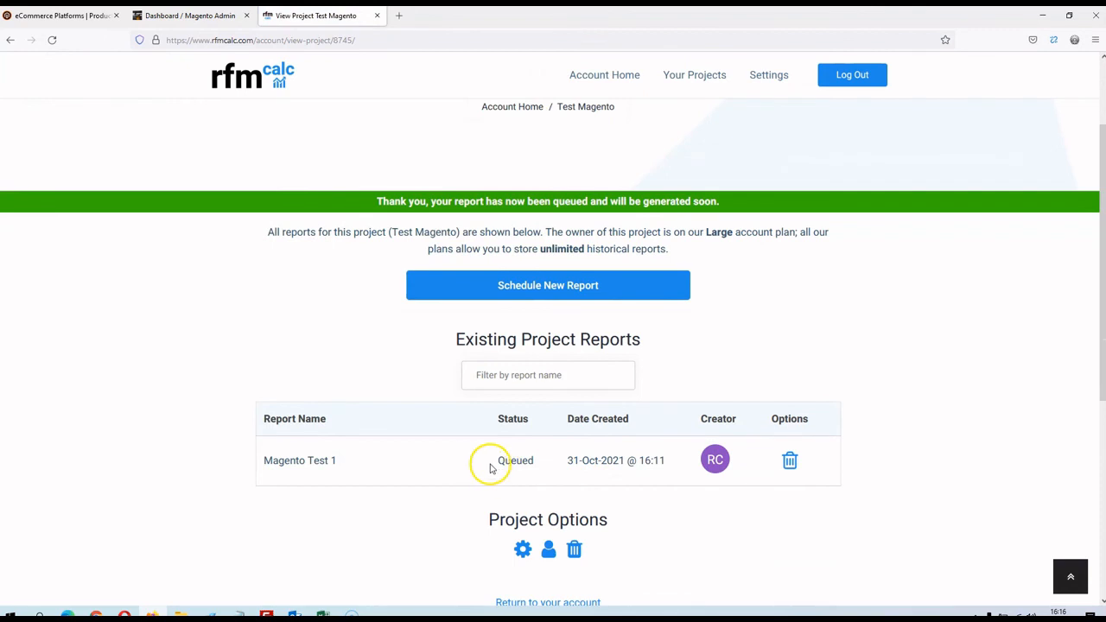